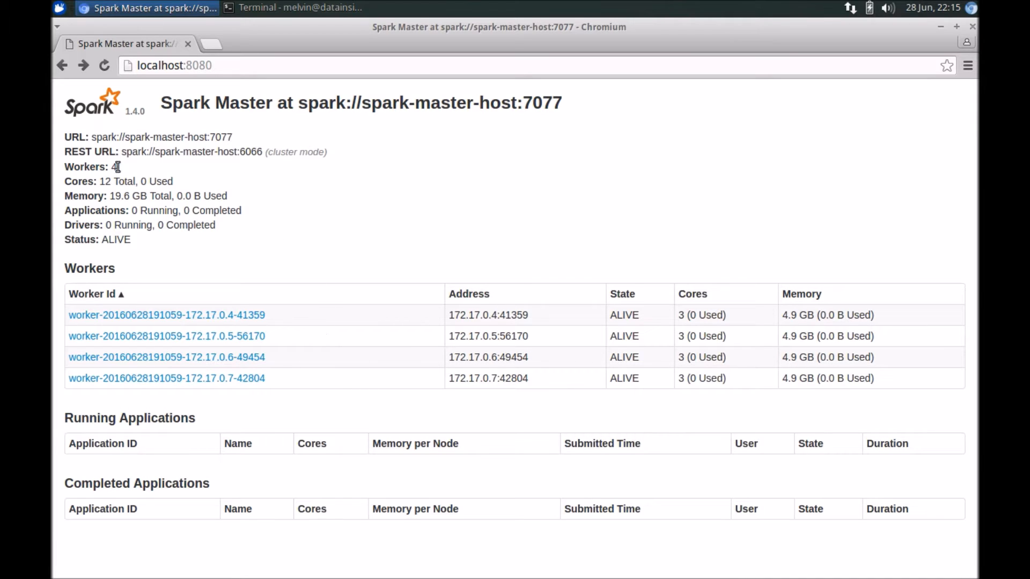
mouse_move(116, 136)
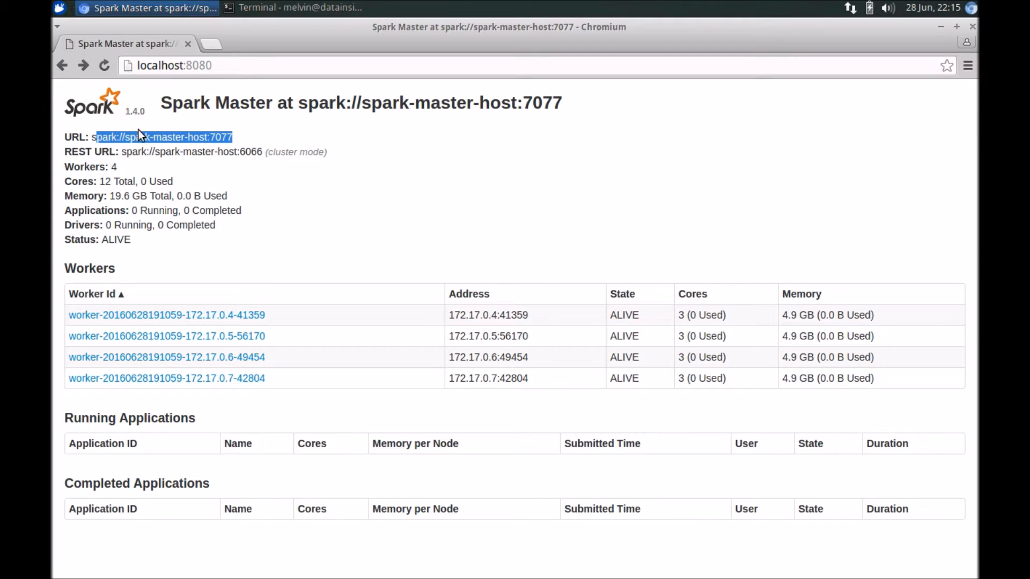
mouse_move(120, 180)
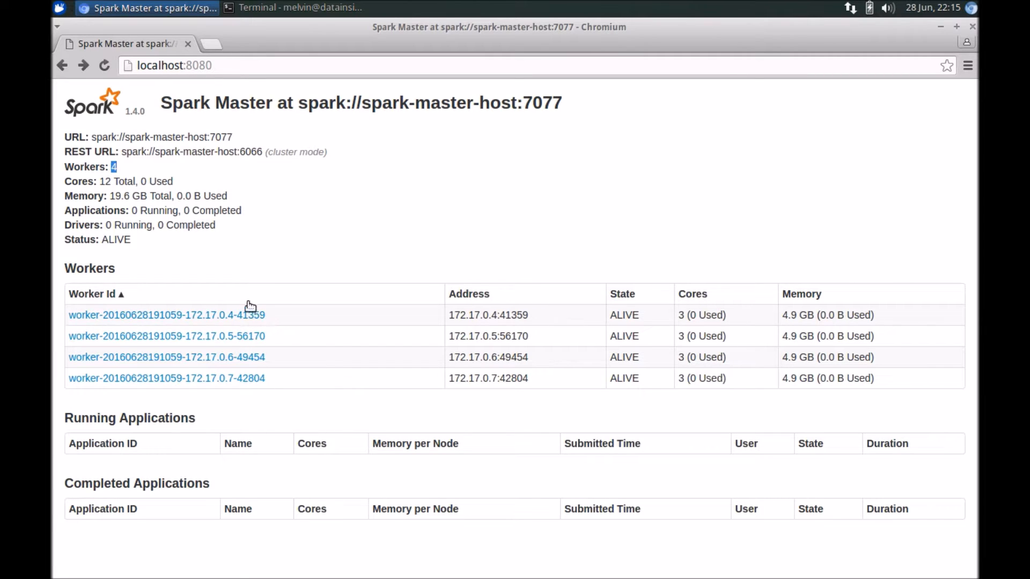
mouse_move(629, 322)
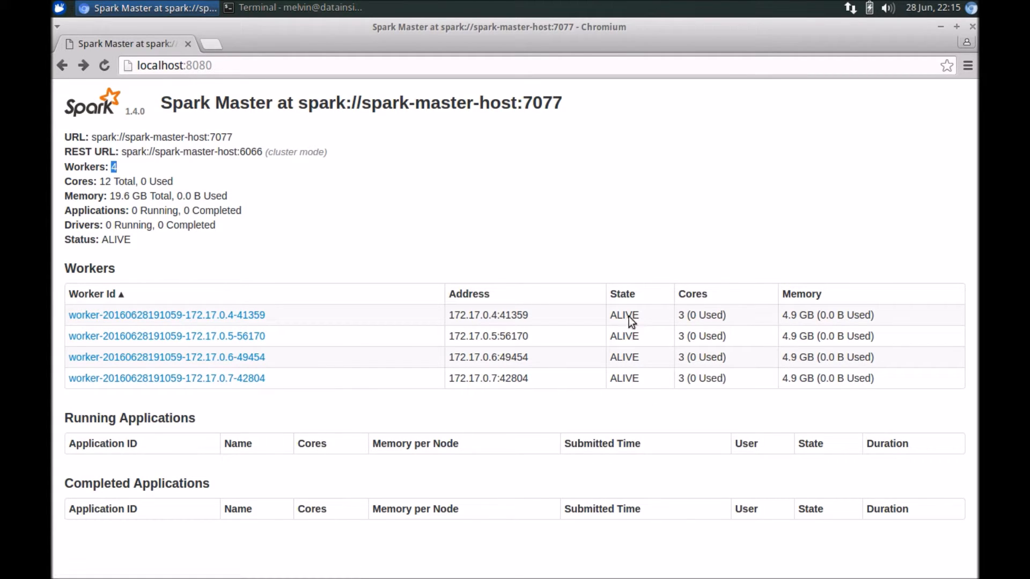
Highlight the first worker's cores and memory, then sort the application tables by Memory per Node
left_click_drag(624, 314, 660, 356)
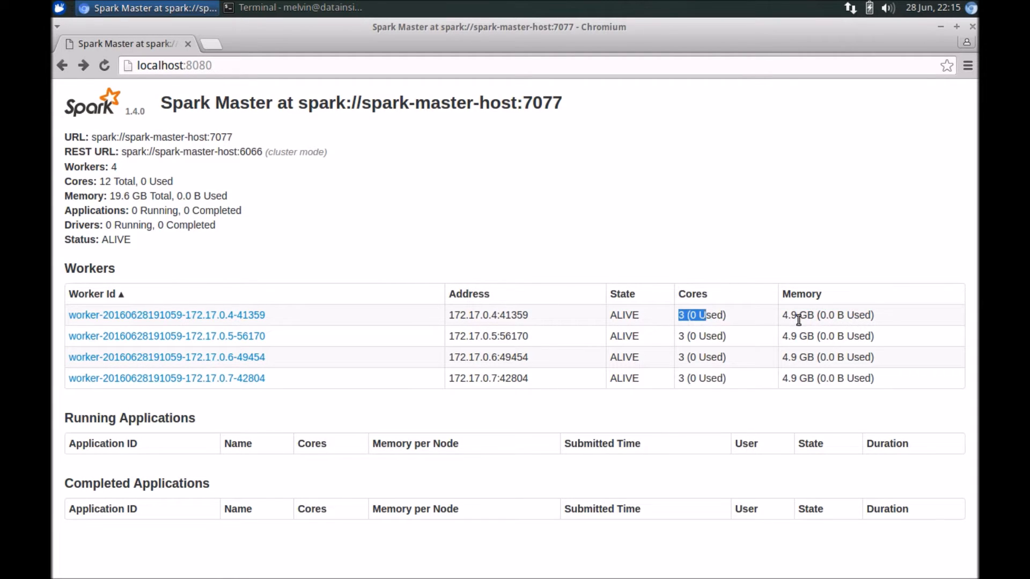
left_click_drag(696, 314, 891, 384)
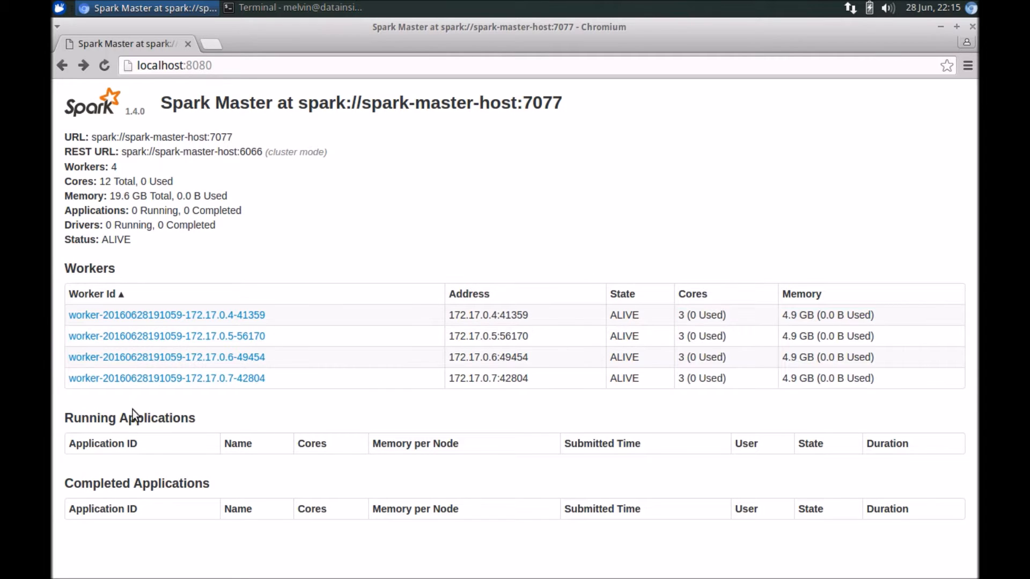
double_click(129, 417)
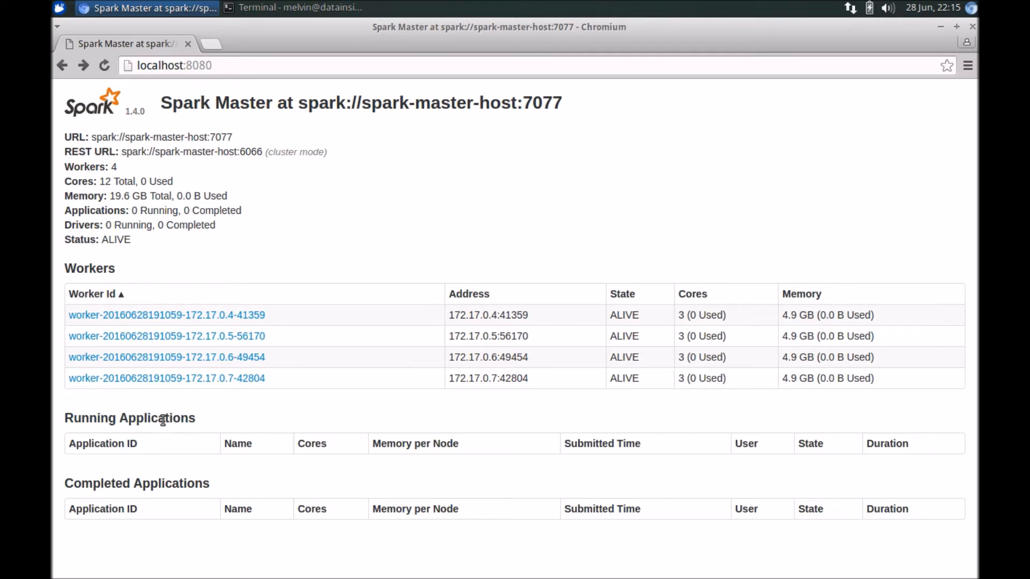
mouse_move(102, 502)
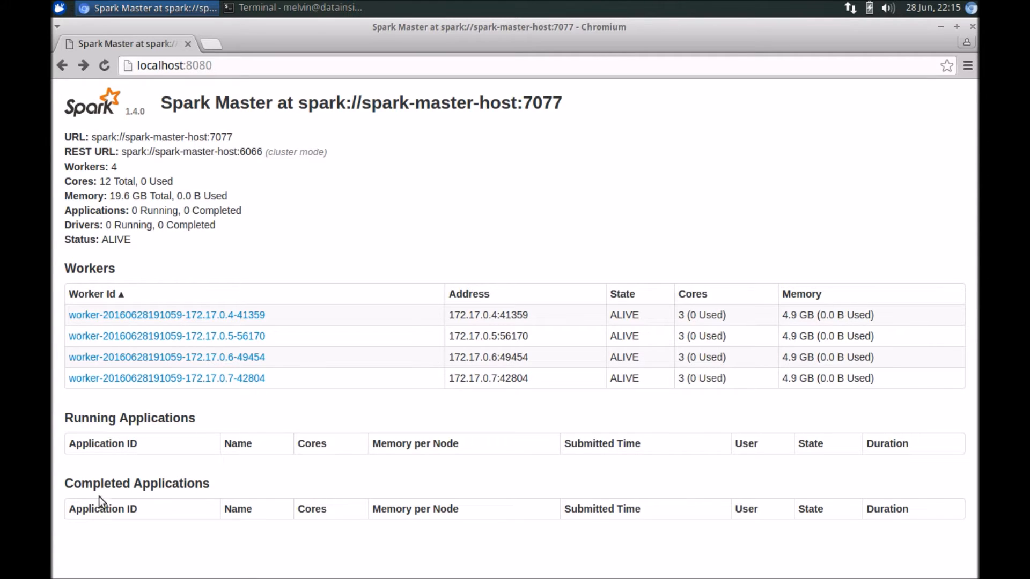
double_click(136, 484)
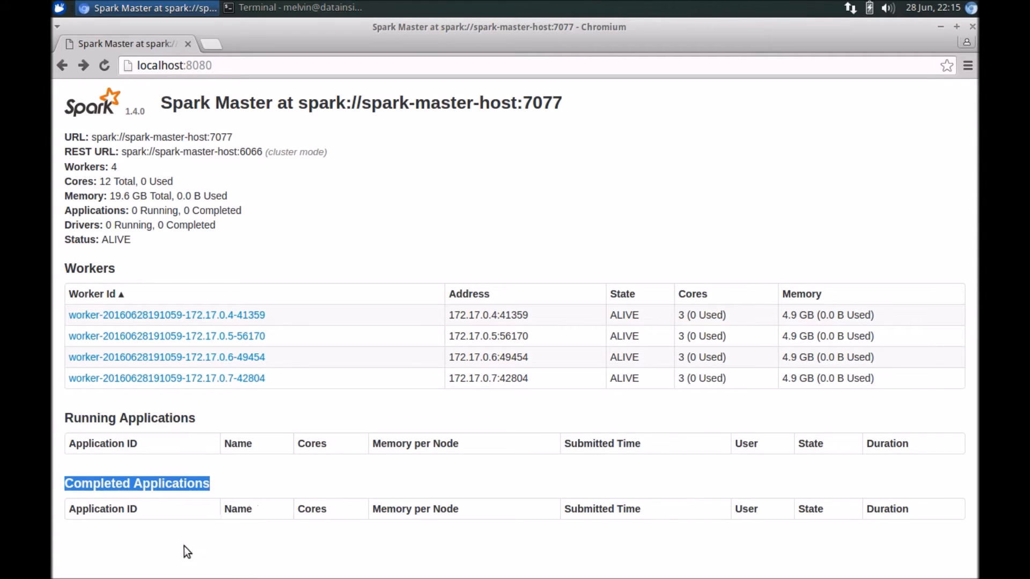
mouse_move(131, 540)
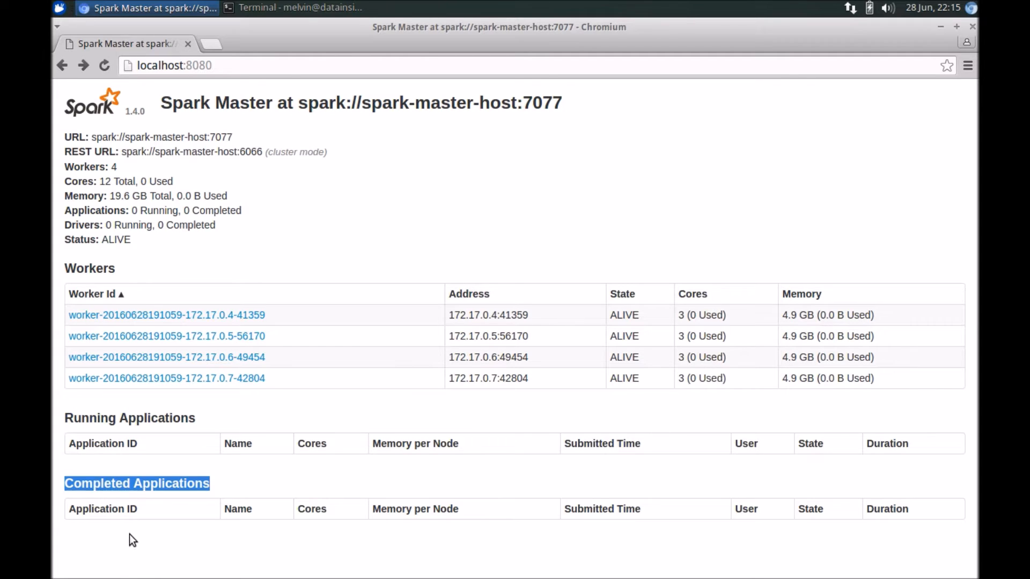
mouse_move(372, 218)
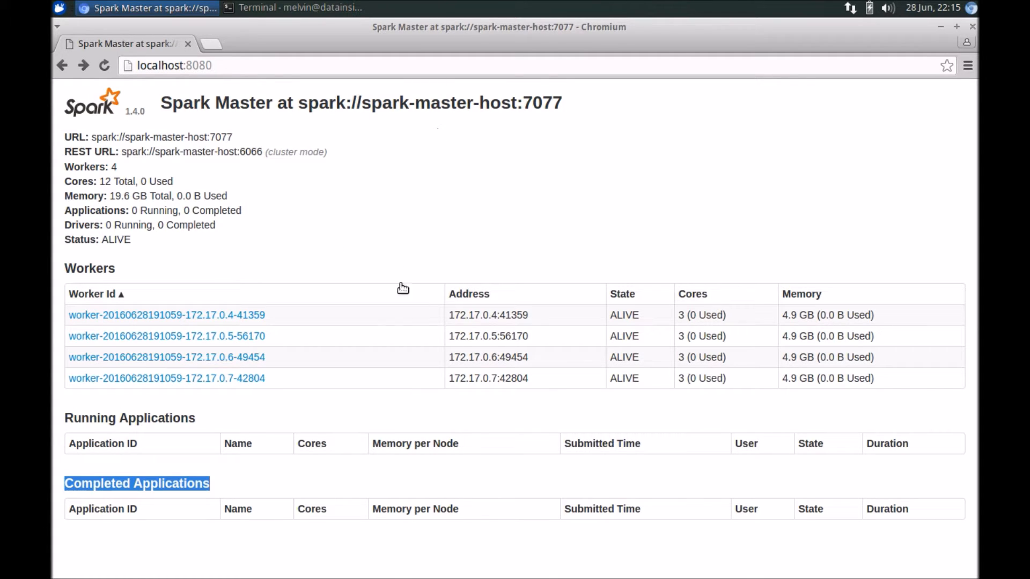
mouse_move(145, 245)
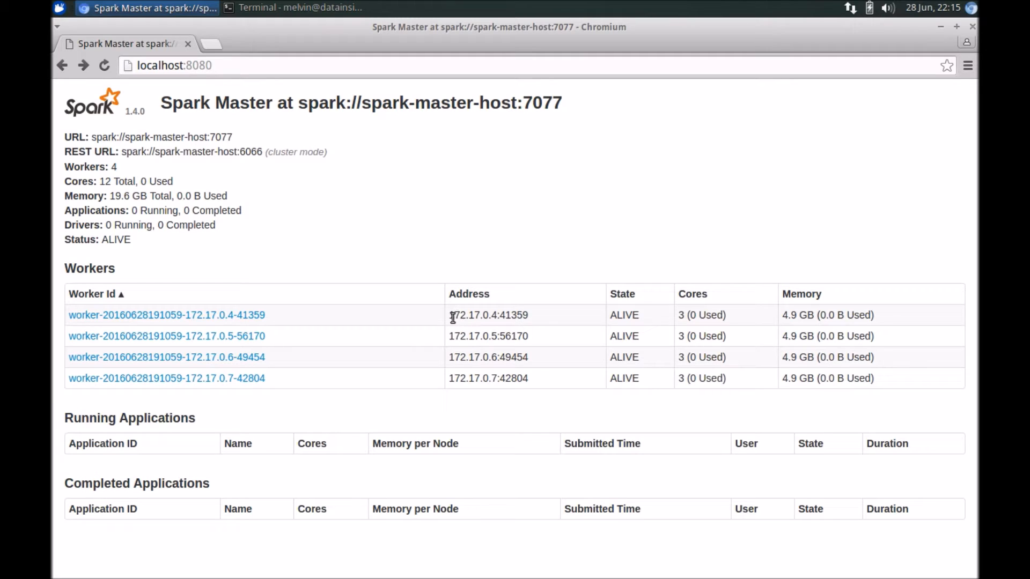
left_click(410, 443)
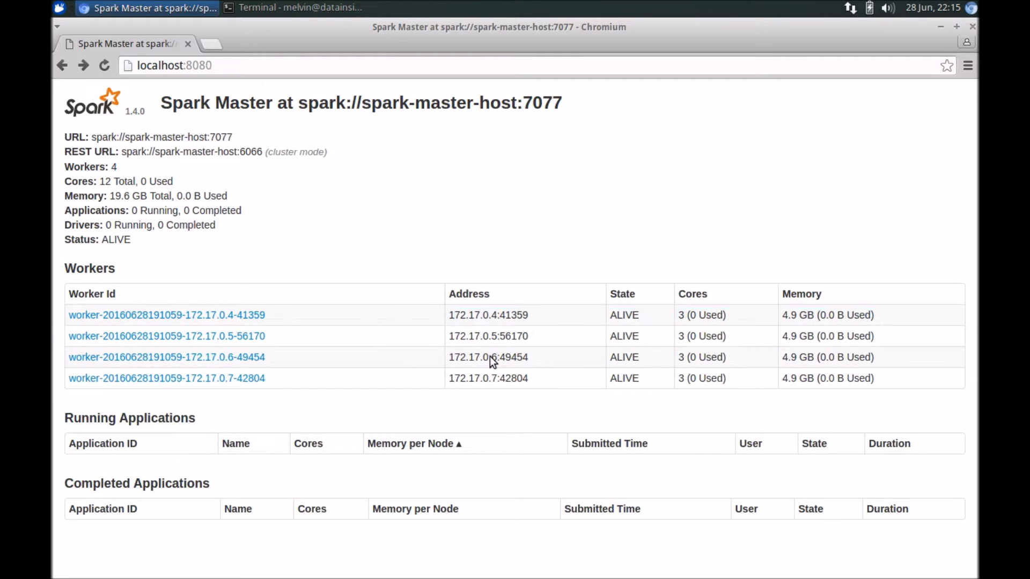
mouse_move(218, 272)
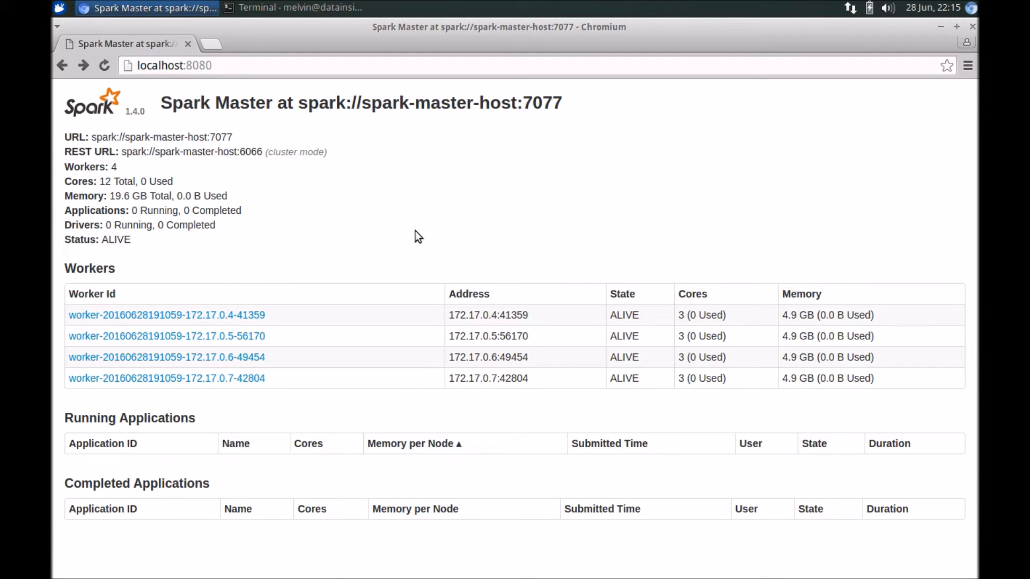
mouse_move(65, 421)
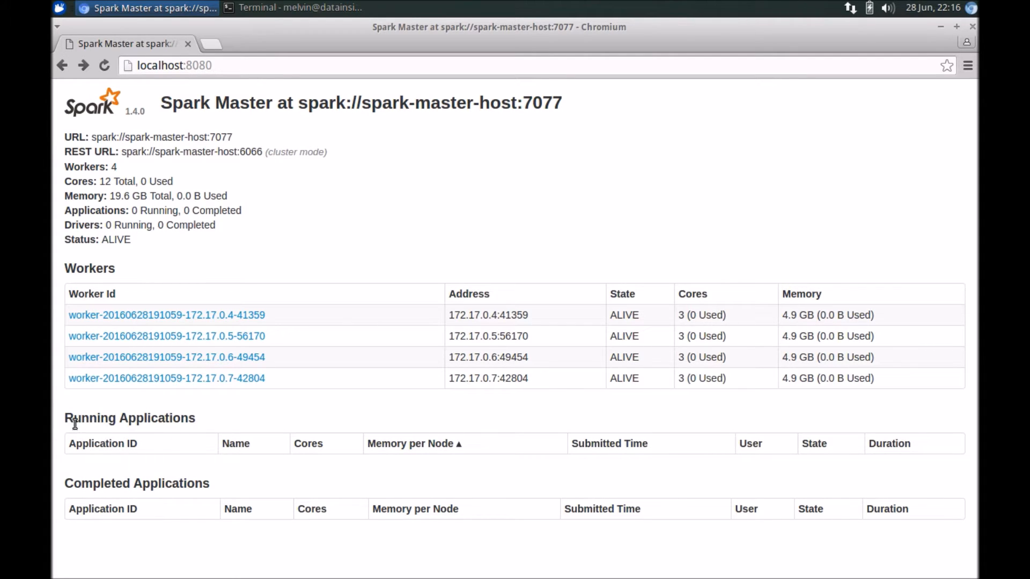
mouse_move(326, 179)
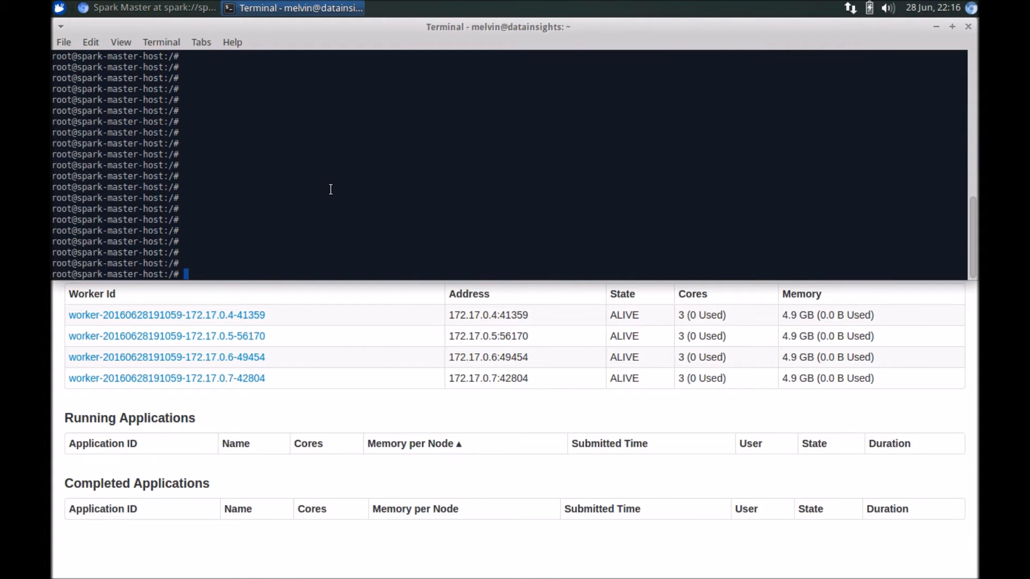
Launch spark-shell --master spark://spark-master-host:7077 from the terminal
type("spra")
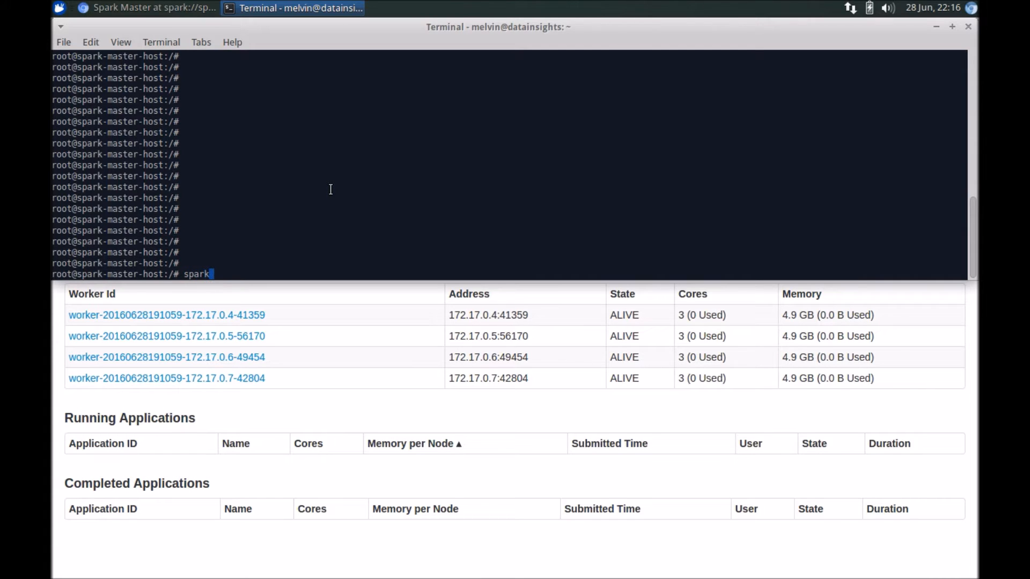
type("-shell")
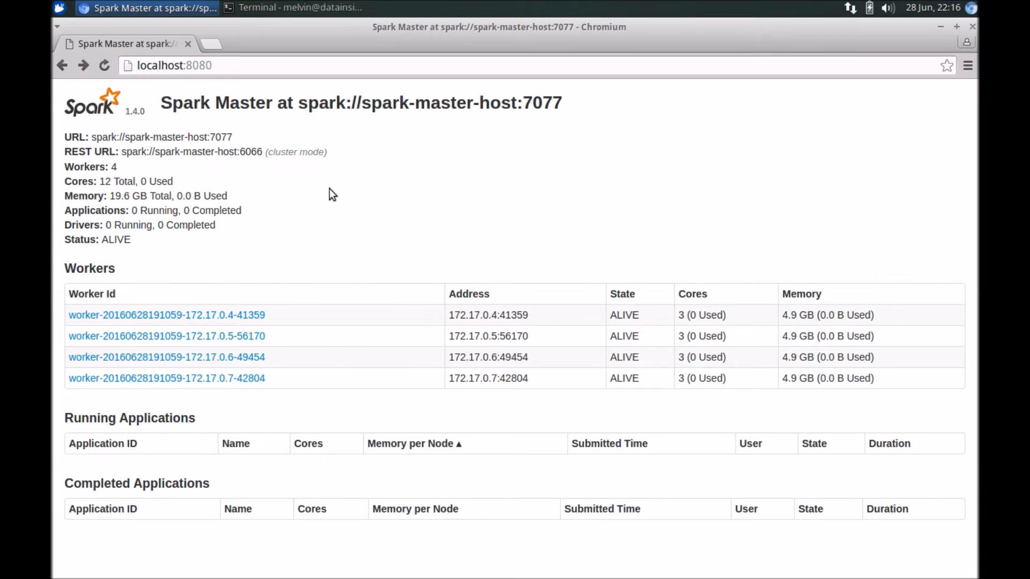
double_click(76, 136)
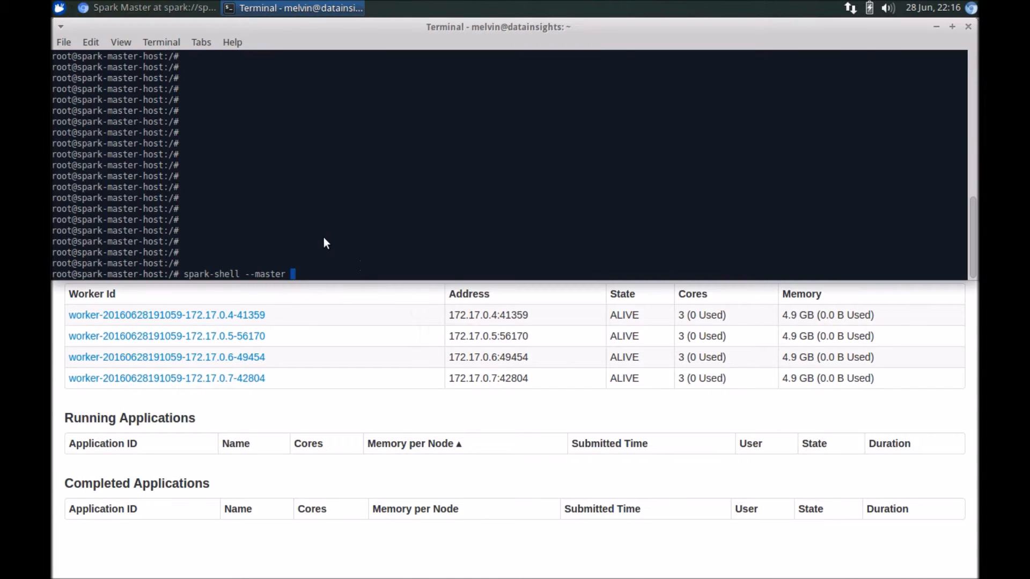
type("spark://spark-master-host:7077")
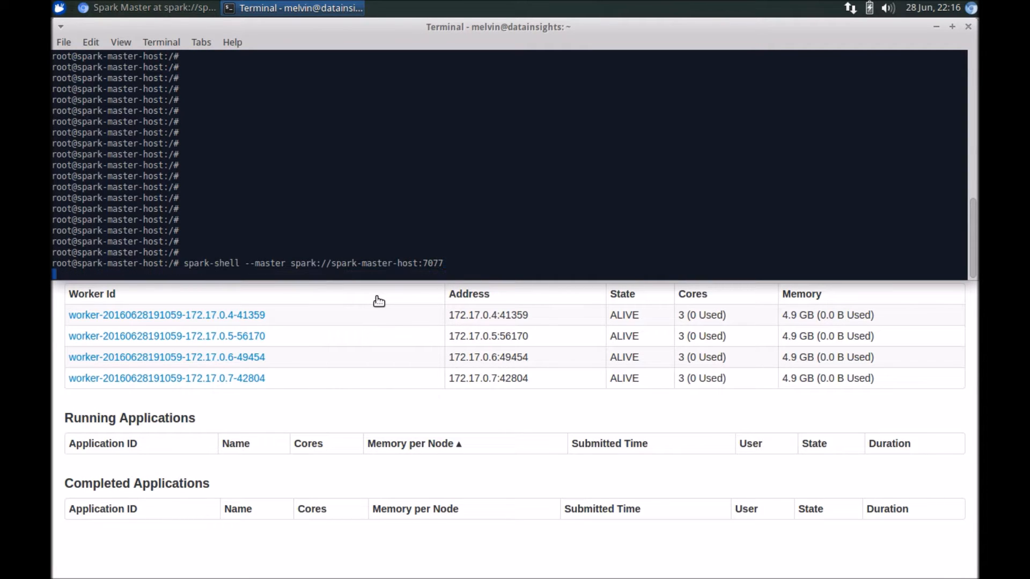
mouse_move(369, 300)
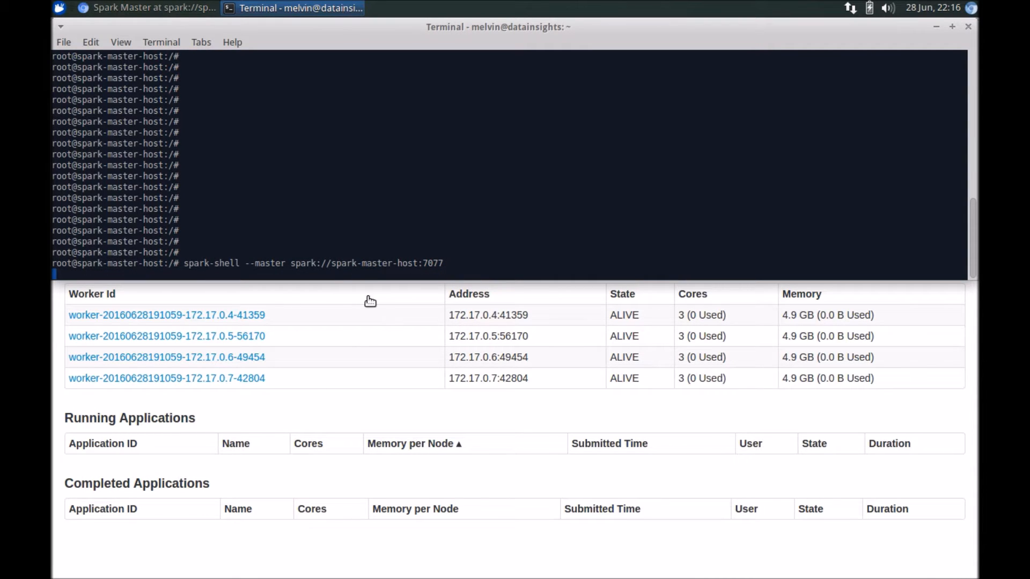
mouse_move(309, 299)
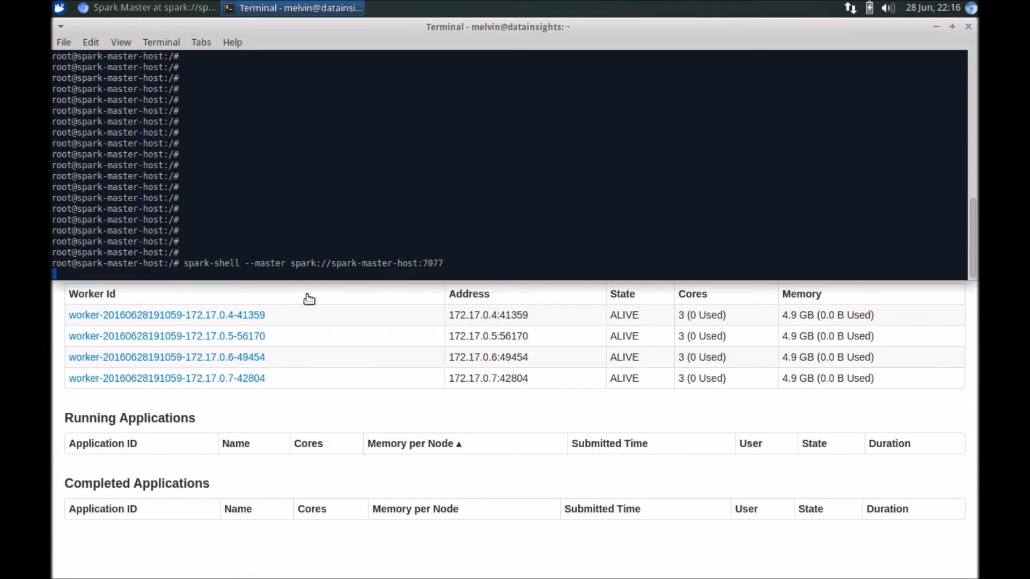
key("Return")
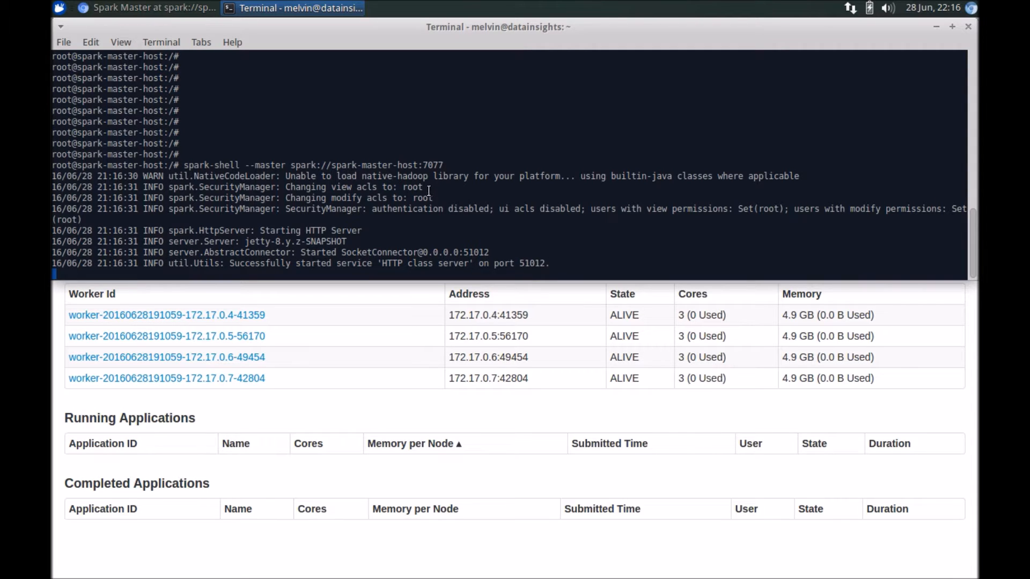
Glance at the cluster overview, then scroll through the shell's startup log showing granted executors
left_click(139, 8)
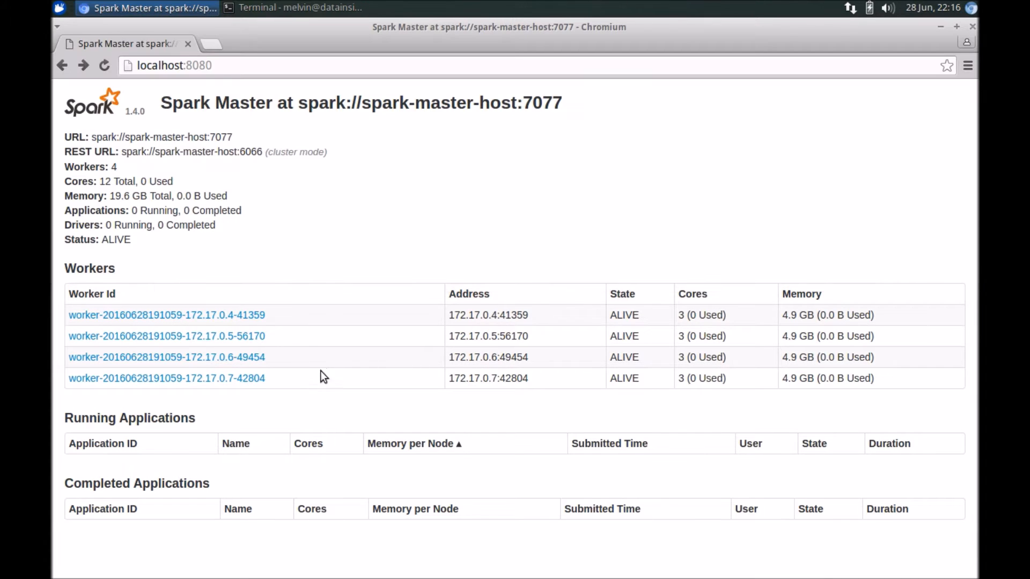
mouse_move(348, 400)
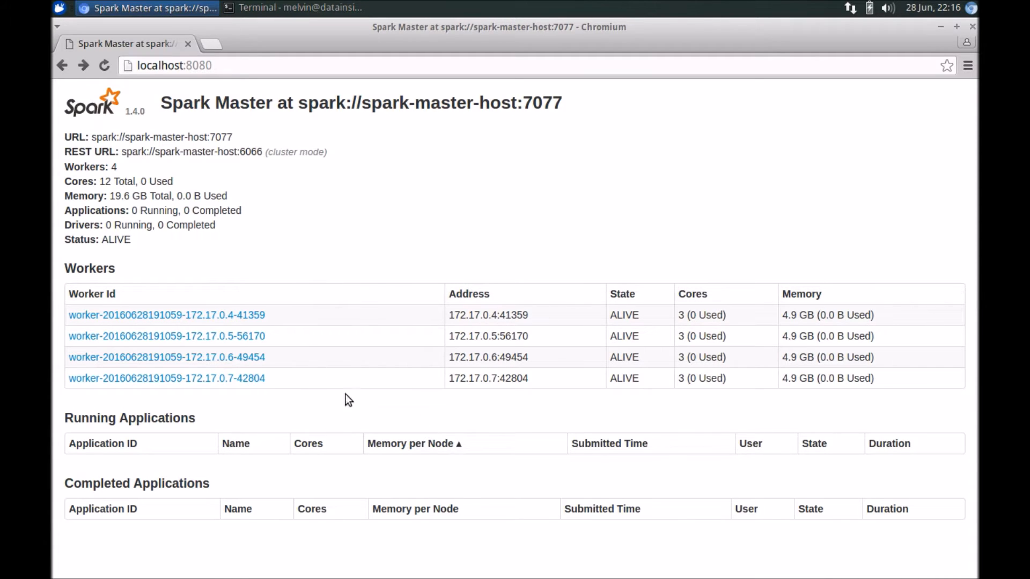
left_click(292, 7)
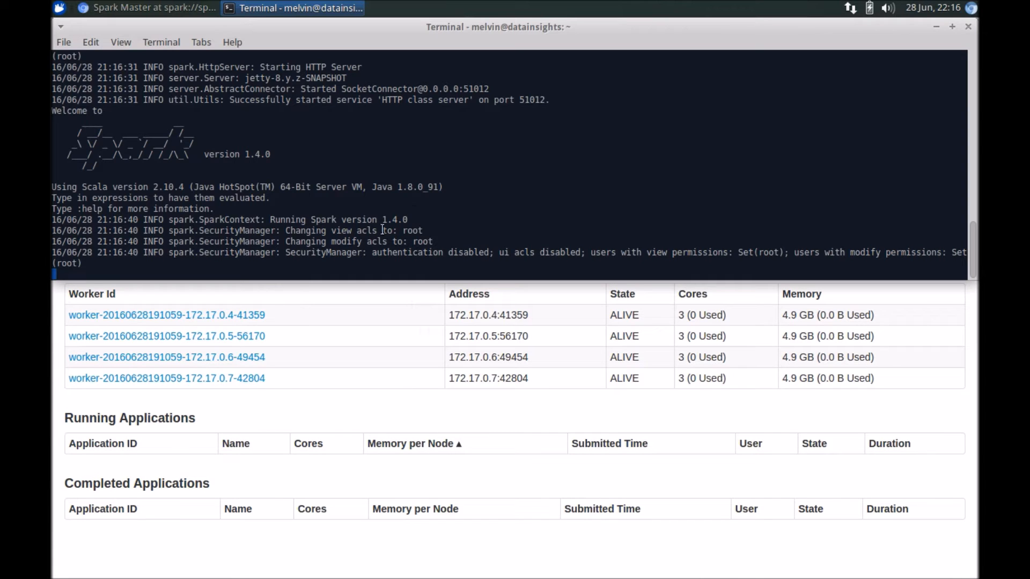
scroll("down", 3)
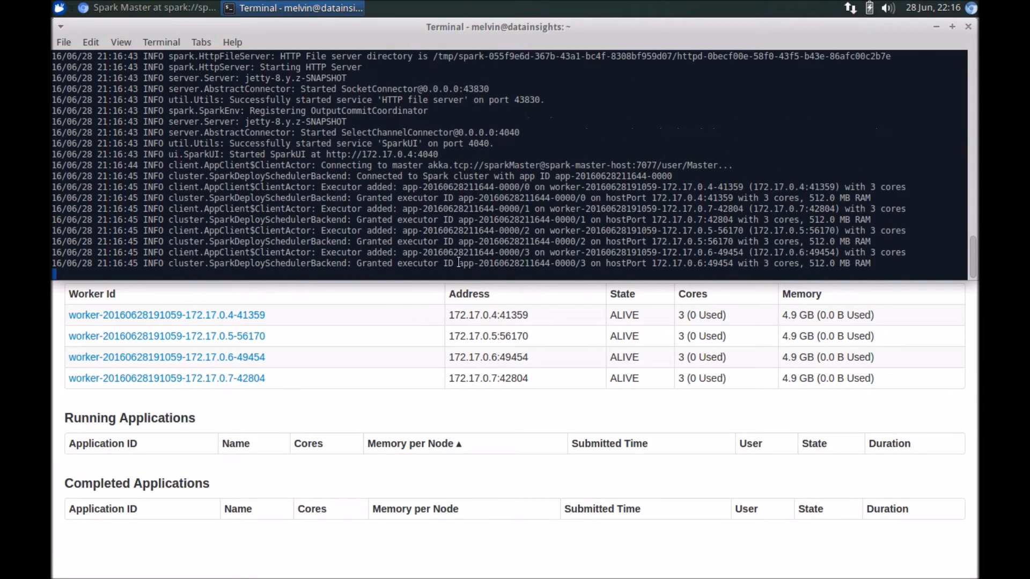
scroll("down", 3)
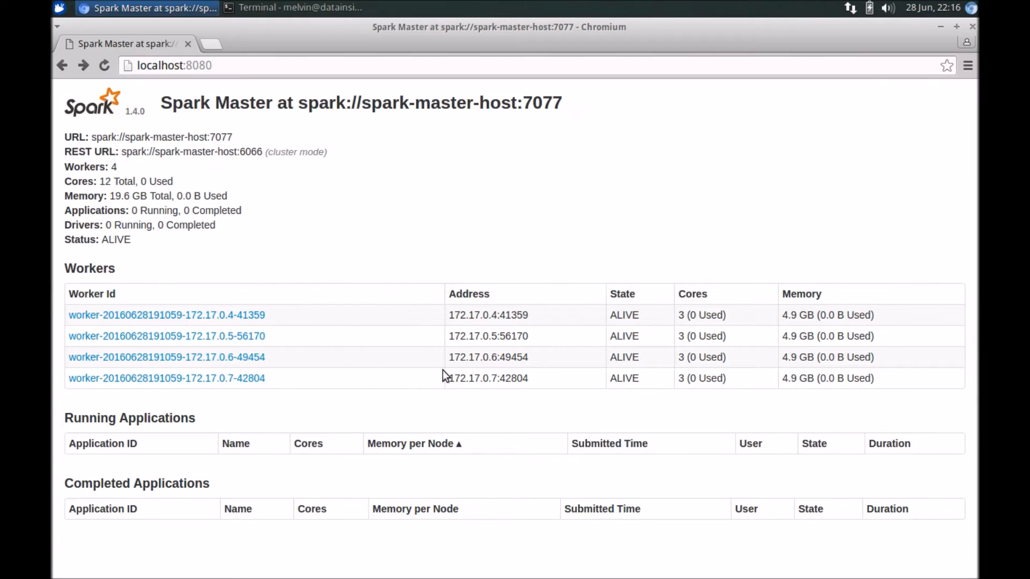
mouse_move(443, 335)
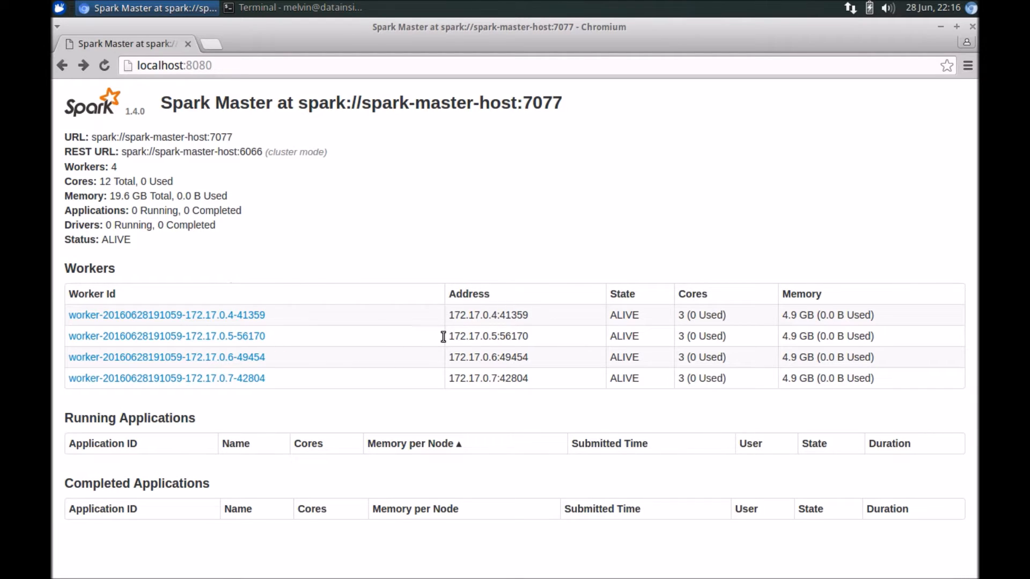
mouse_move(251, 298)
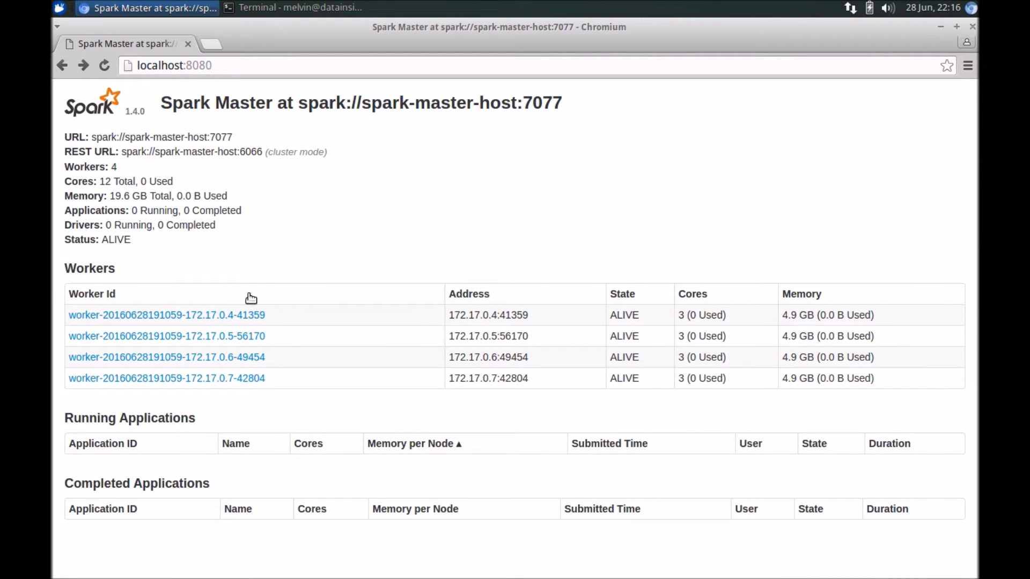
mouse_move(353, 255)
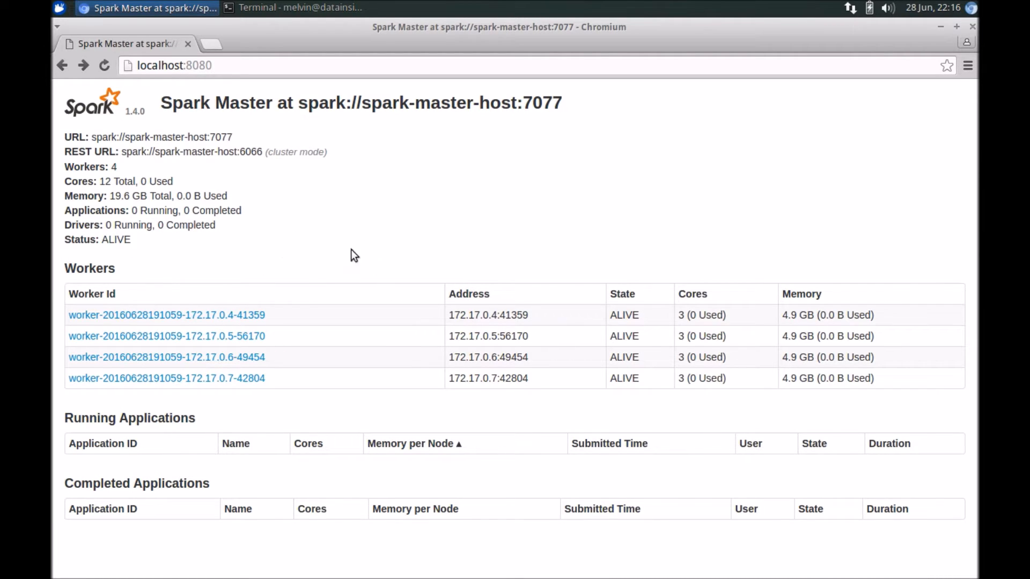
mouse_move(296, 367)
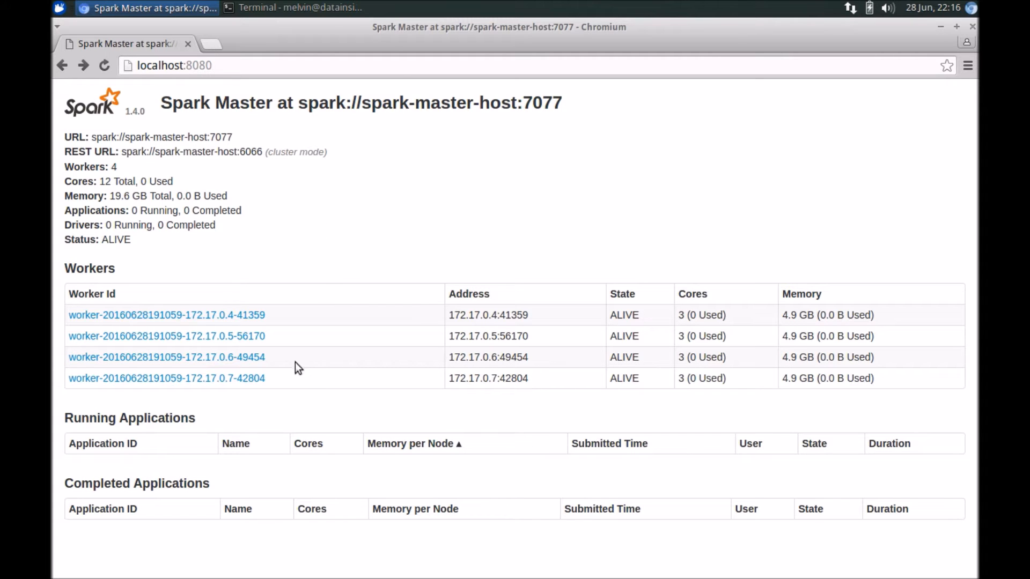
mouse_move(537, 390)
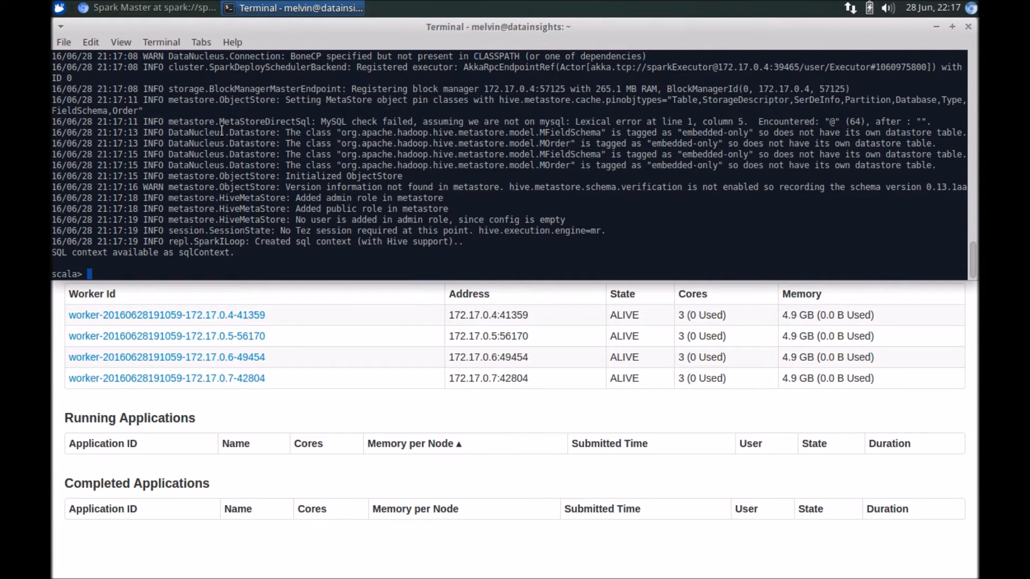
mouse_move(258, 247)
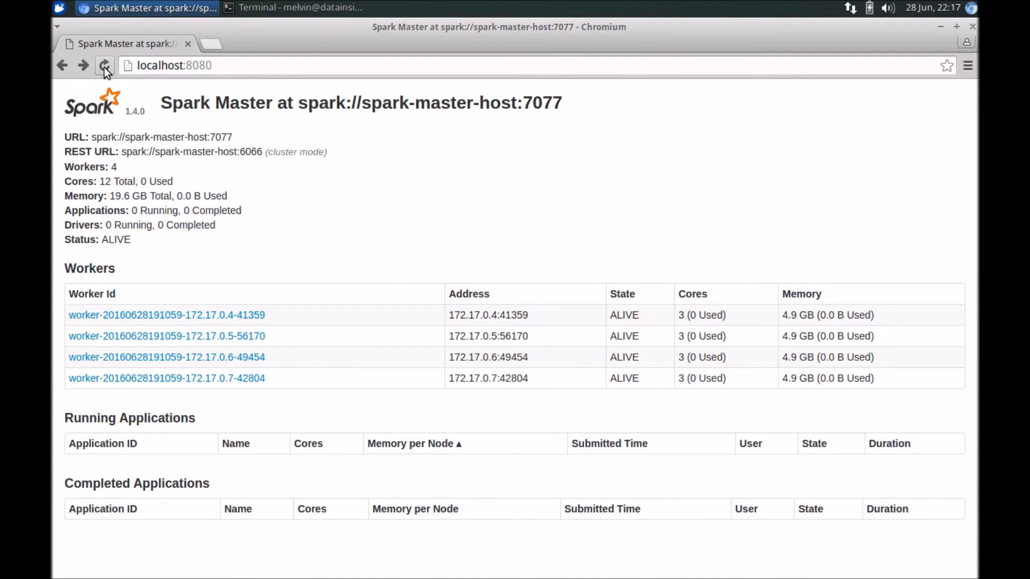
Reload the Spark Master page until the Spark shell appears as a running application using 12 cores
left_click(104, 66)
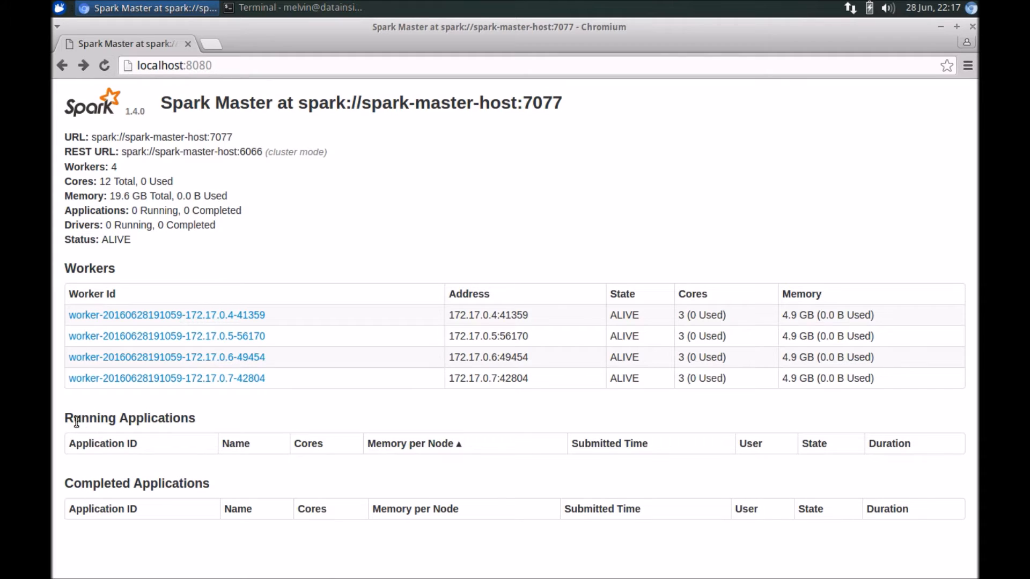
left_click(104, 65)
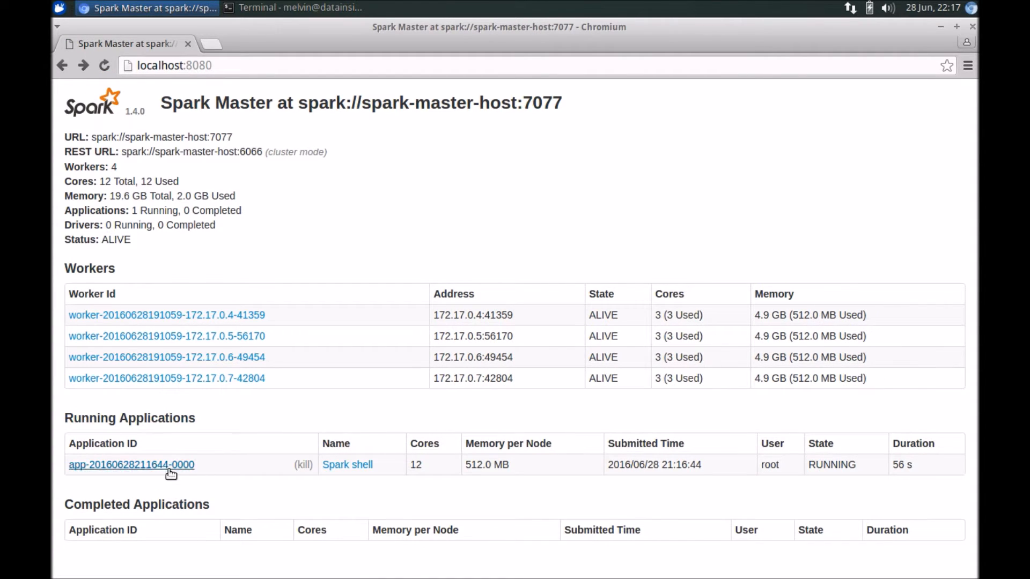
mouse_move(227, 483)
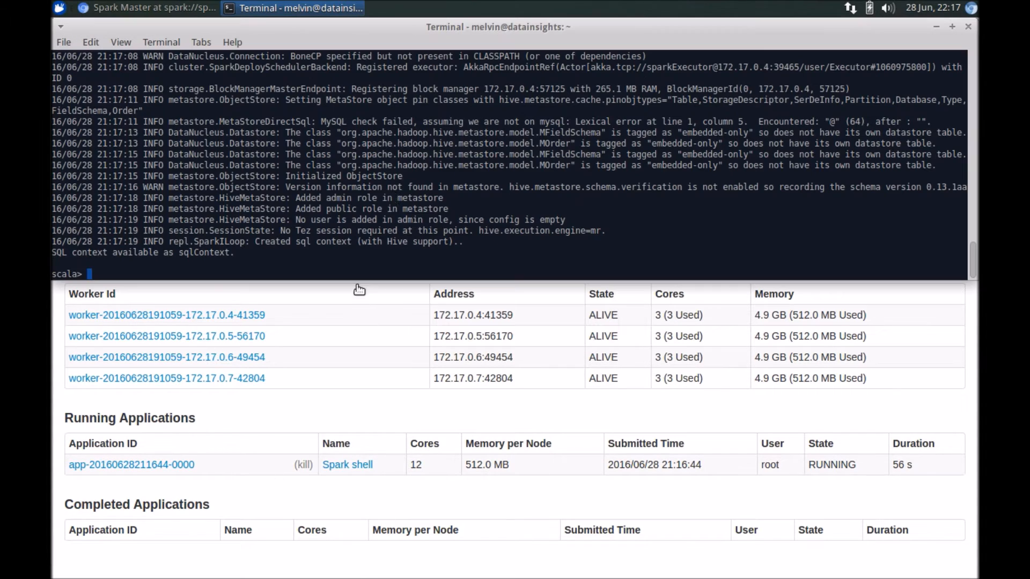
mouse_move(284, 74)
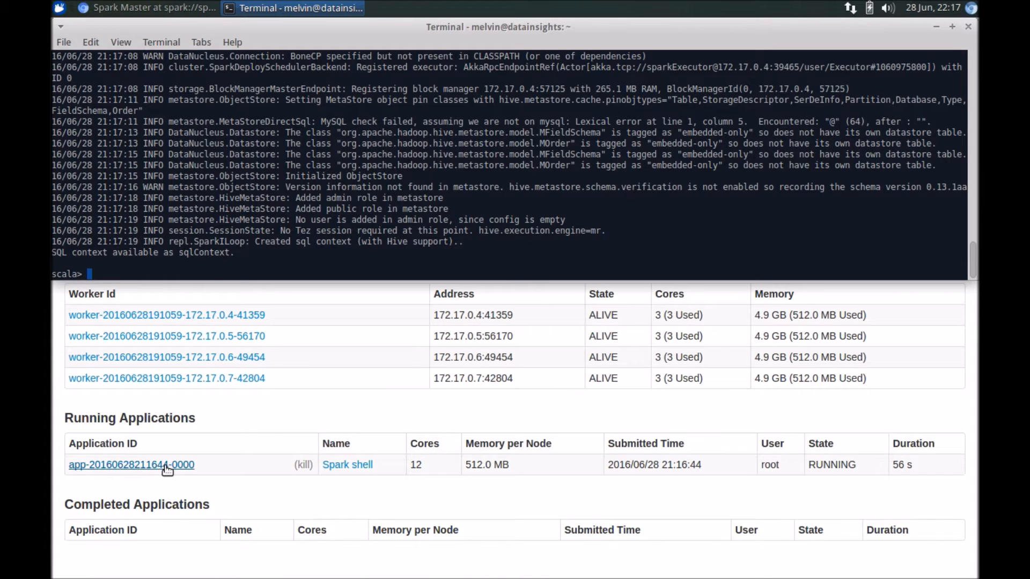
Open the running Spark shell application and its Application Detail UI Jobs page
left_click(131, 464)
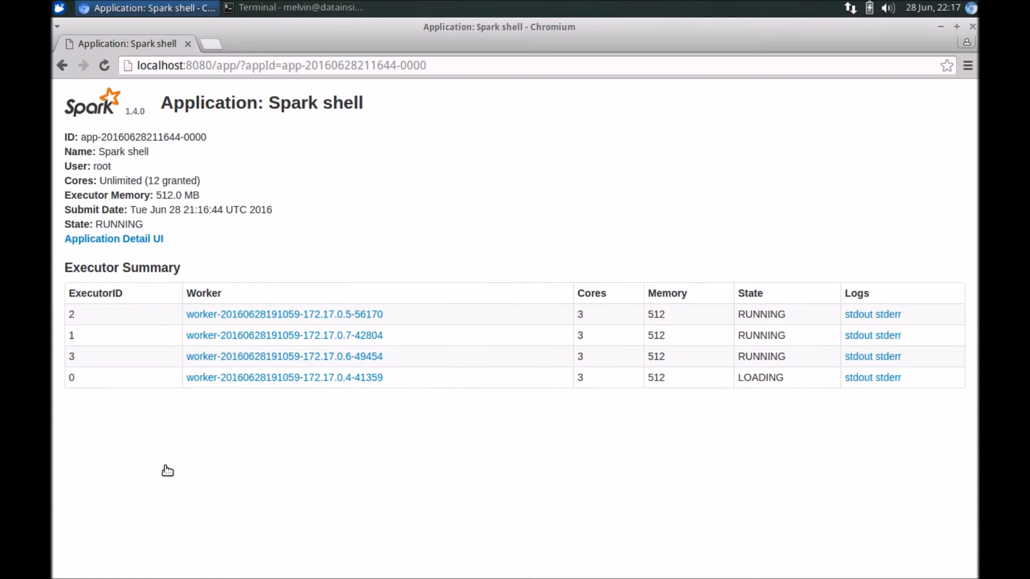
mouse_move(458, 365)
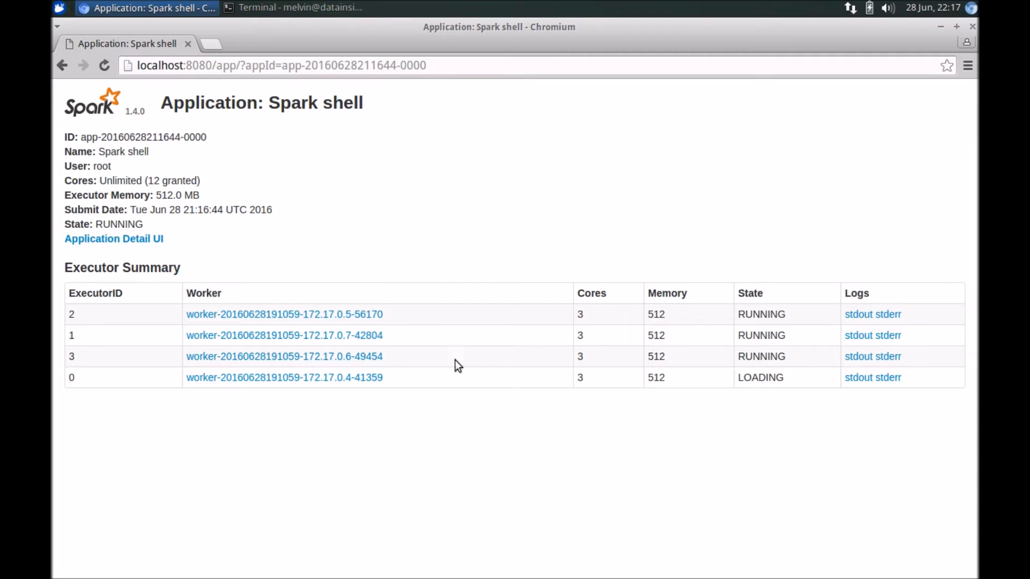
mouse_move(804, 393)
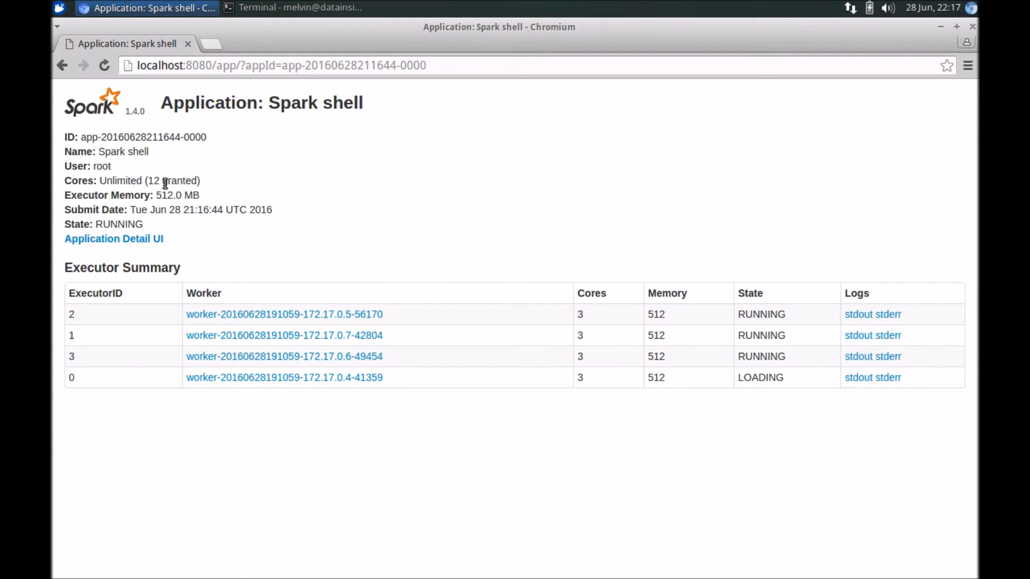
left_click(113, 238)
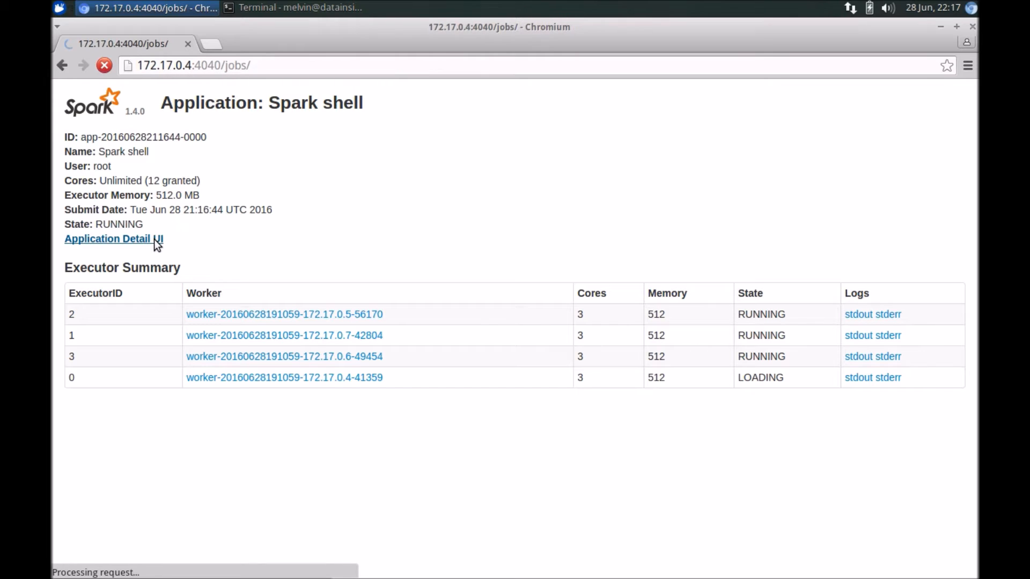
left_click(113, 238)
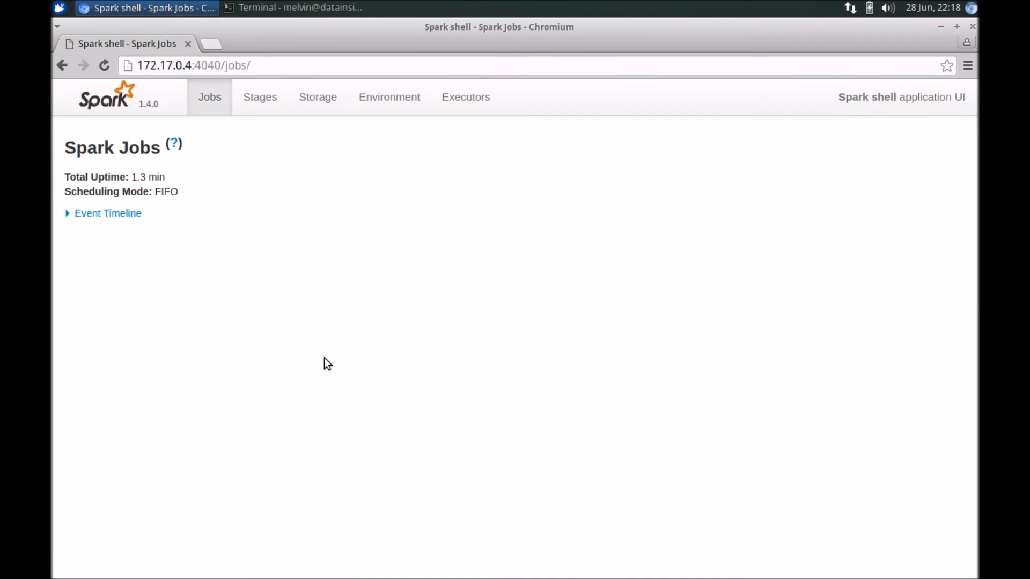
Expand the Jobs event timeline showing executors 0–3 added, then return to the shell terminal
left_click(108, 213)
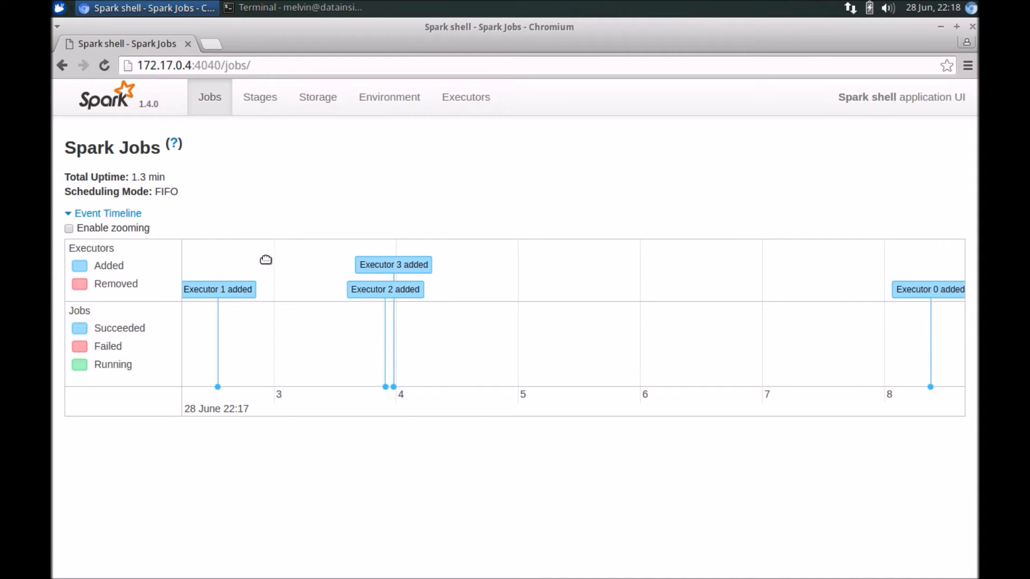
mouse_move(239, 241)
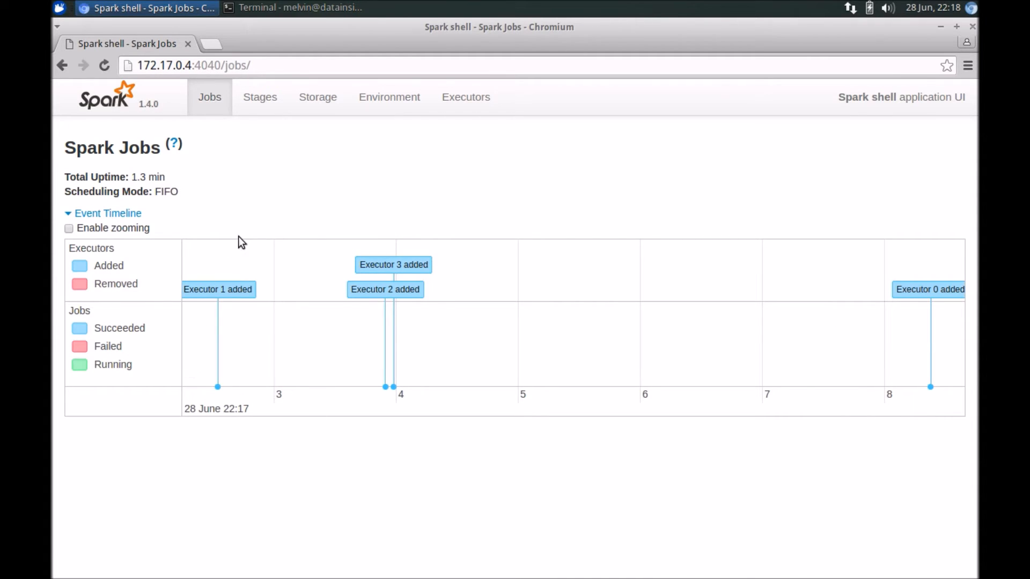
mouse_move(551, 329)
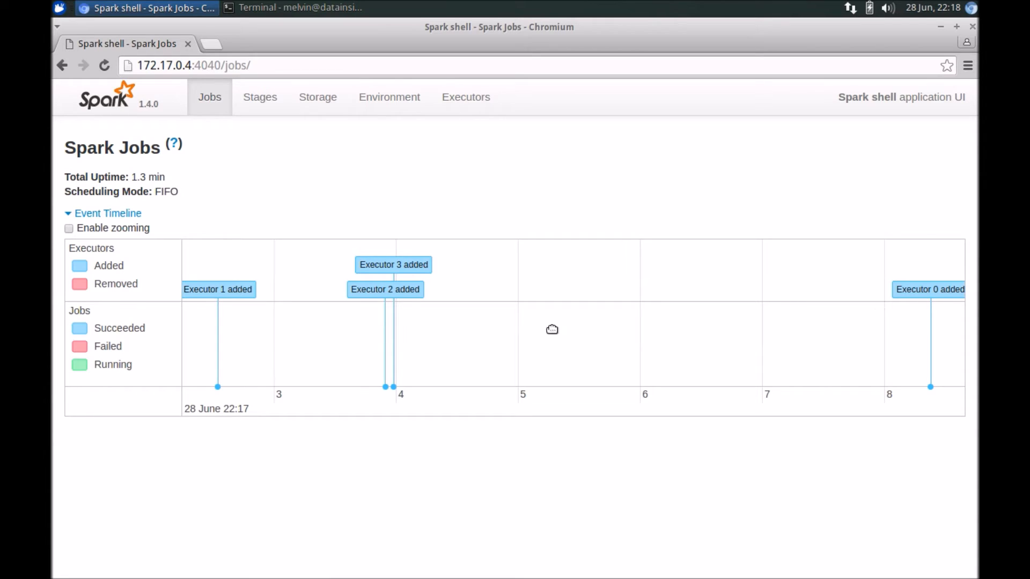
mouse_move(216, 310)
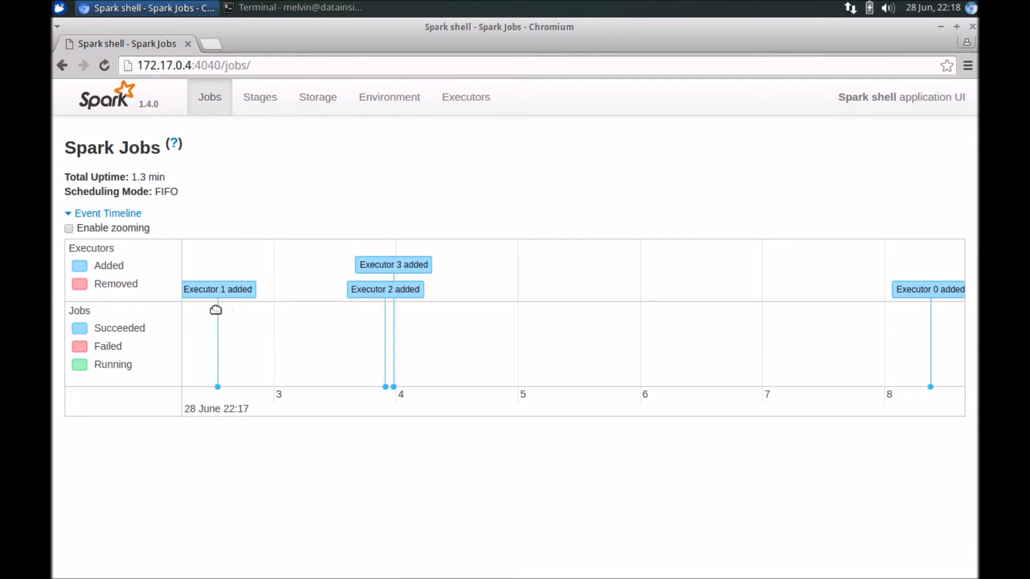
mouse_move(921, 329)
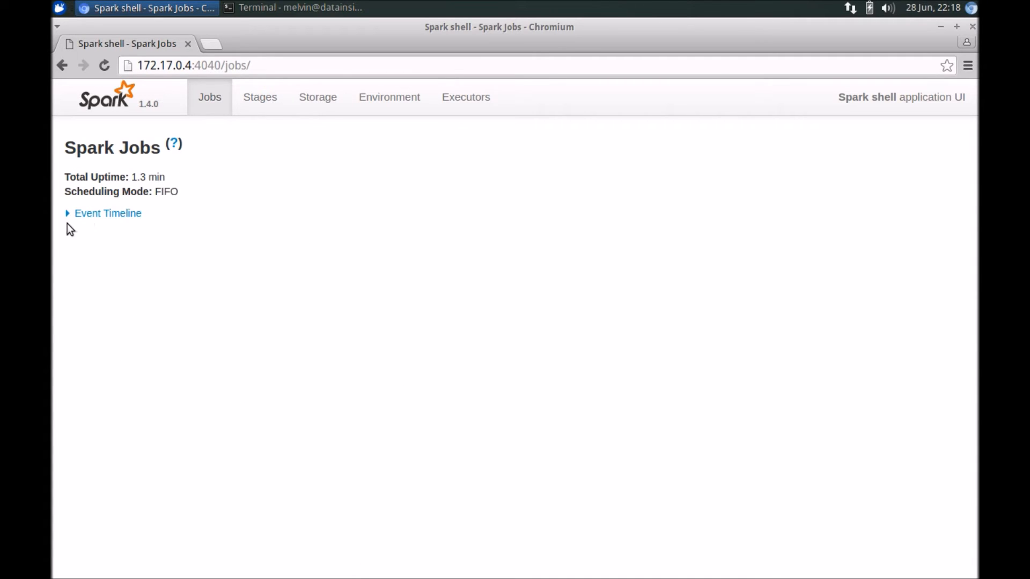
left_click(107, 212)
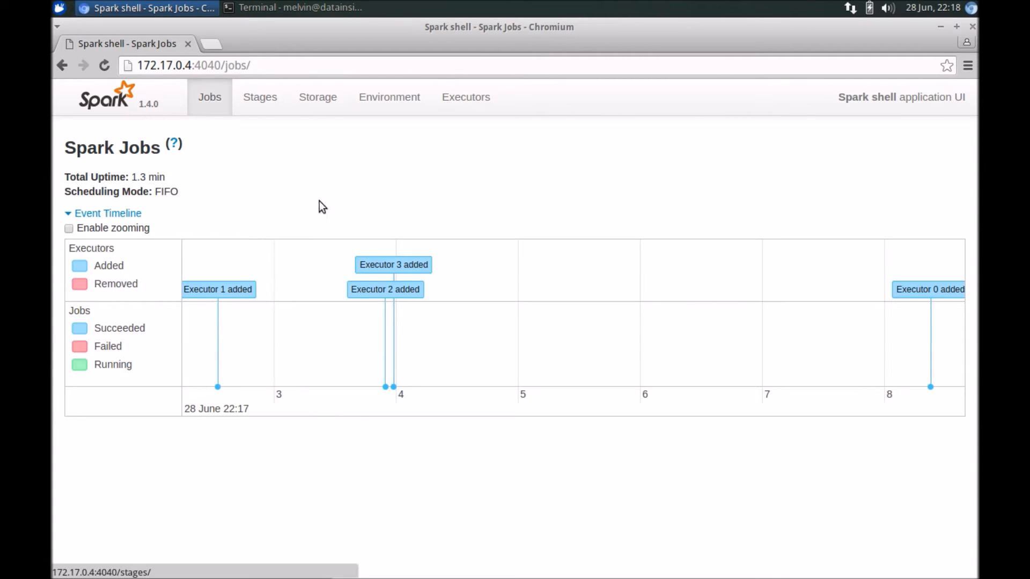
mouse_move(218, 288)
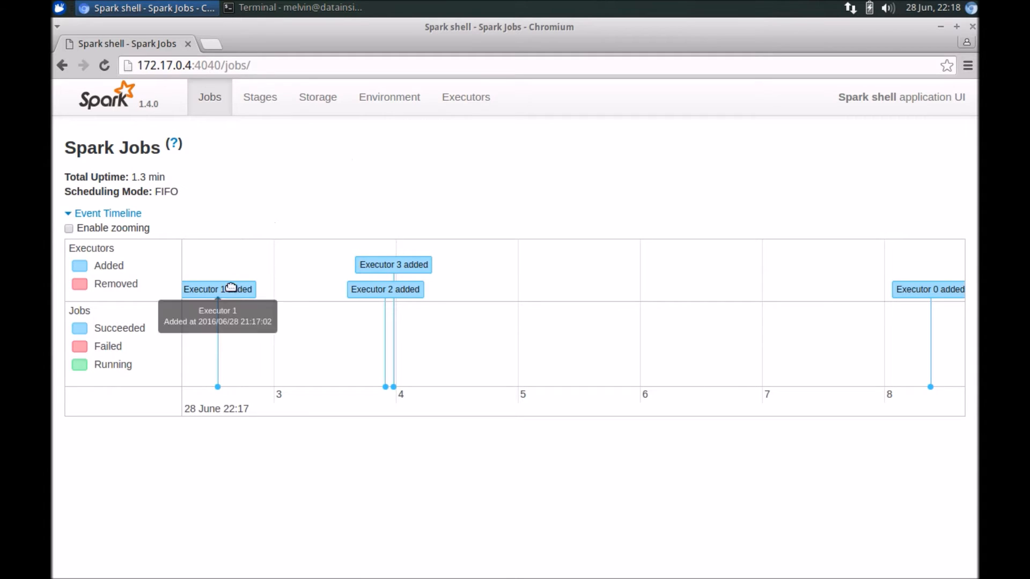
mouse_move(516, 179)
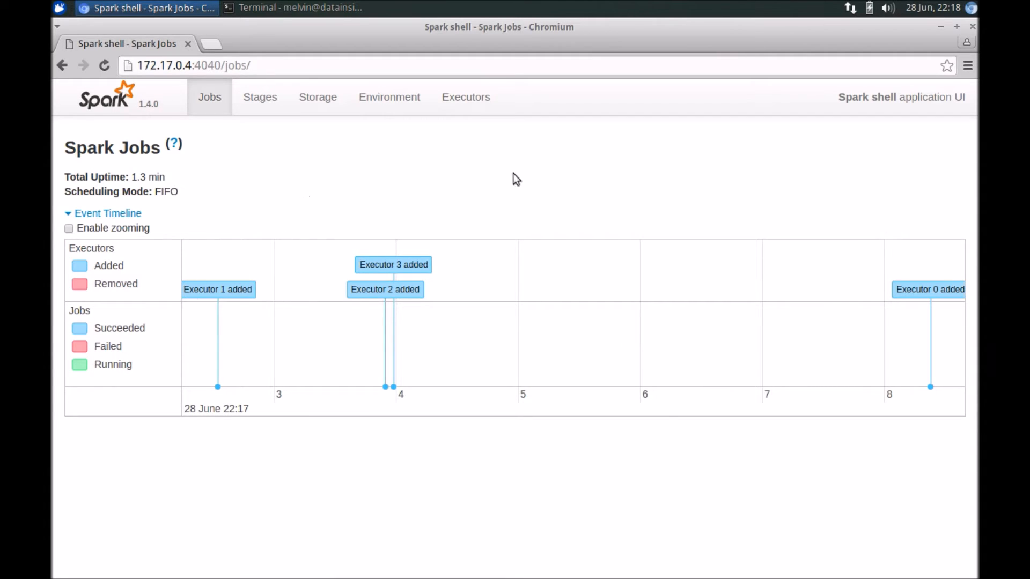
mouse_move(230, 166)
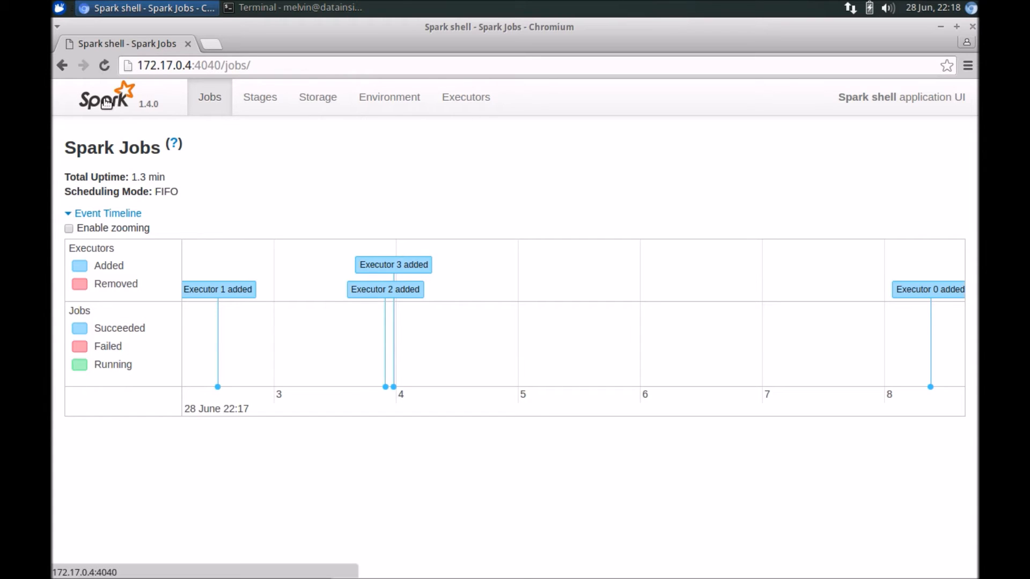
left_click(291, 8)
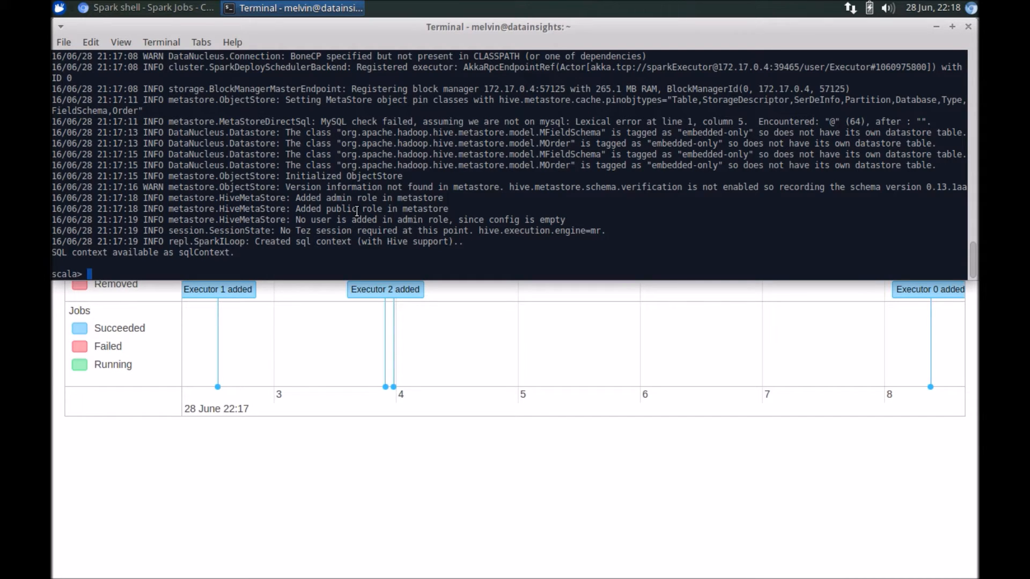
Define val v1 = sc.parallelize(1 to 1000) and run v1.collect, completing job 0
type("val")
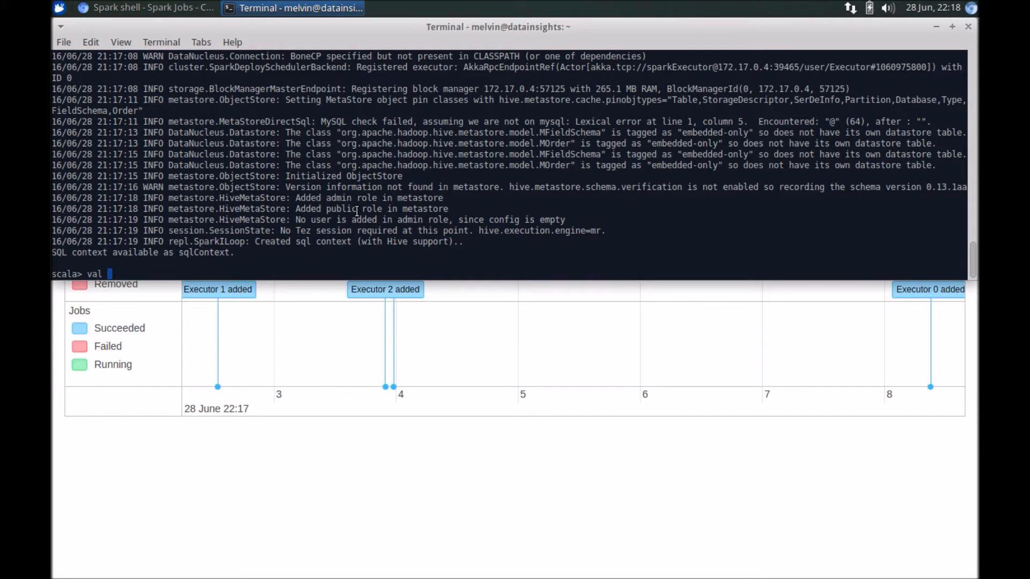
type("v1 =")
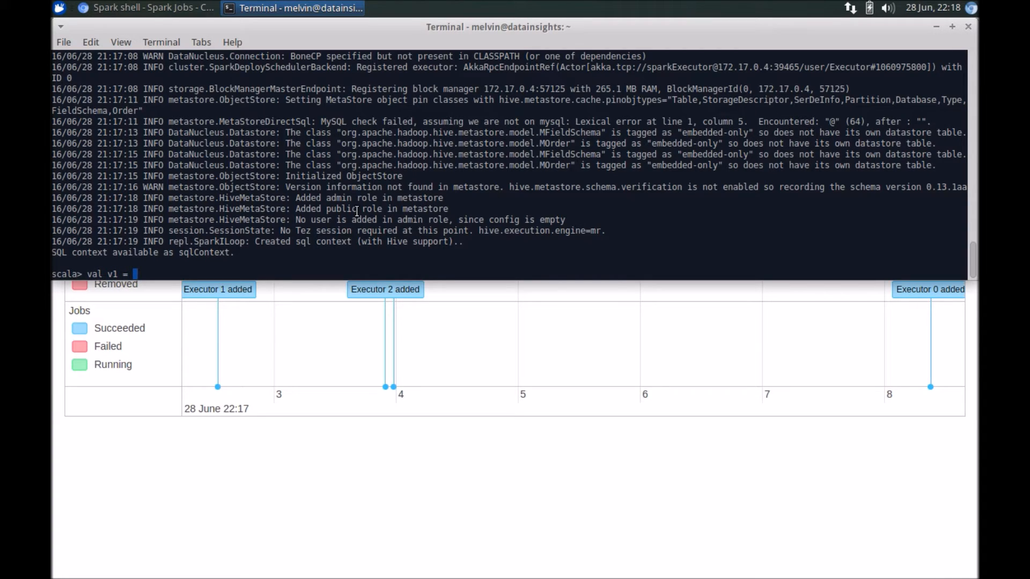
type("sc.p")
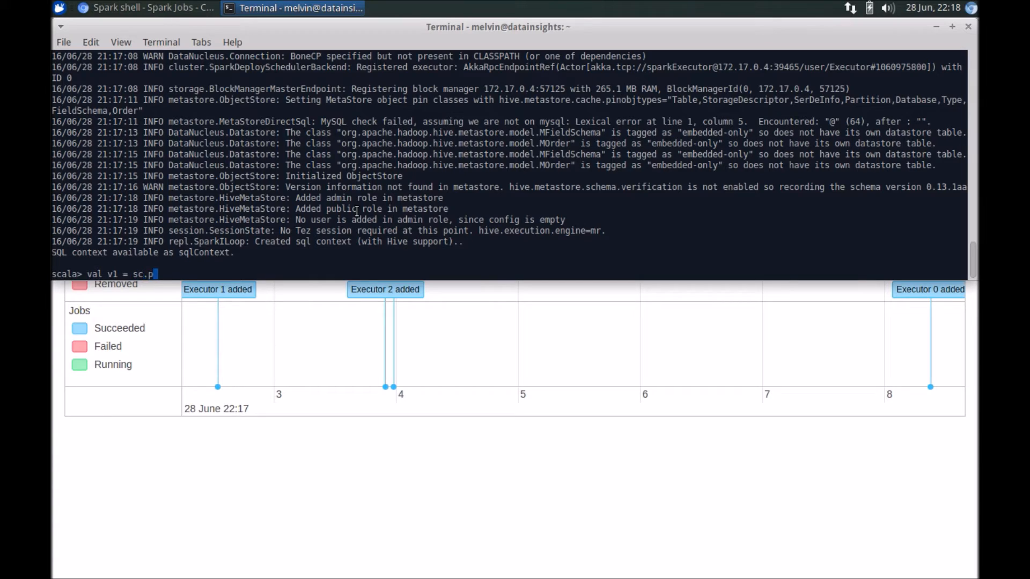
type("arallelize(1 to 1000")
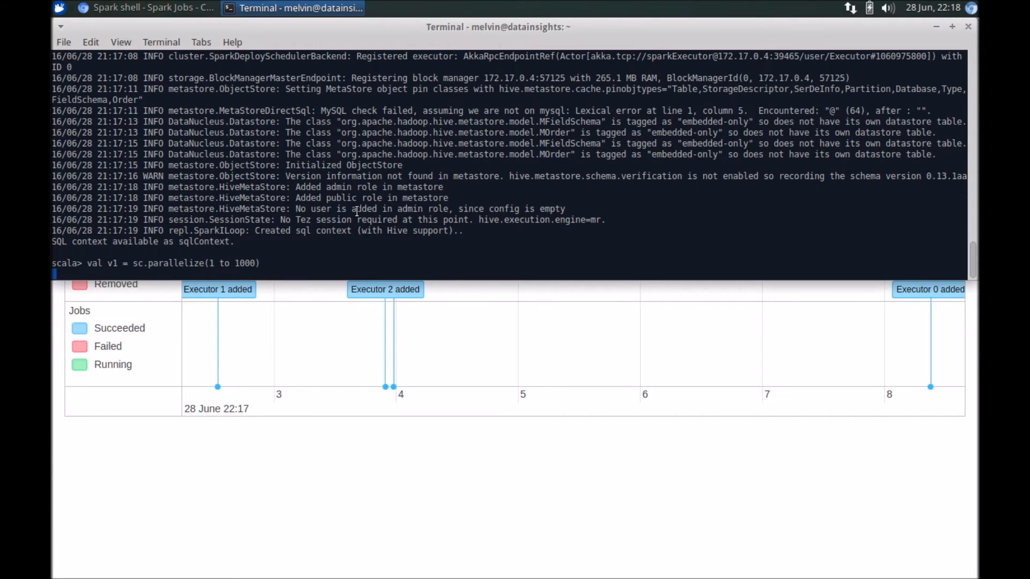
type("v1")
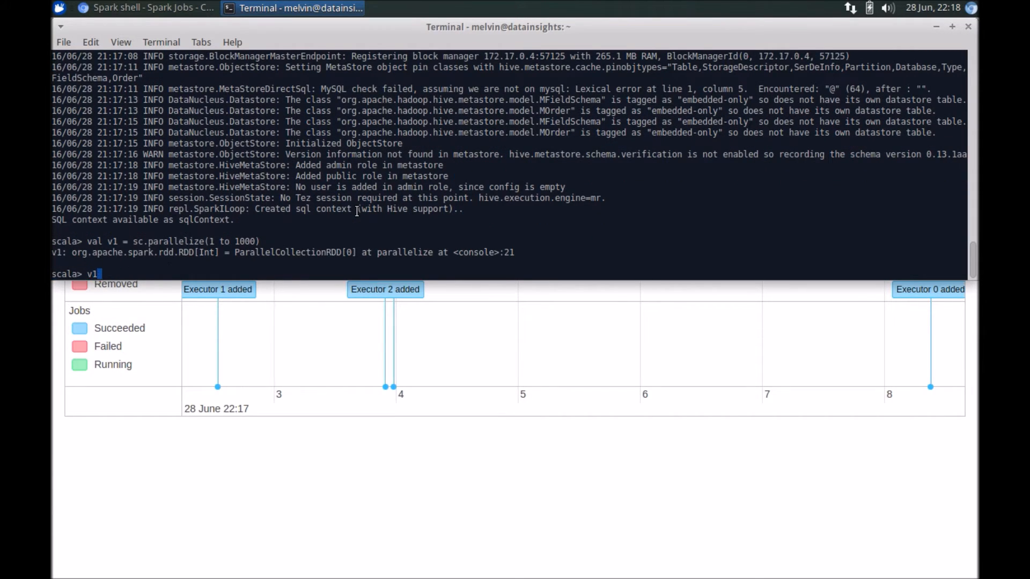
type(".collect")
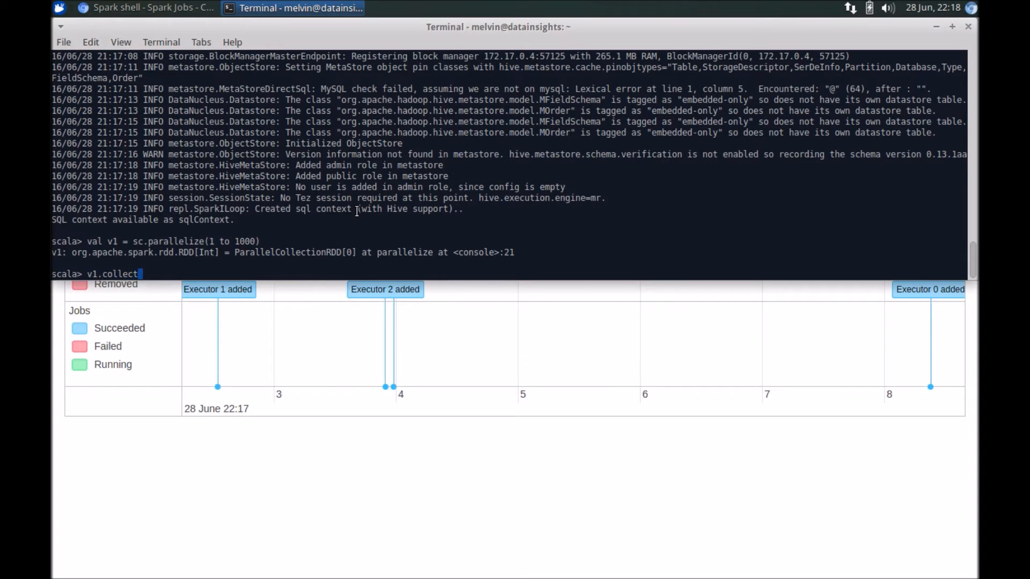
key("Return")
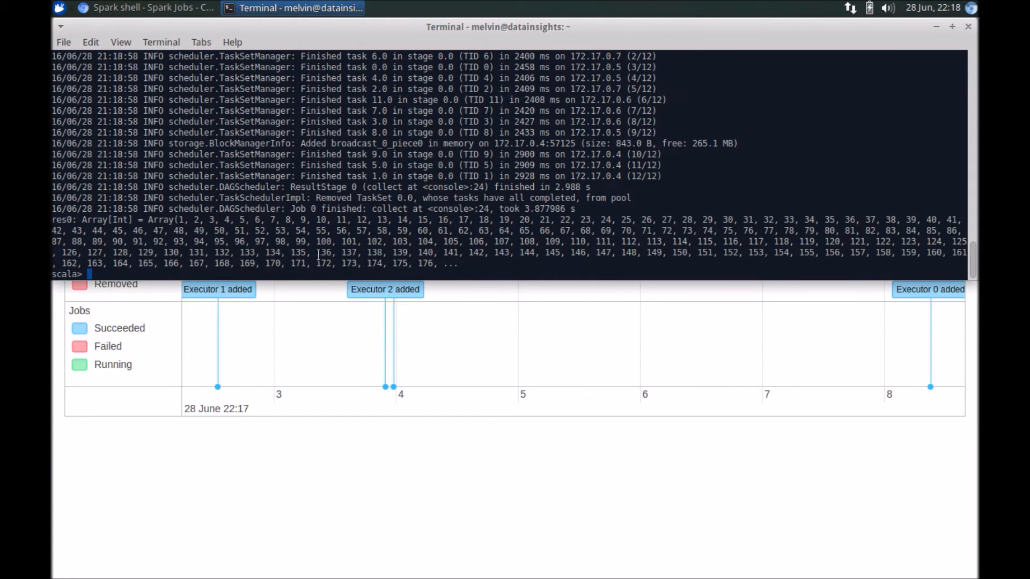
mouse_move(111, 222)
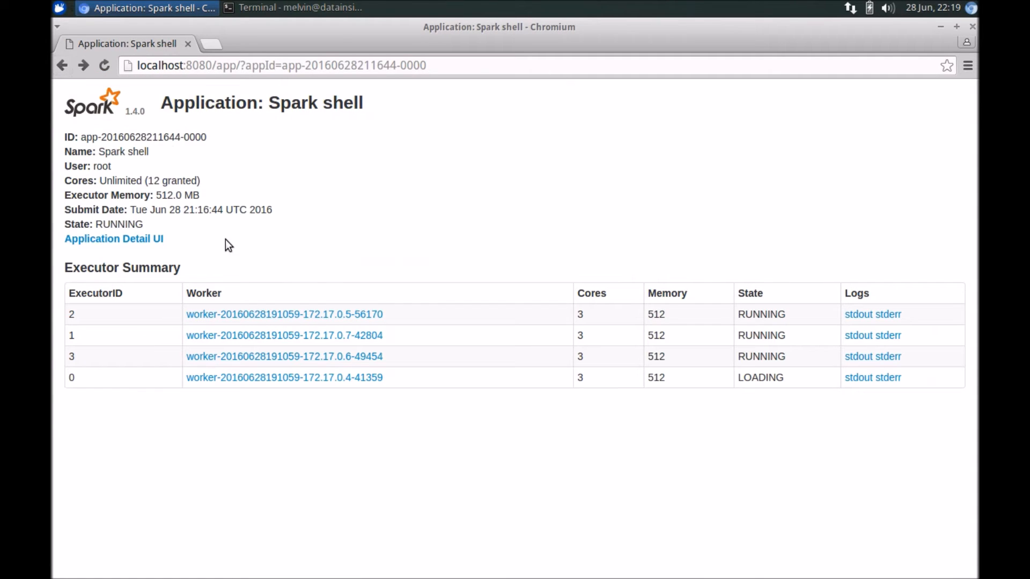
Return to the application's Jobs page and open the details of collect job 0 with 12/12 tasks
left_click(62, 66)
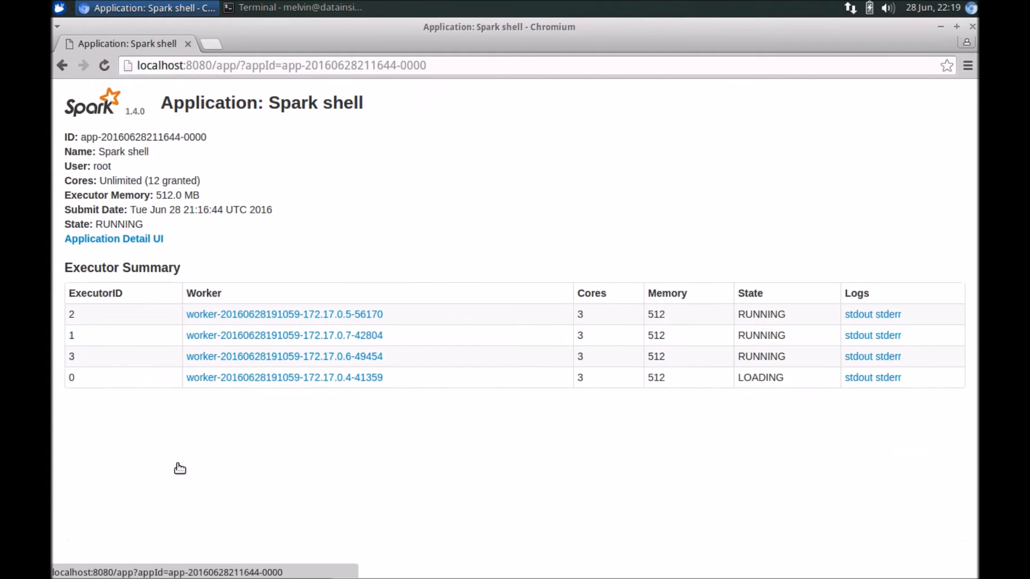
left_click(114, 238)
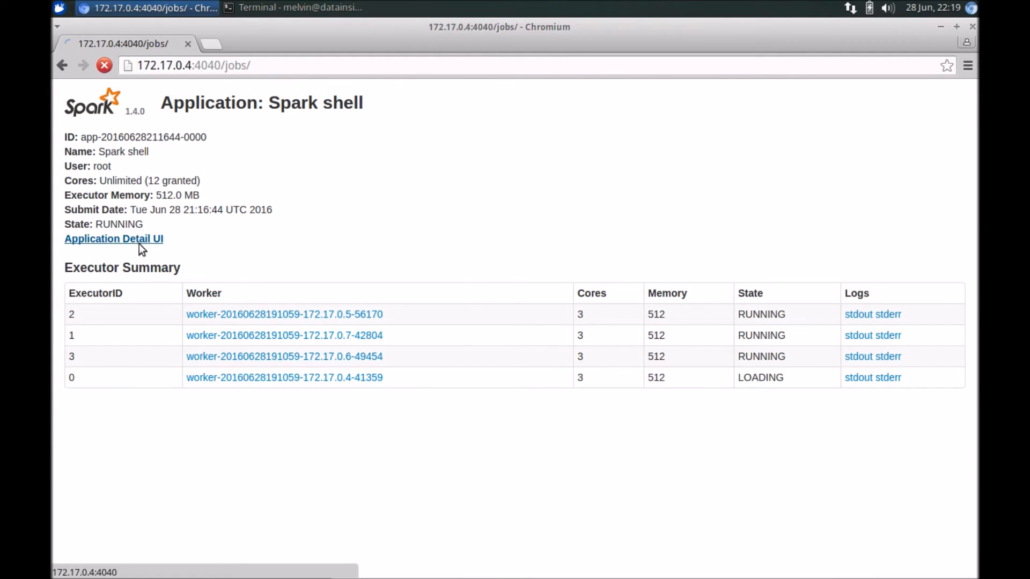
left_click(113, 238)
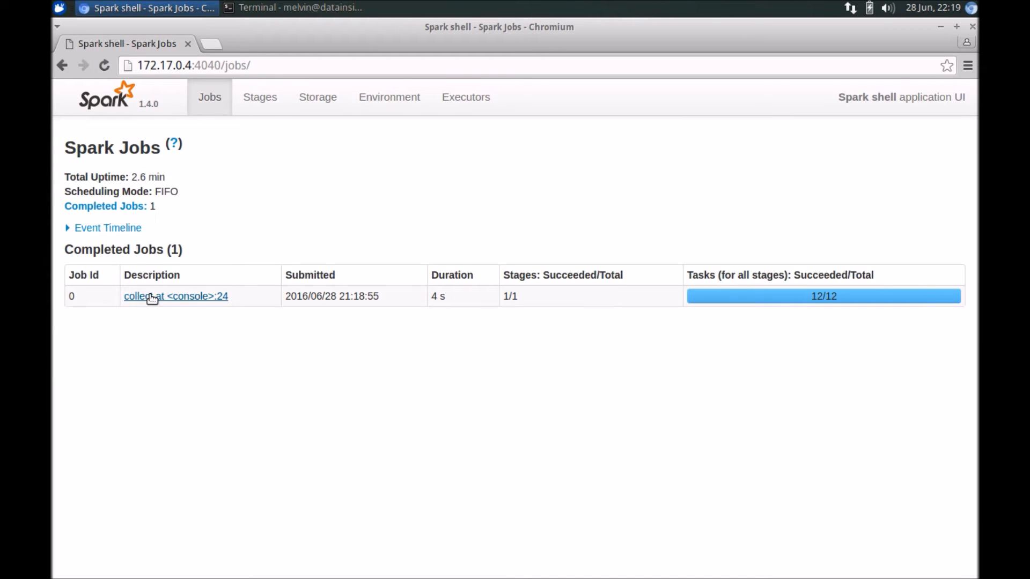
mouse_move(140, 306)
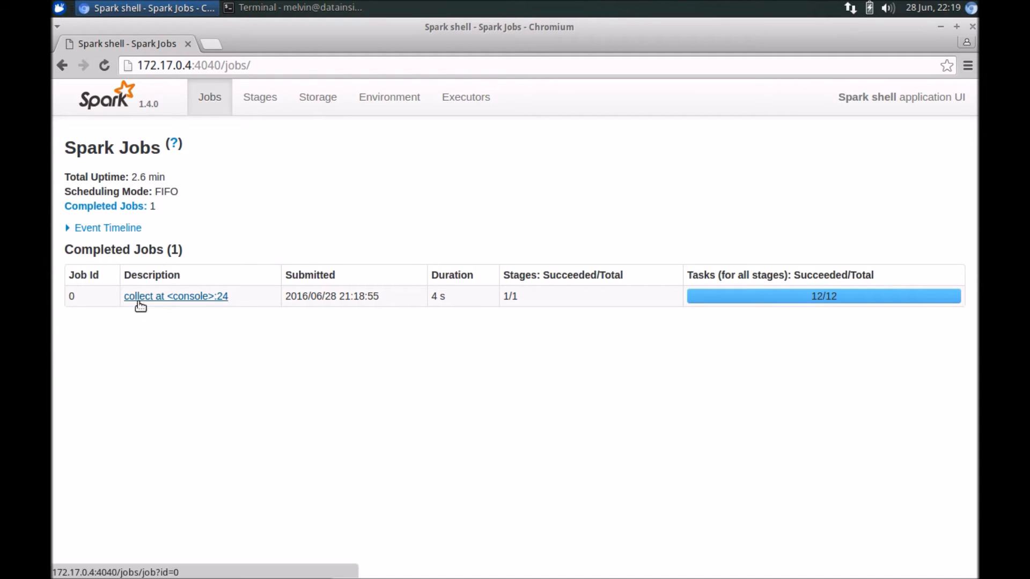
mouse_move(201, 227)
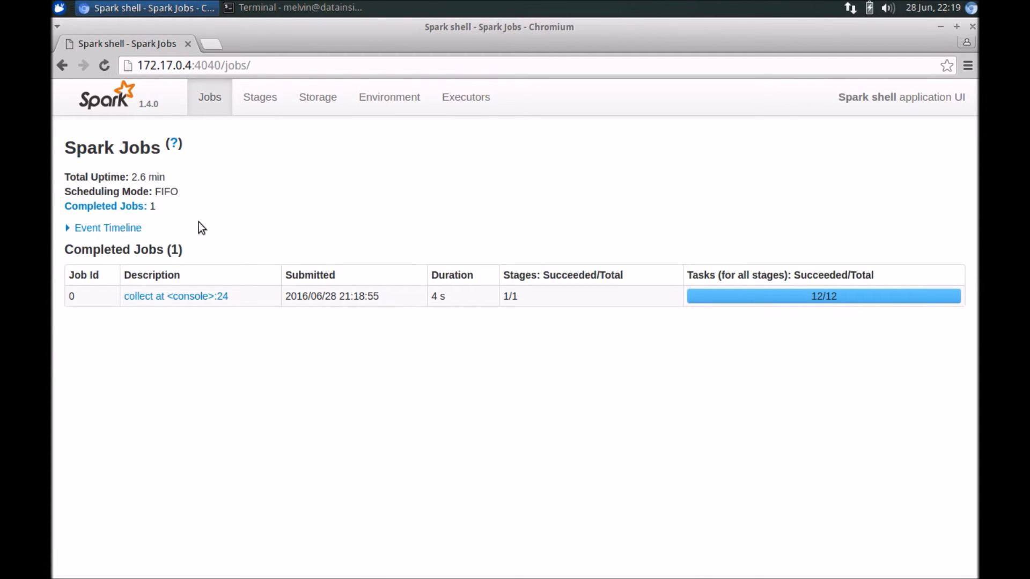
left_click(175, 296)
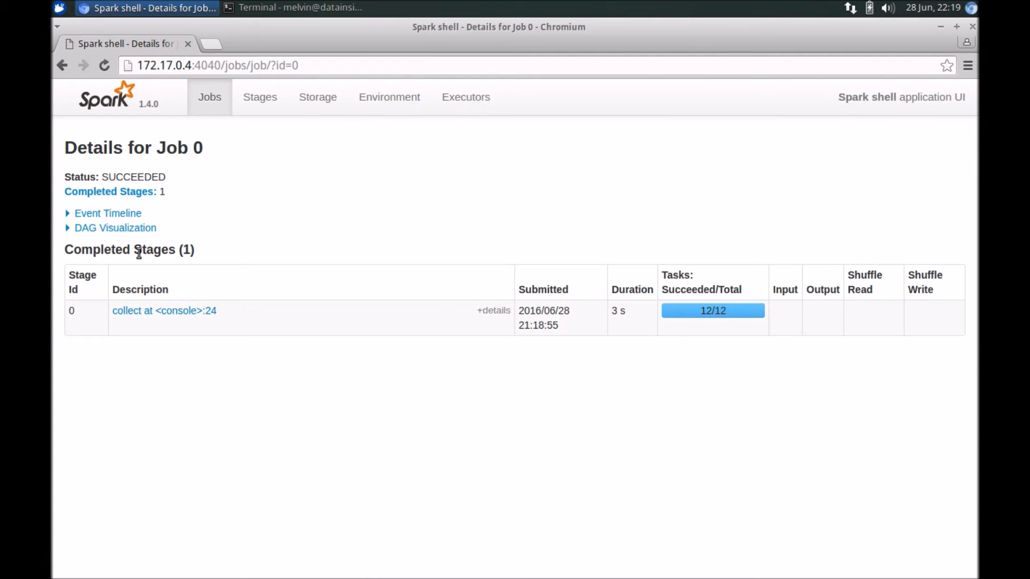
mouse_move(240, 148)
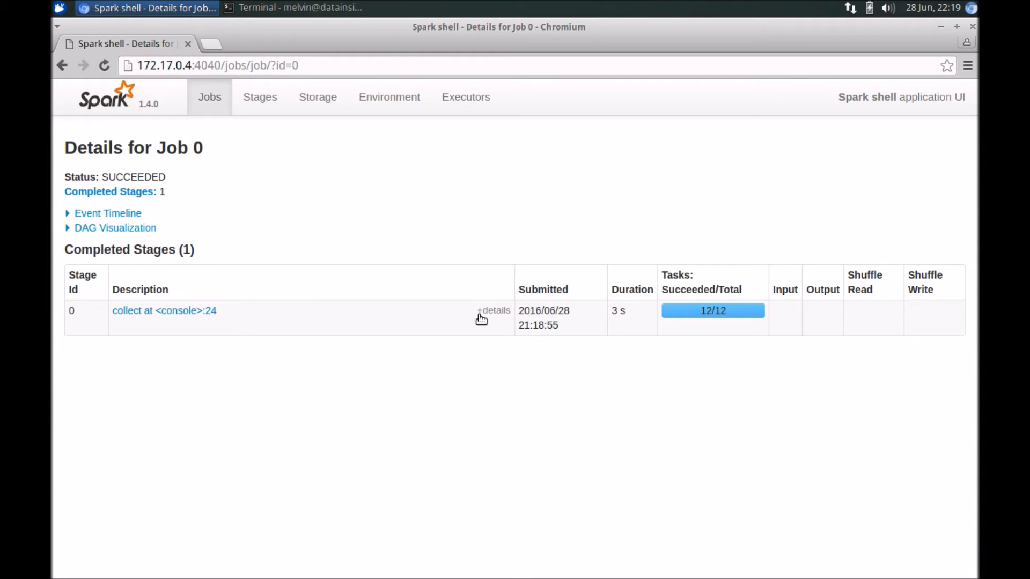
mouse_move(121, 328)
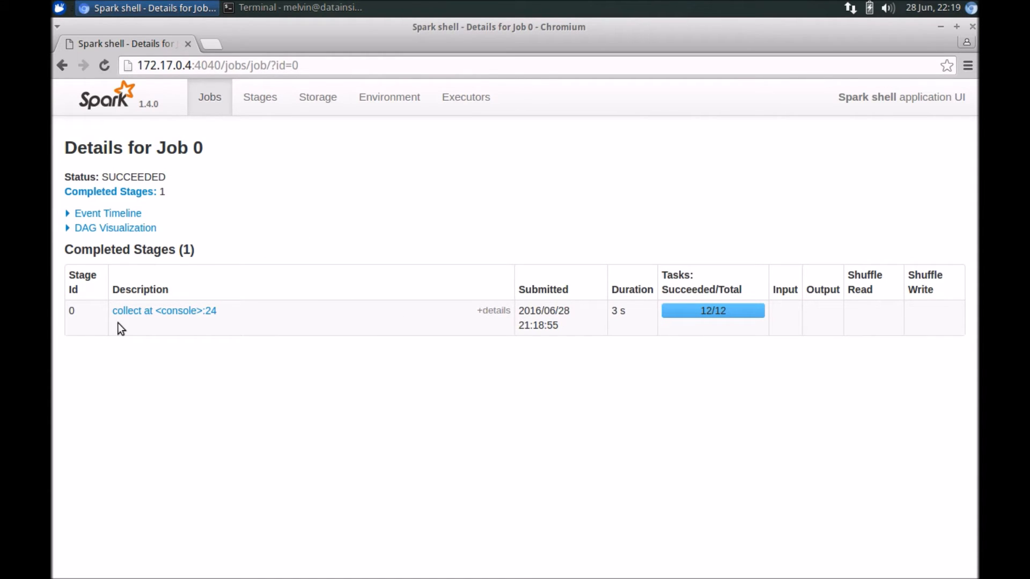
mouse_move(91, 265)
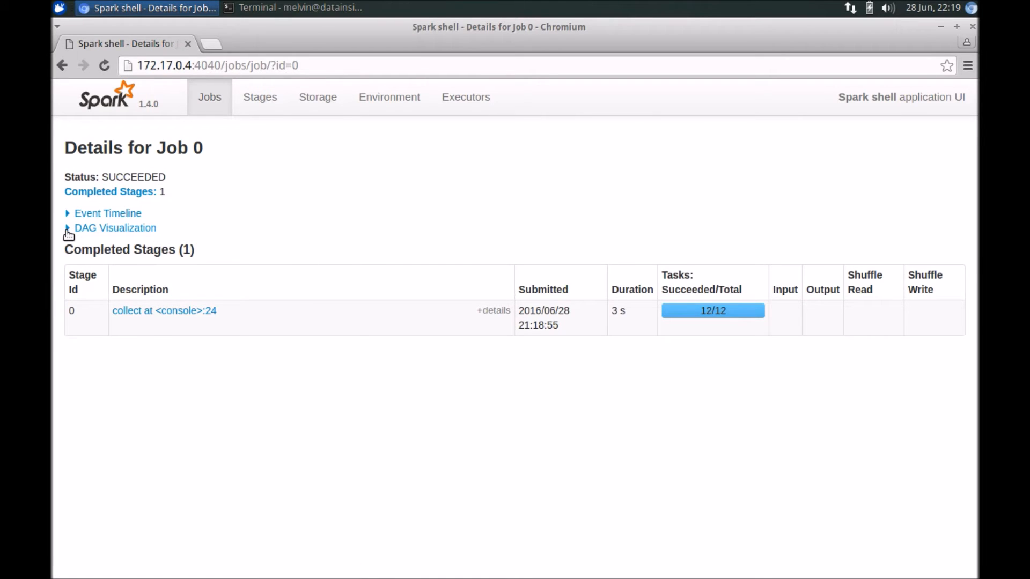
left_click(115, 228)
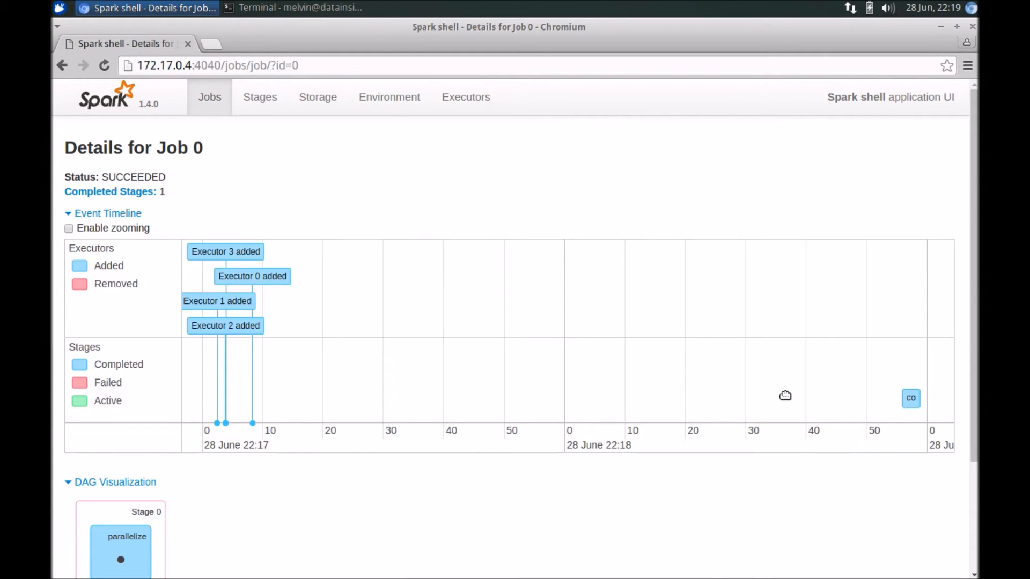
mouse_move(207, 213)
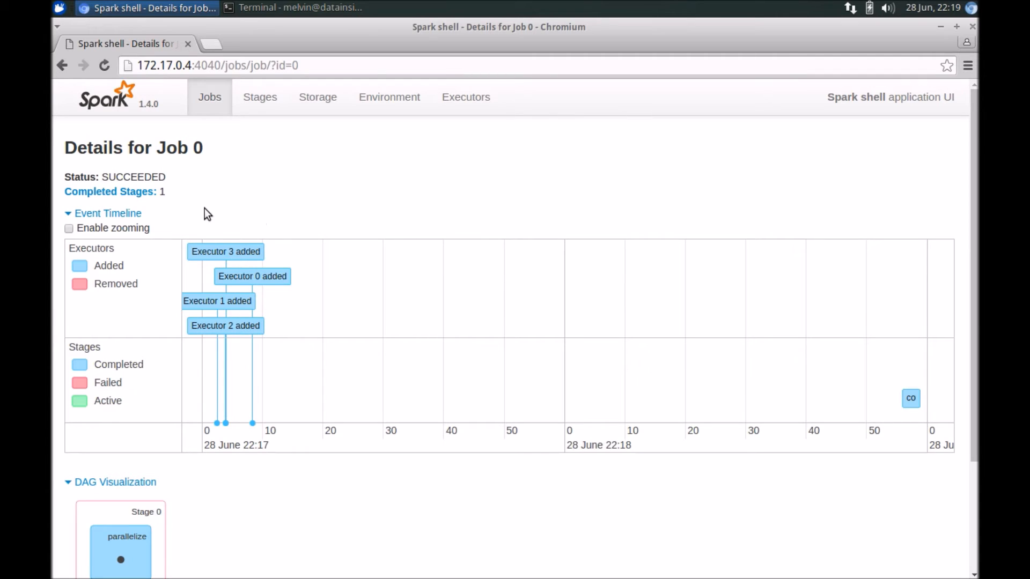
mouse_move(274, 235)
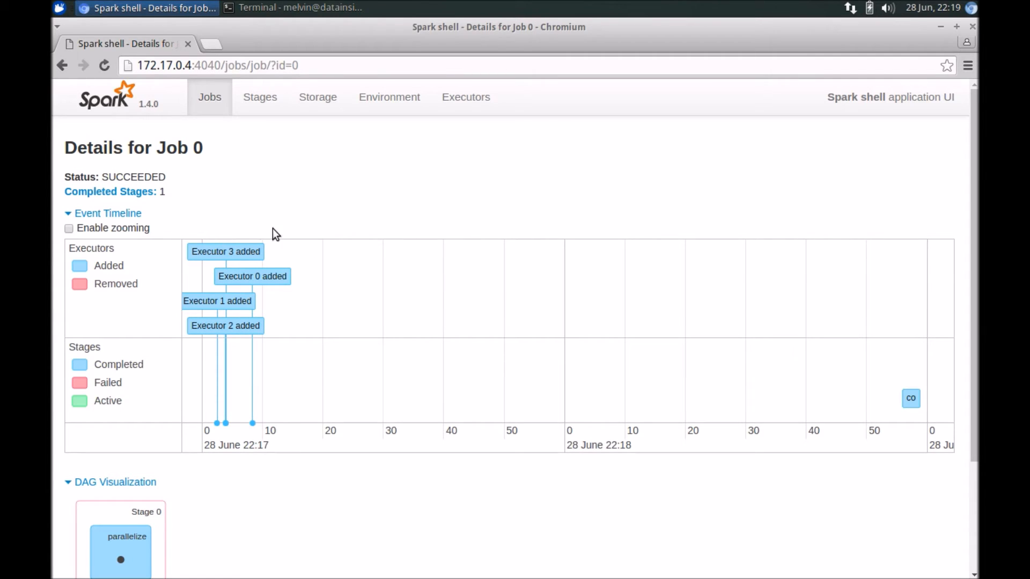
mouse_move(257, 409)
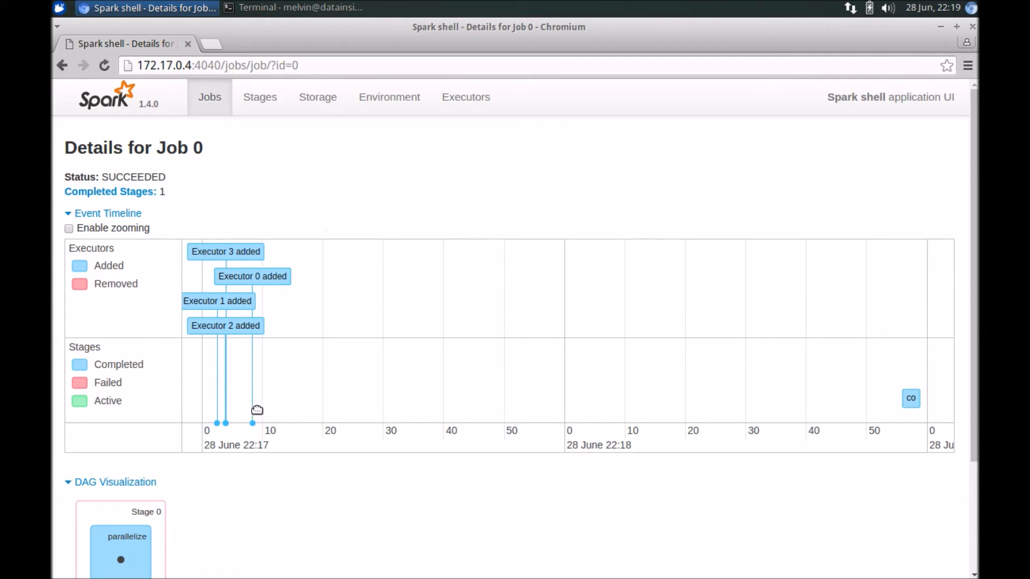
mouse_move(909, 399)
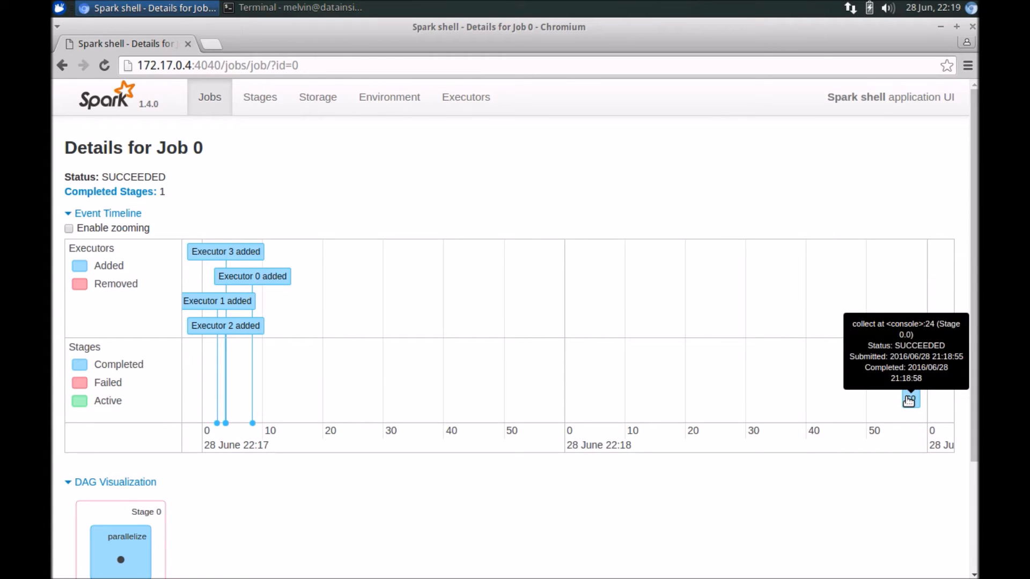
mouse_move(911, 403)
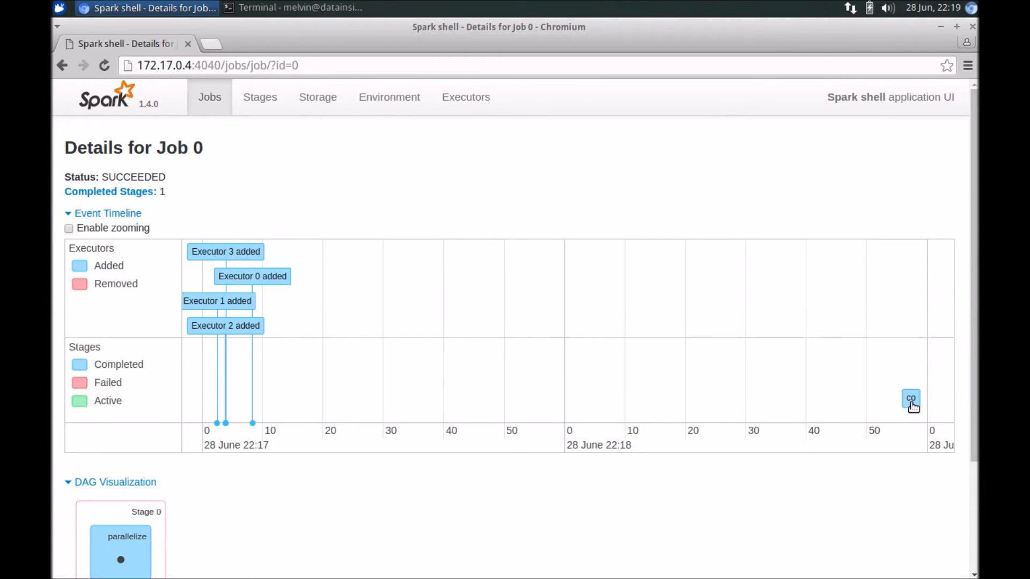
mouse_move(807, 329)
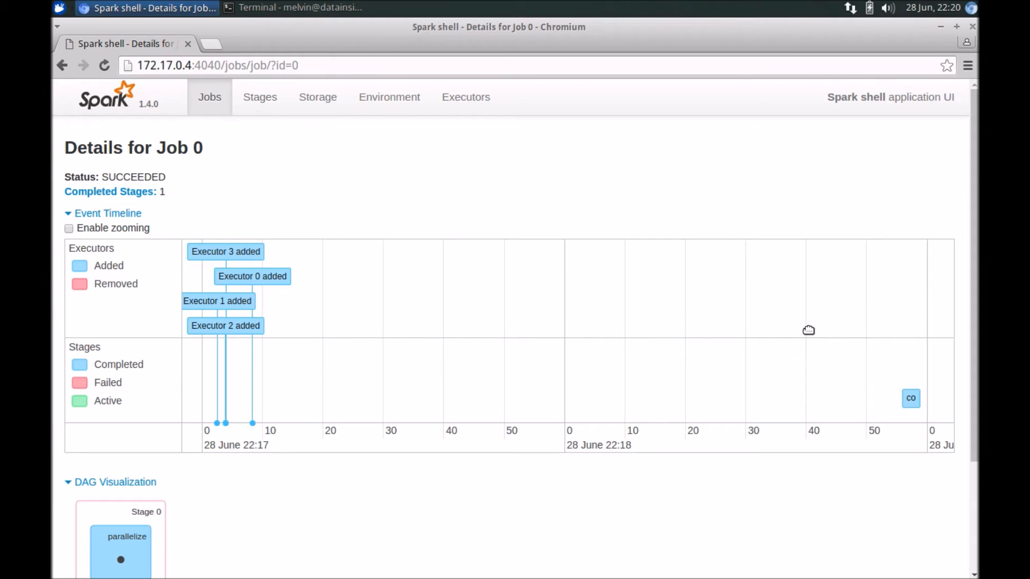
mouse_move(912, 402)
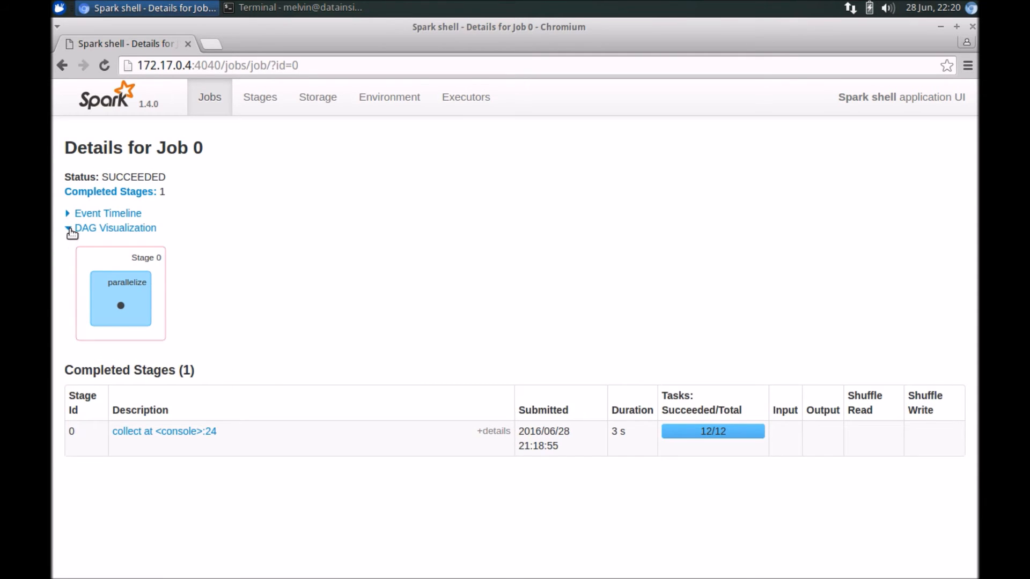
left_click(115, 228)
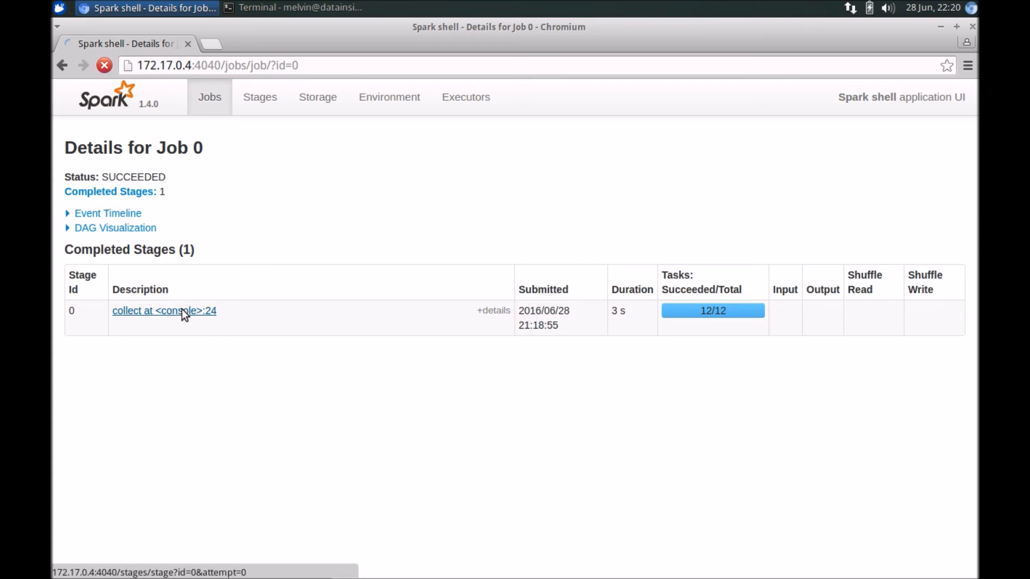
Open stage 0's details, reveal its additional metrics list, and show the task event timeline
left_click(163, 311)
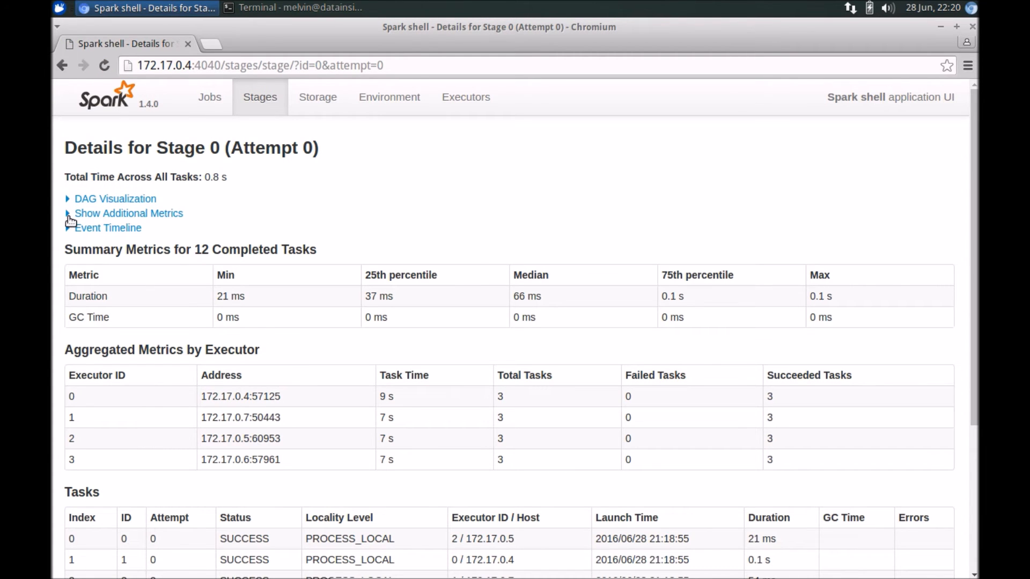
left_click(129, 212)
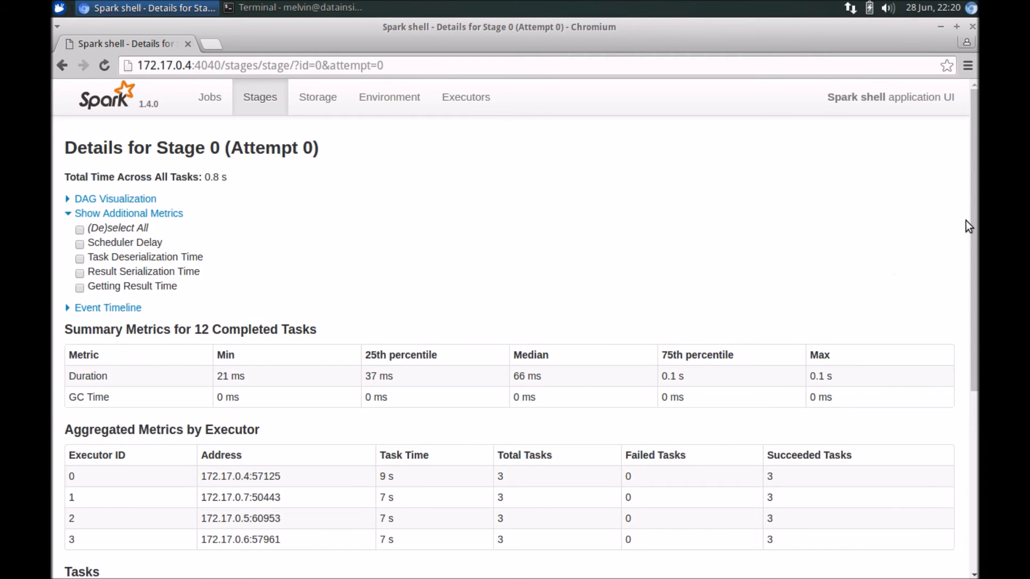
scroll("down", 3)
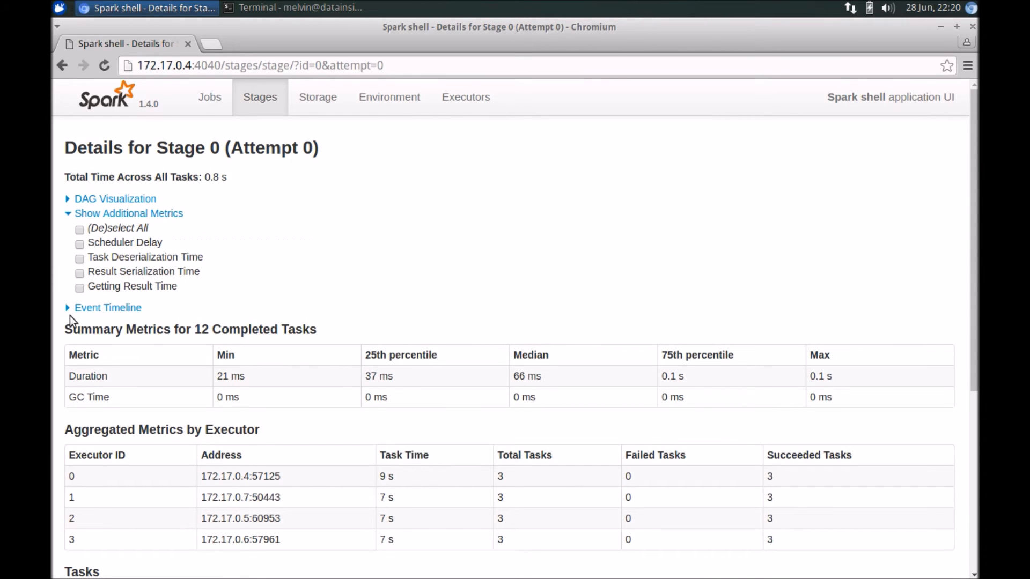
left_click(107, 308)
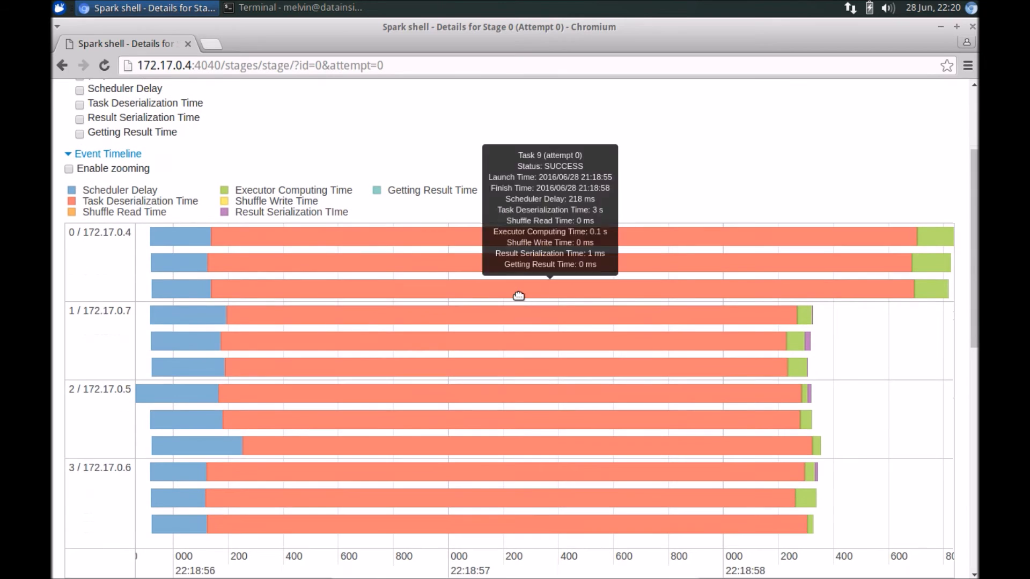
mouse_move(334, 210)
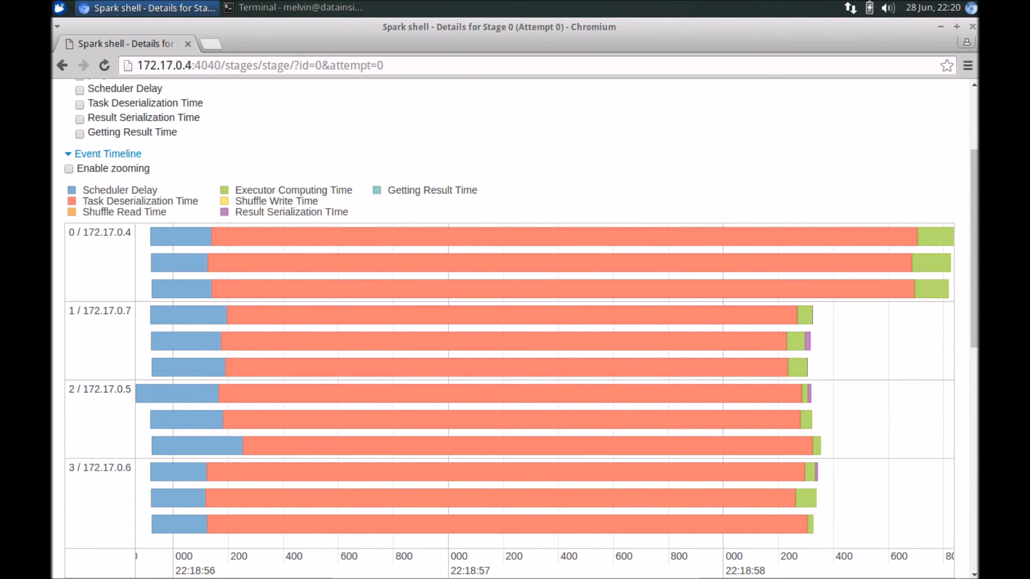
mouse_move(211, 211)
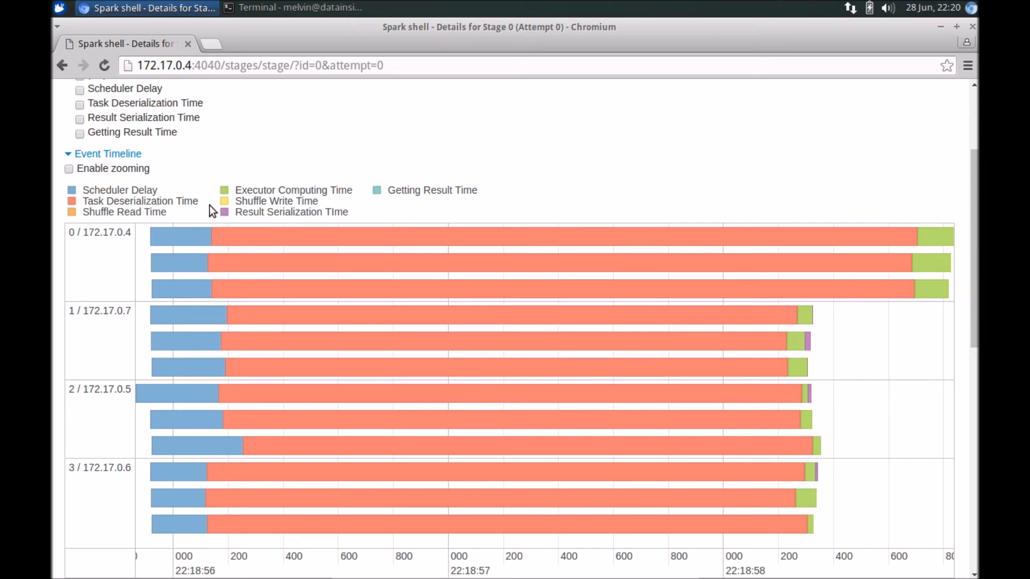
mouse_move(306, 216)
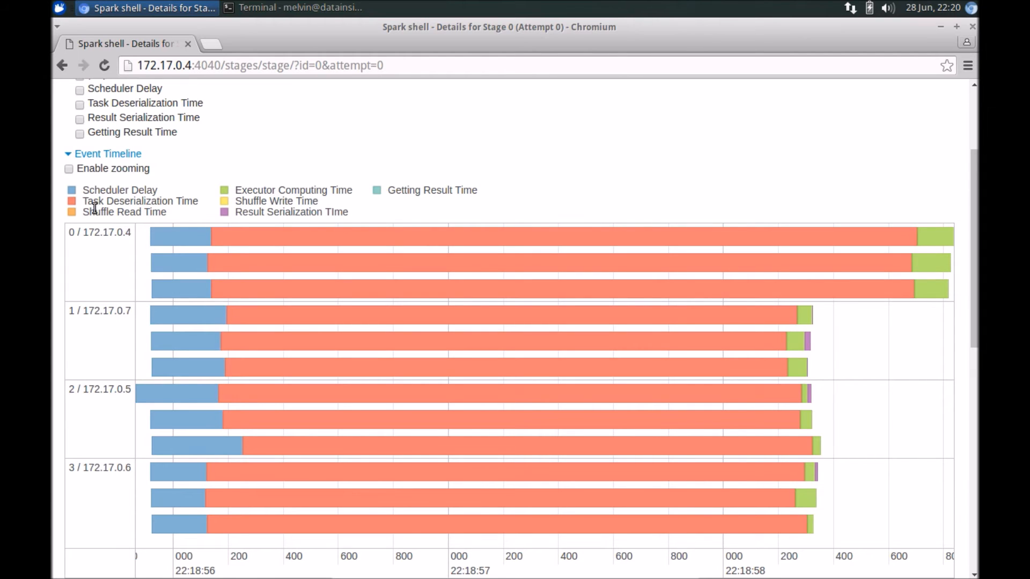
mouse_move(124, 223)
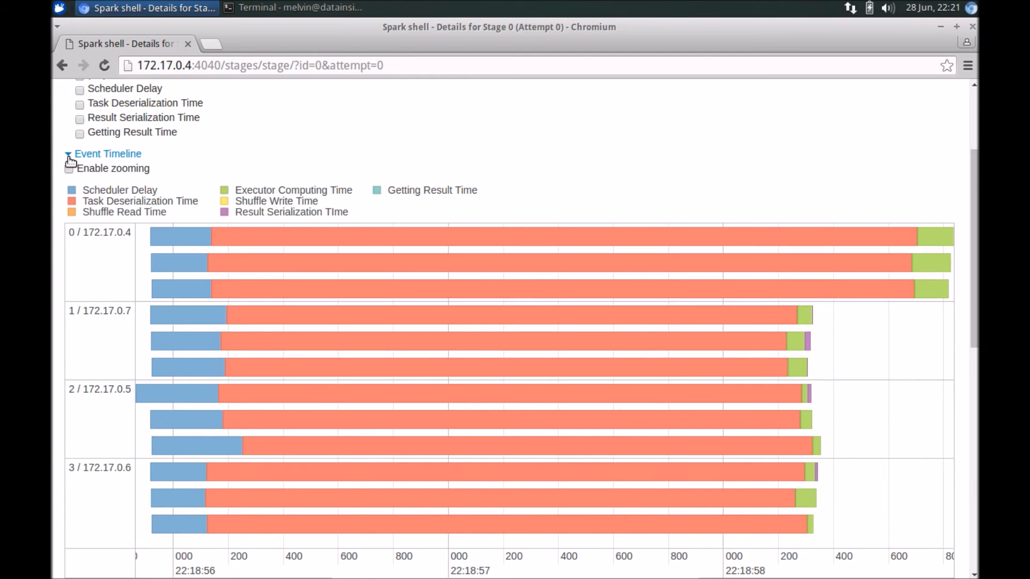
Leave the stage's task timeline and navigate back through Job 0 details to the Spark Jobs list
left_click(292, 7)
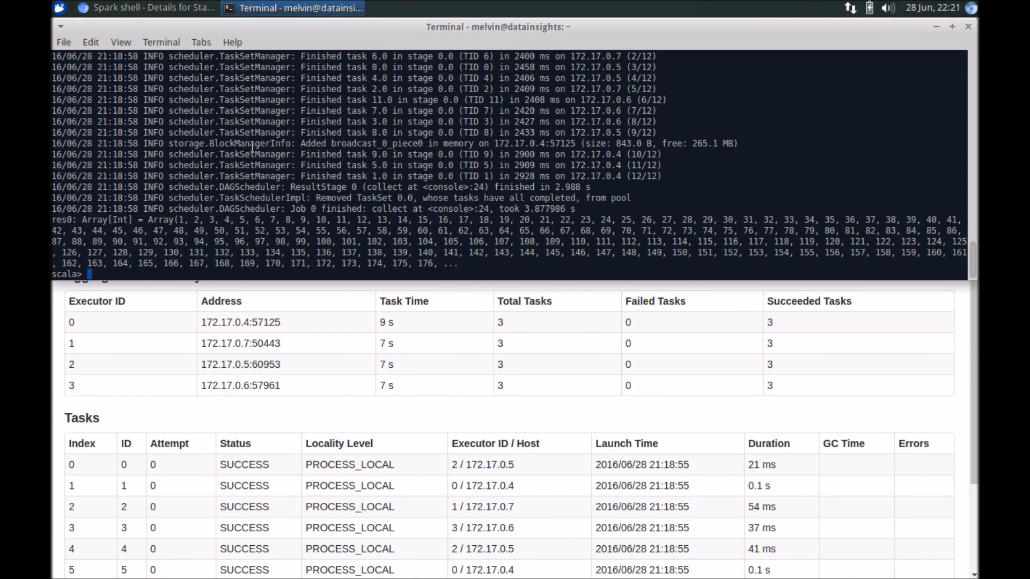
mouse_move(498, 294)
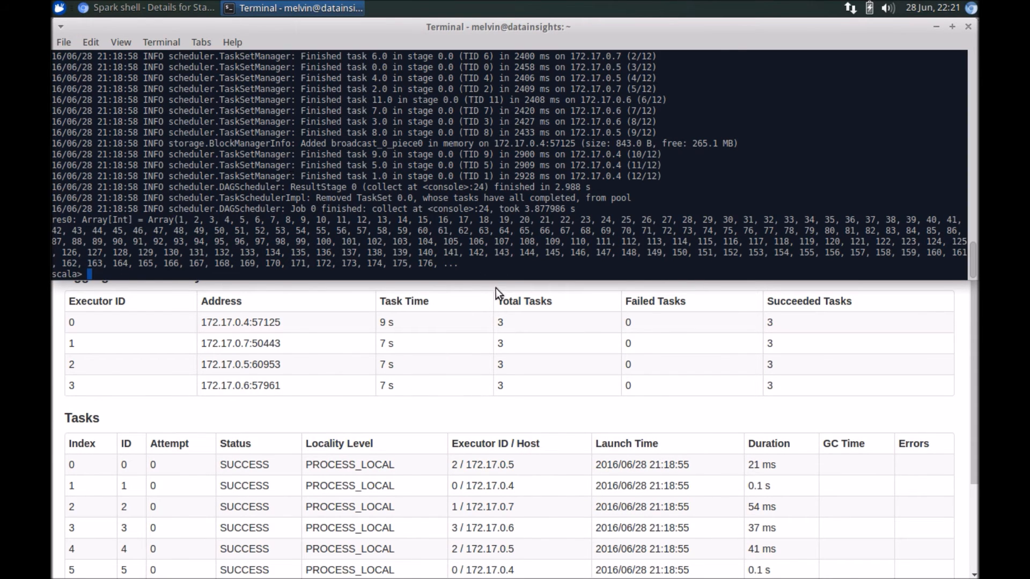
left_click(144, 8)
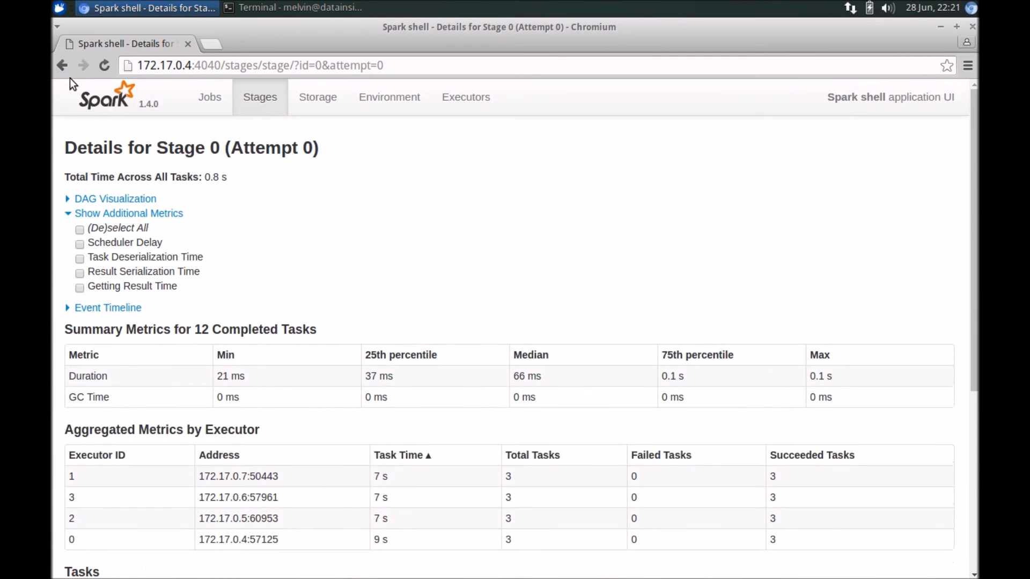
left_click(62, 65)
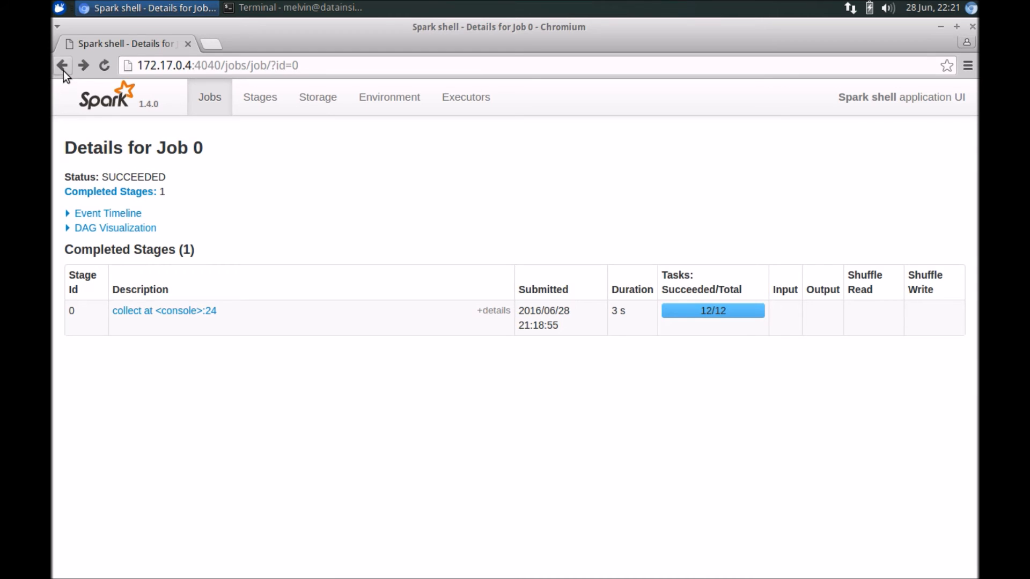
left_click(61, 65)
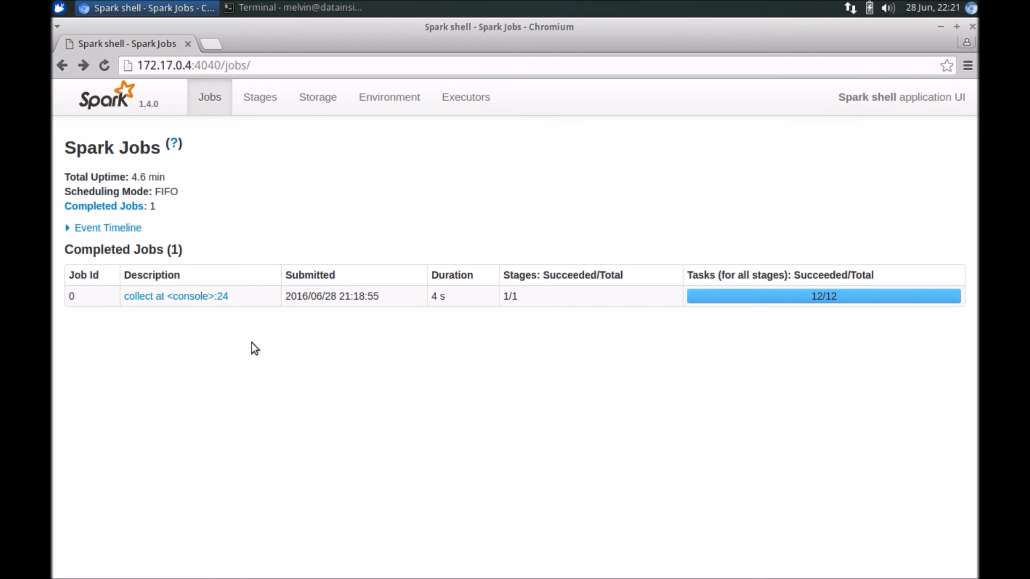
mouse_move(239, 302)
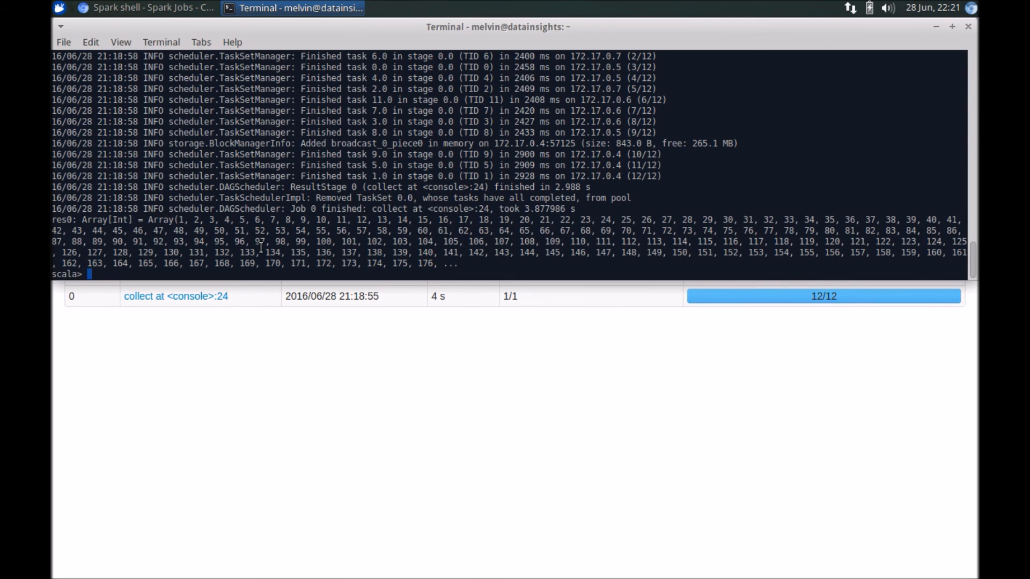
Define val v2 = sc.parallelize(1001 to 1000000) in the Spark shell
type("v1.collect")
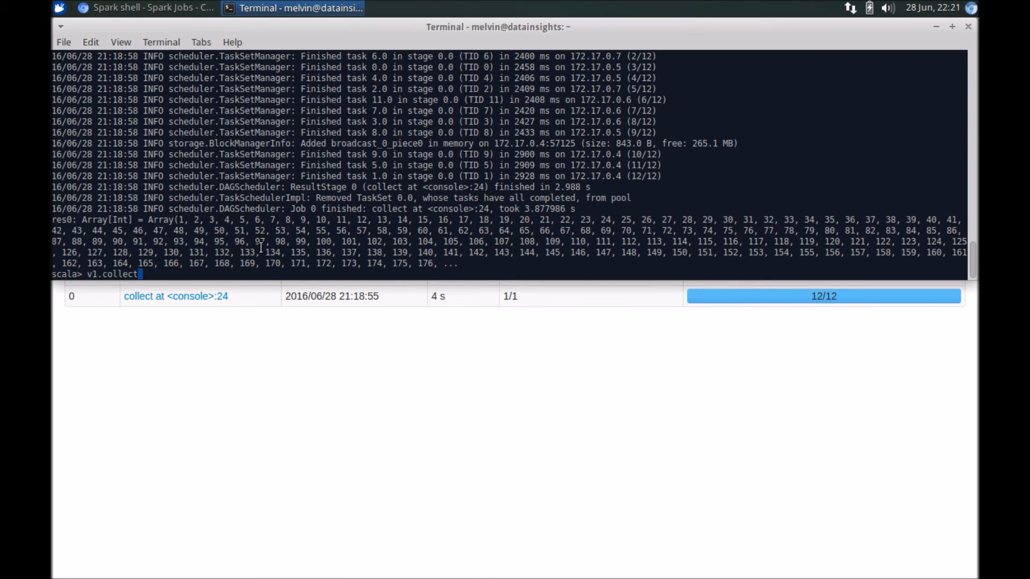
key("BackSpace")
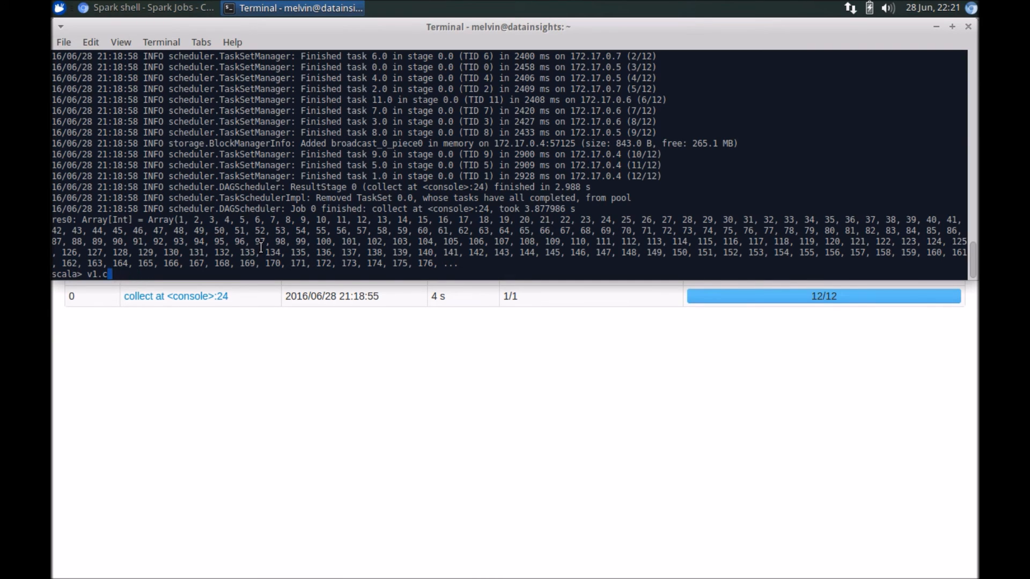
type("al v1 = sc.parallelize(1 to 1000)")
type("val")
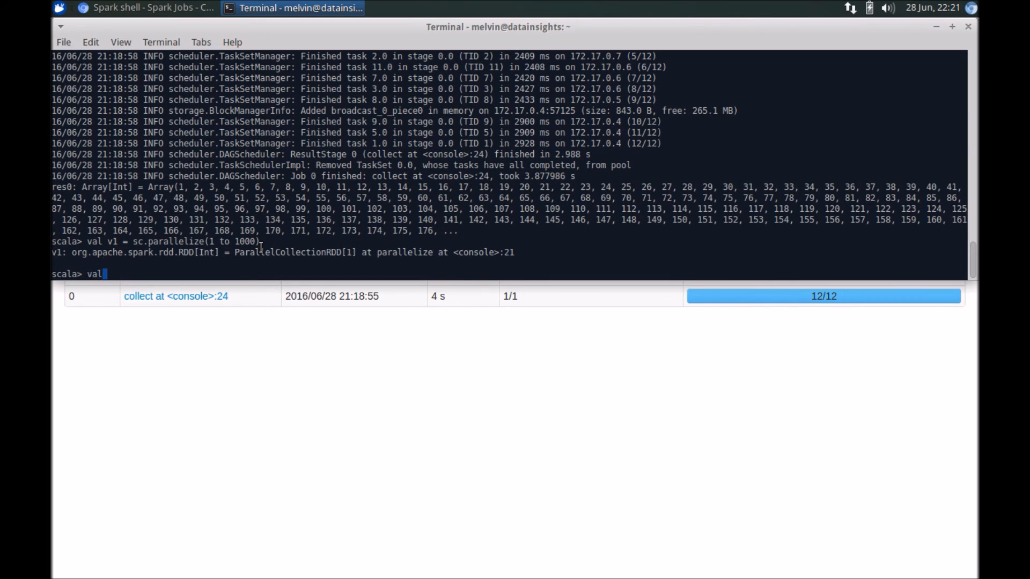
type("v2 = sc")
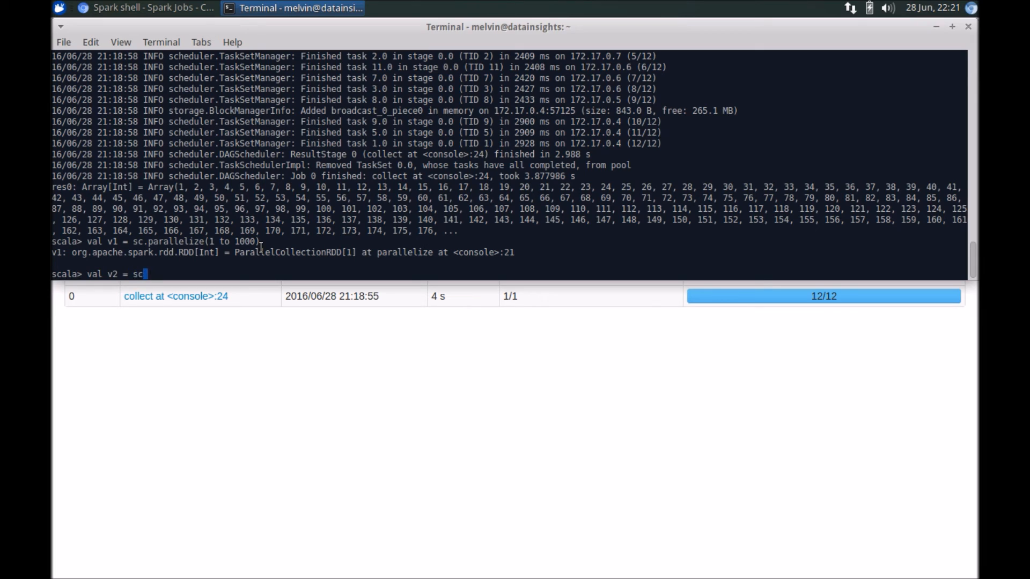
type("par")
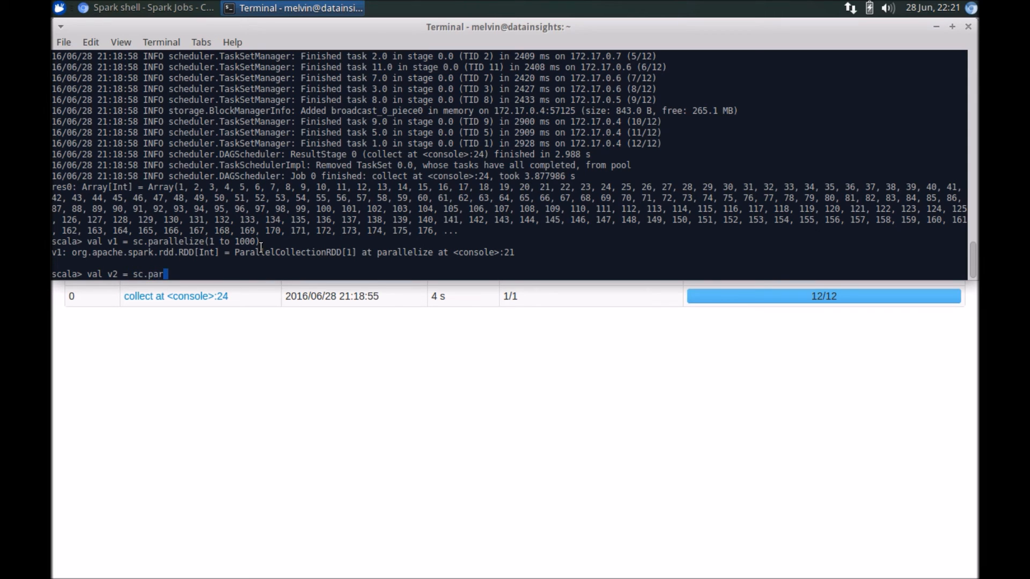
type("llelize(1")
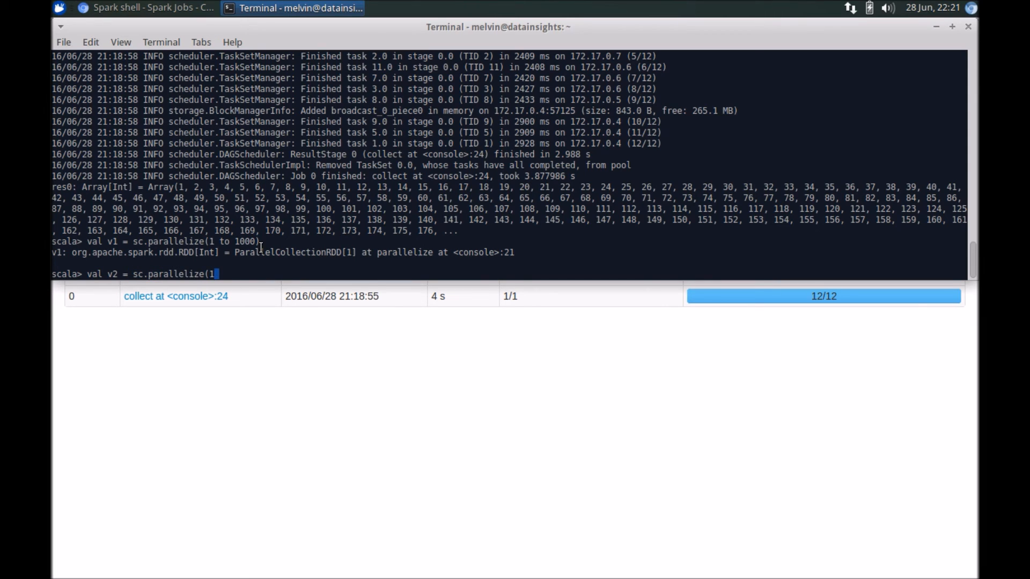
type("001 to 10")
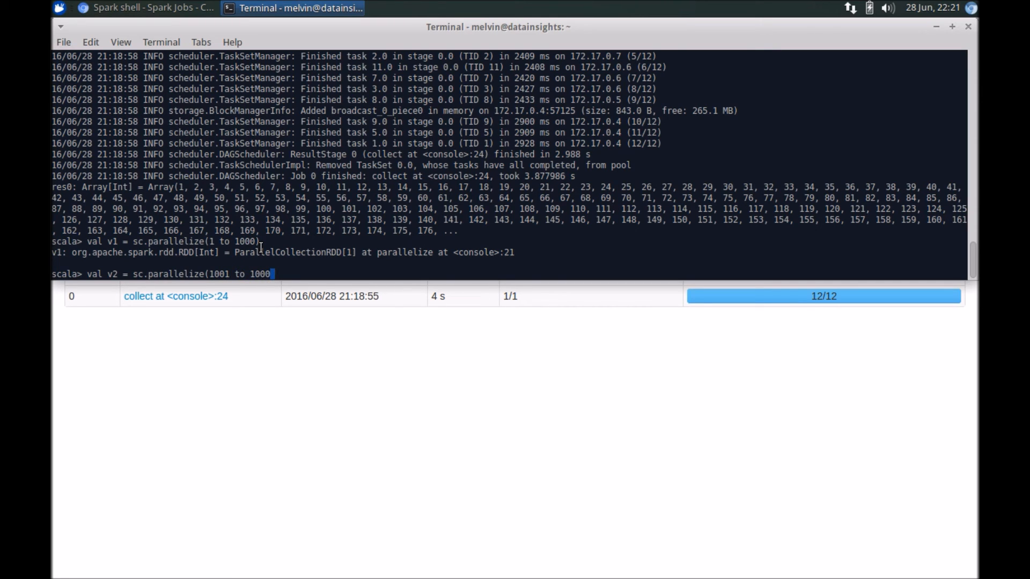
type("00)")
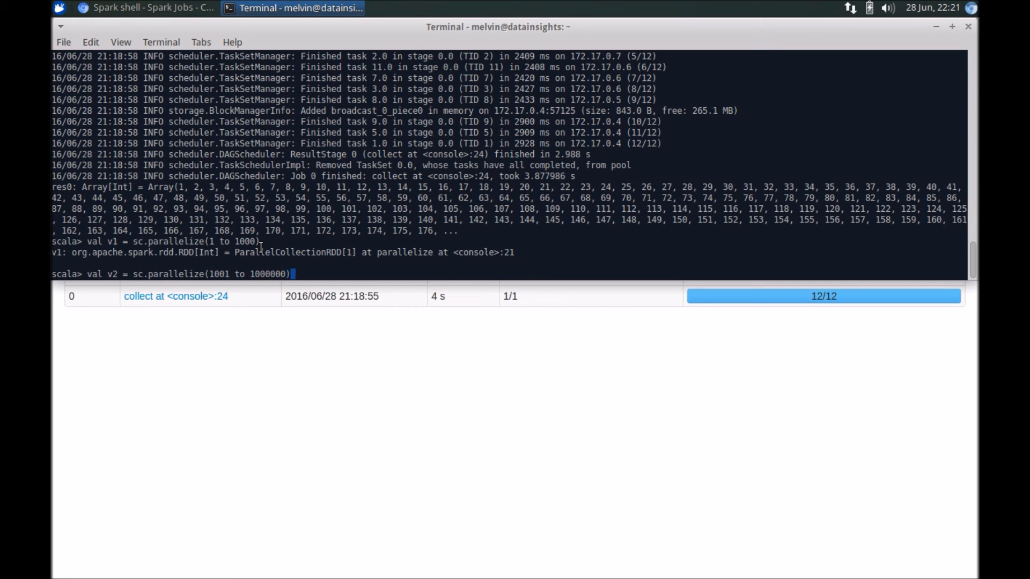
key("Return")
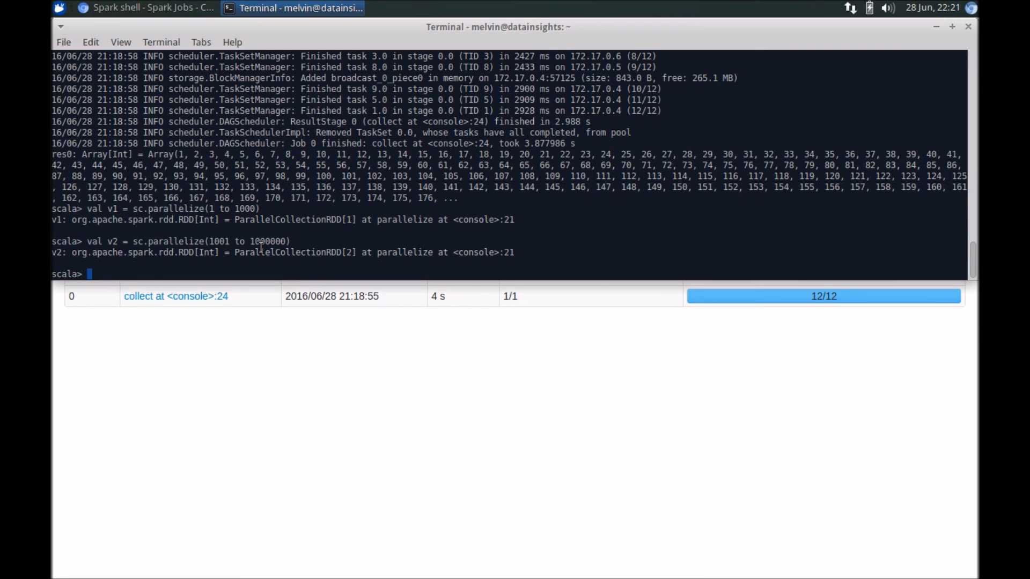
Define val v3 = v1.union(v2) and collect v3
type("val v3 =")
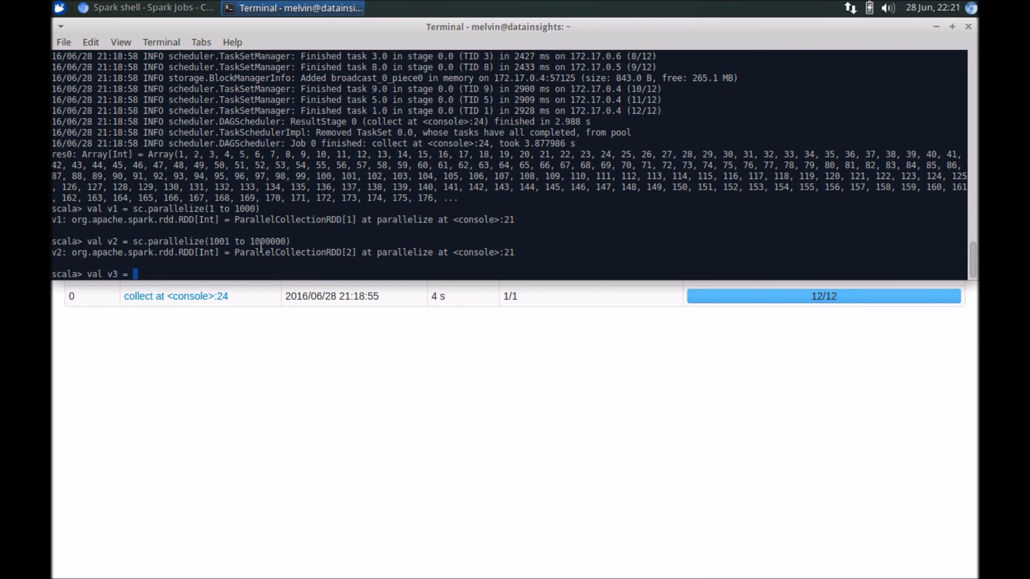
type("v1.")
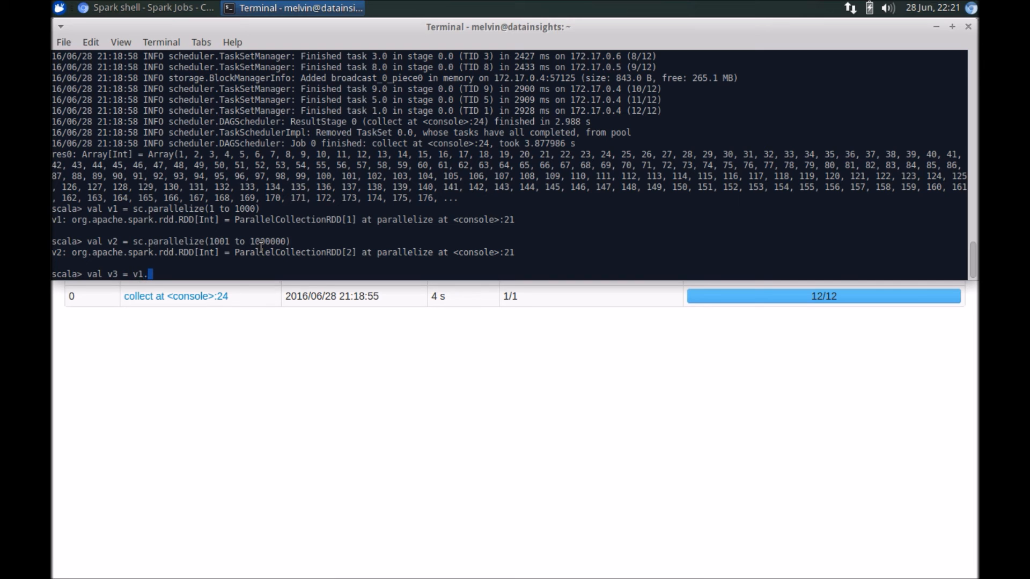
type("union")
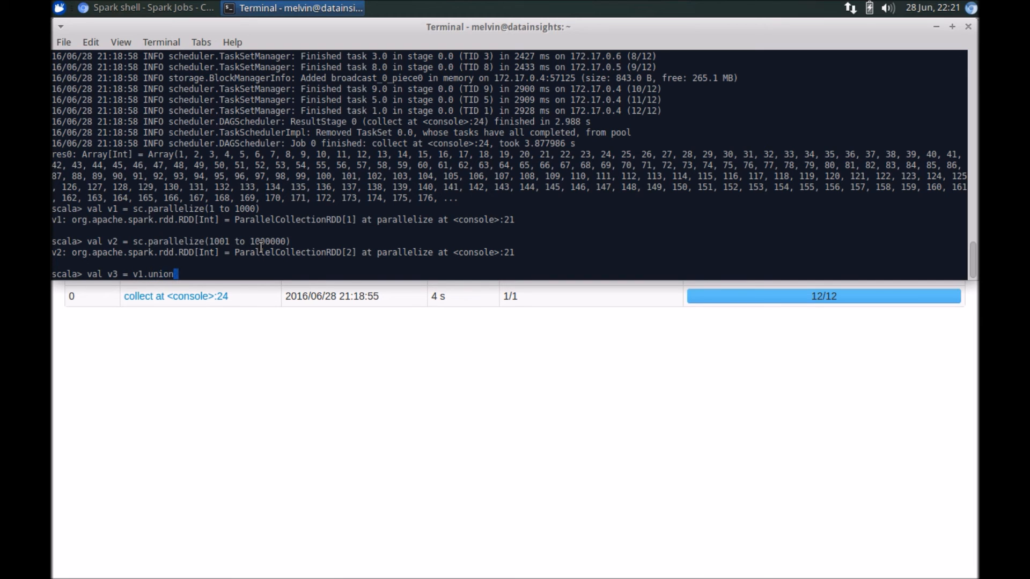
type("(v2)")
type("v3")
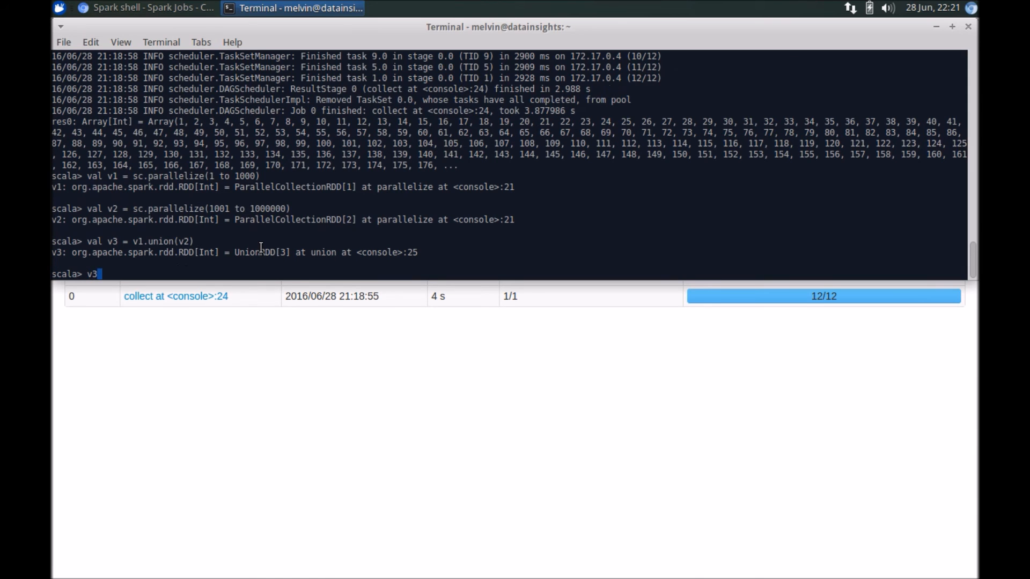
type(".collect")
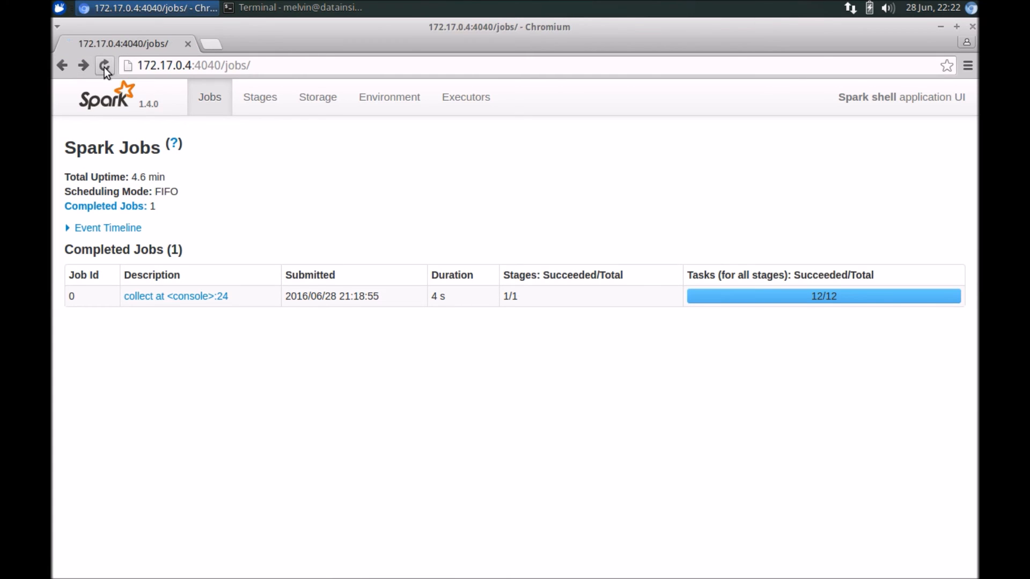
Refresh the Jobs list, open the new 24-task collect job, and open its stage 1 details
left_click(104, 65)
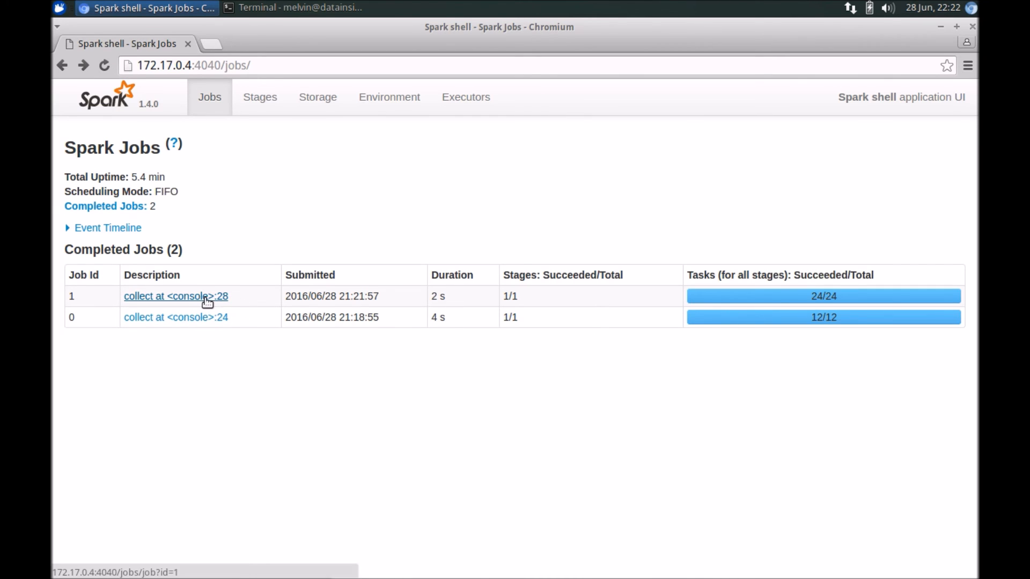
left_click(175, 296)
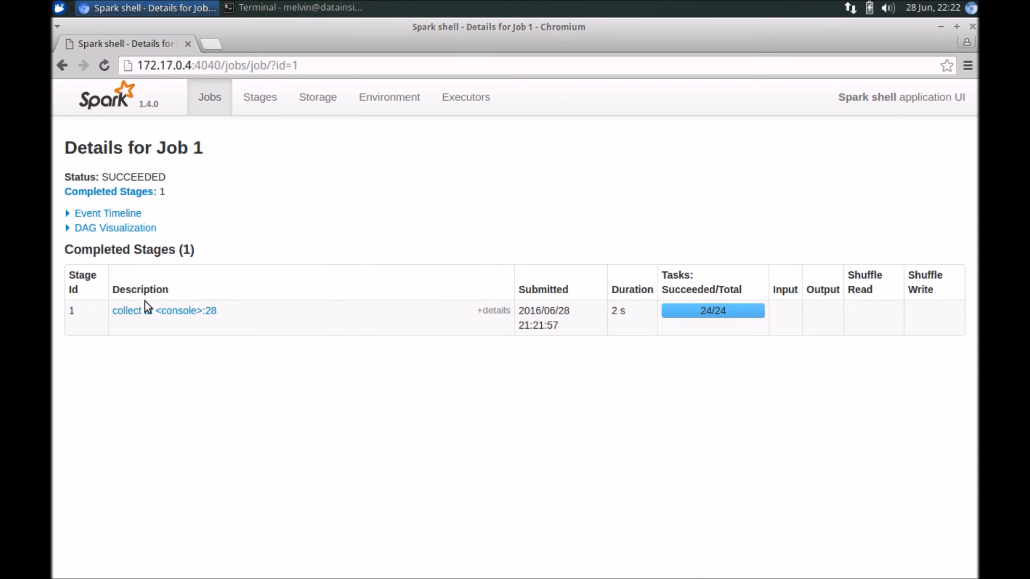
left_click(125, 310)
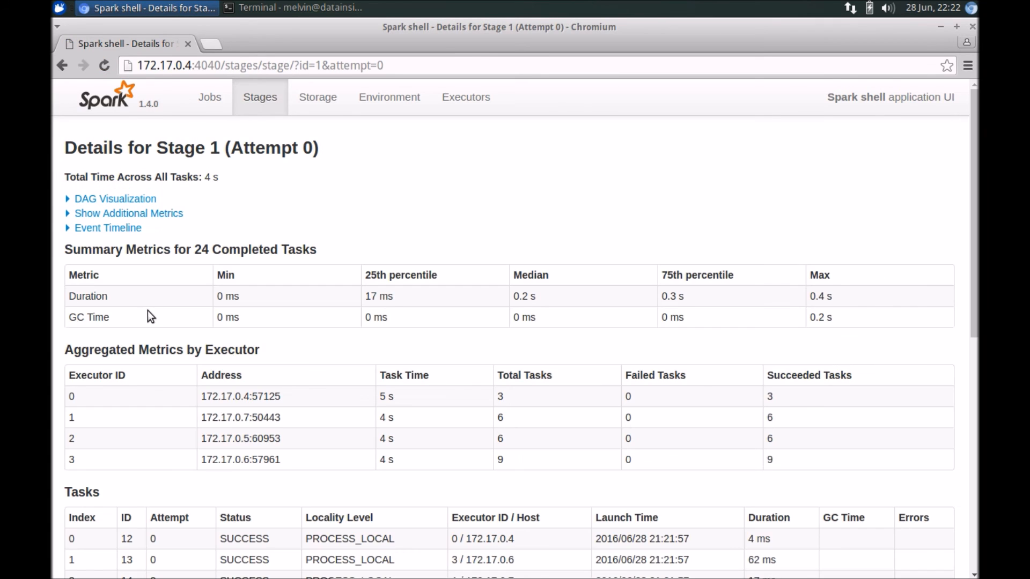
Review stage 1's event timeline, summary metrics and 24 successful tasks, then collapse the timeline
left_click(107, 227)
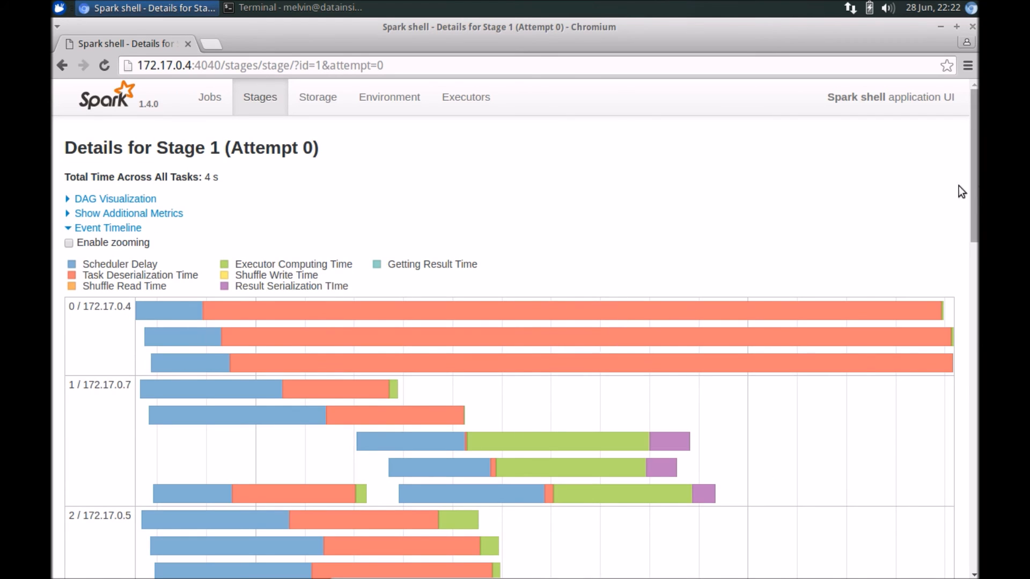
scroll("down", 3)
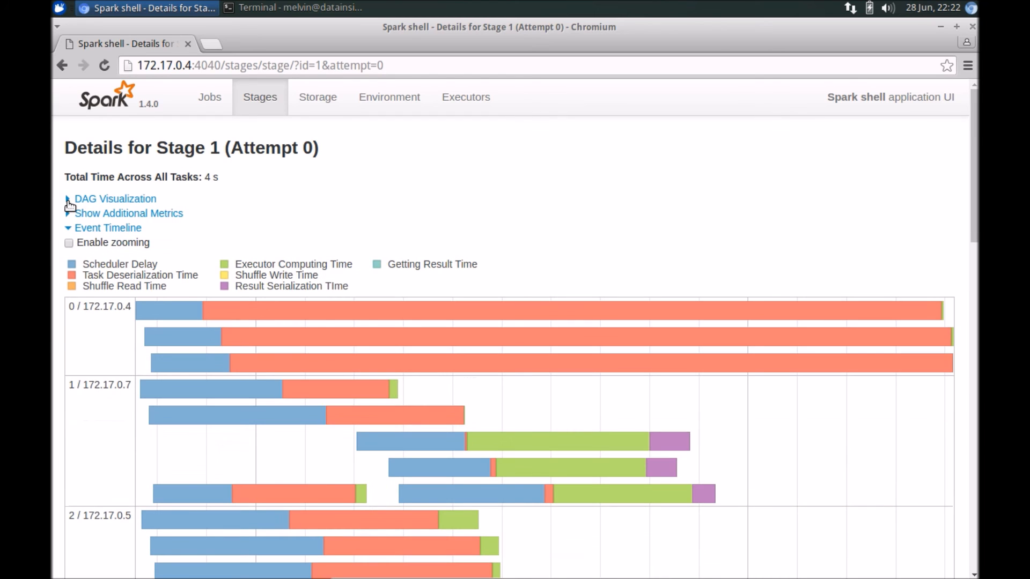
scroll("down", 3)
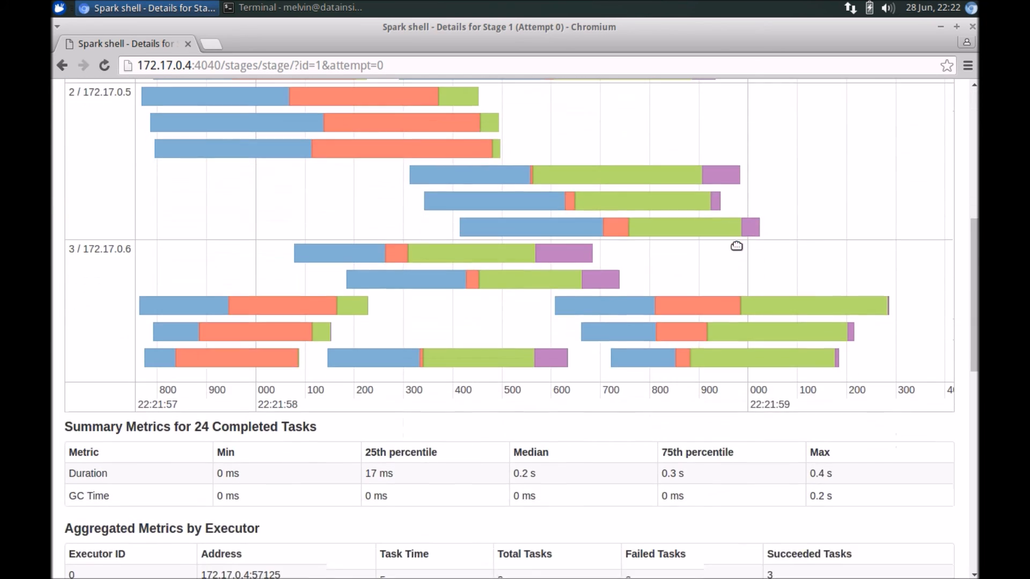
scroll("down", 3)
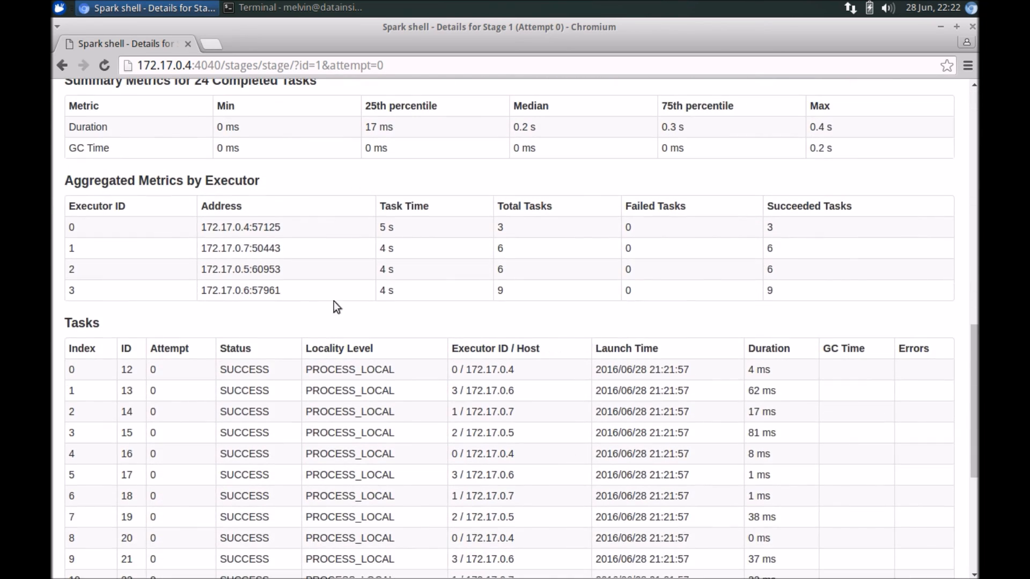
scroll("up", 3)
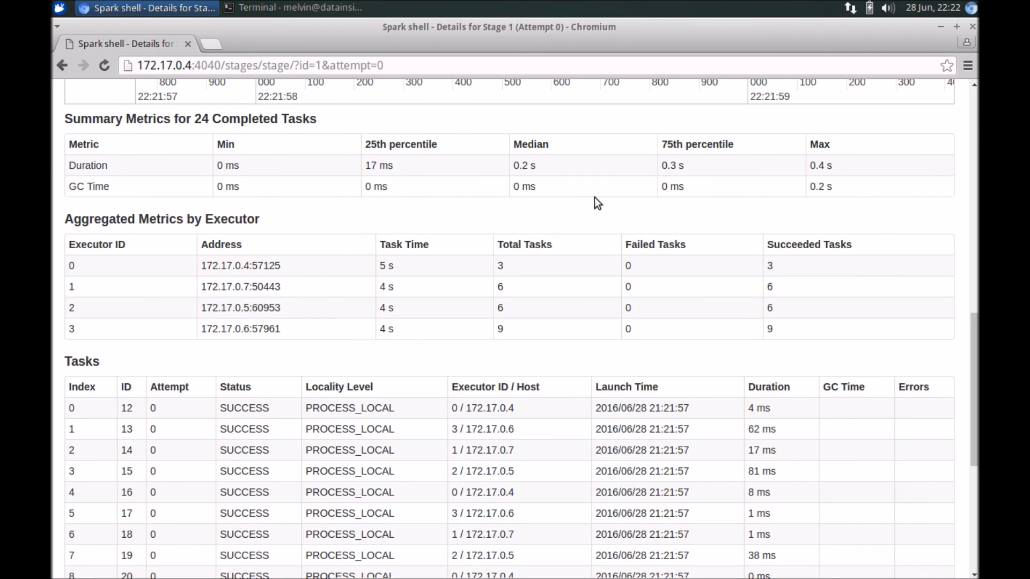
scroll("down", 3)
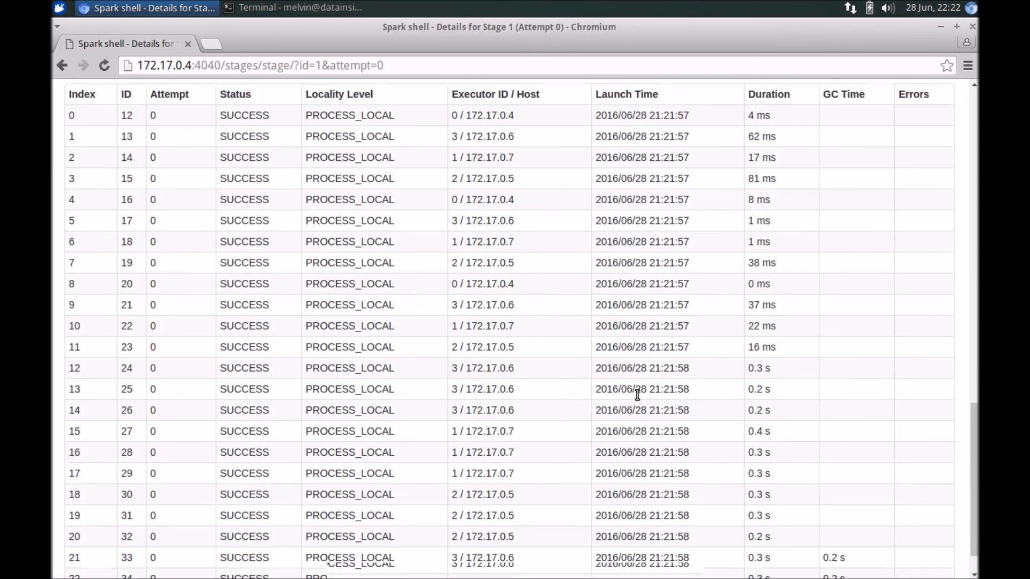
scroll("up", 3)
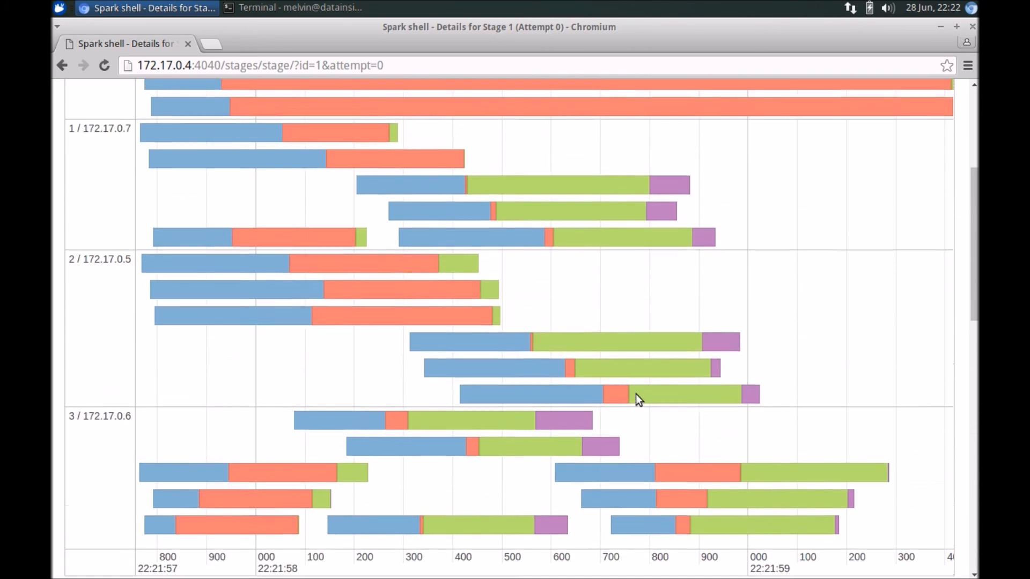
scroll("up", 3)
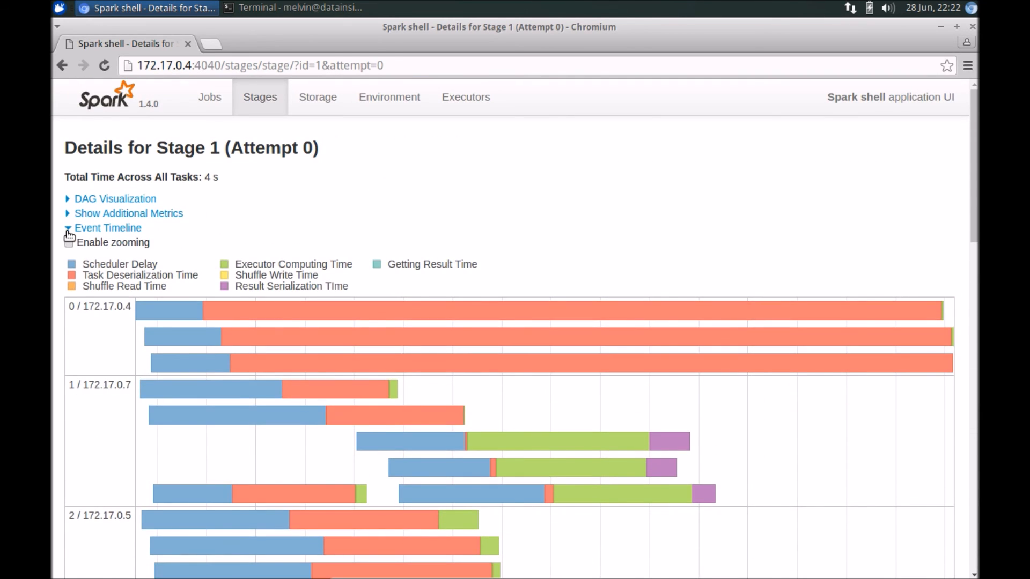
left_click(209, 96)
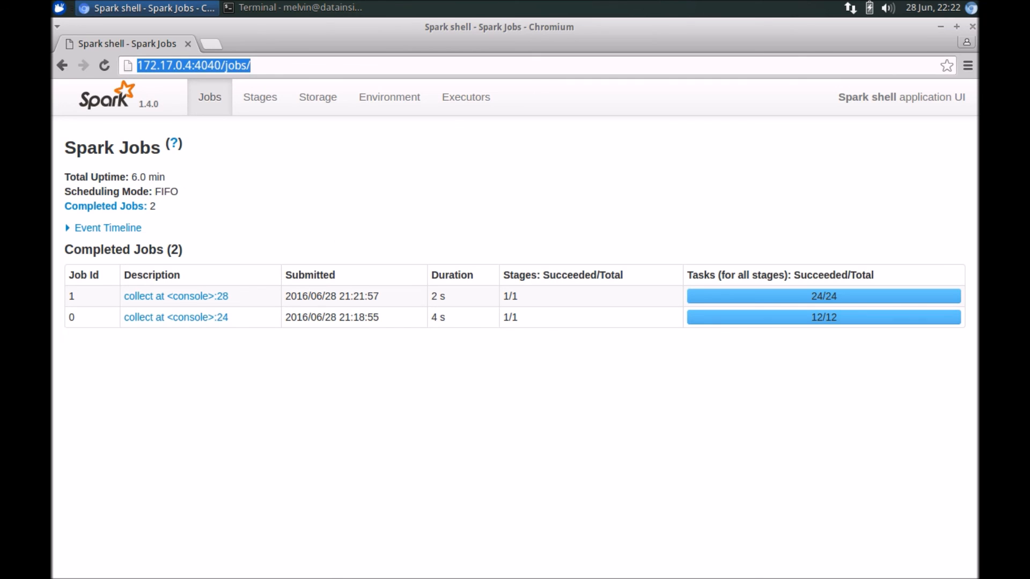
mouse_move(393, 300)
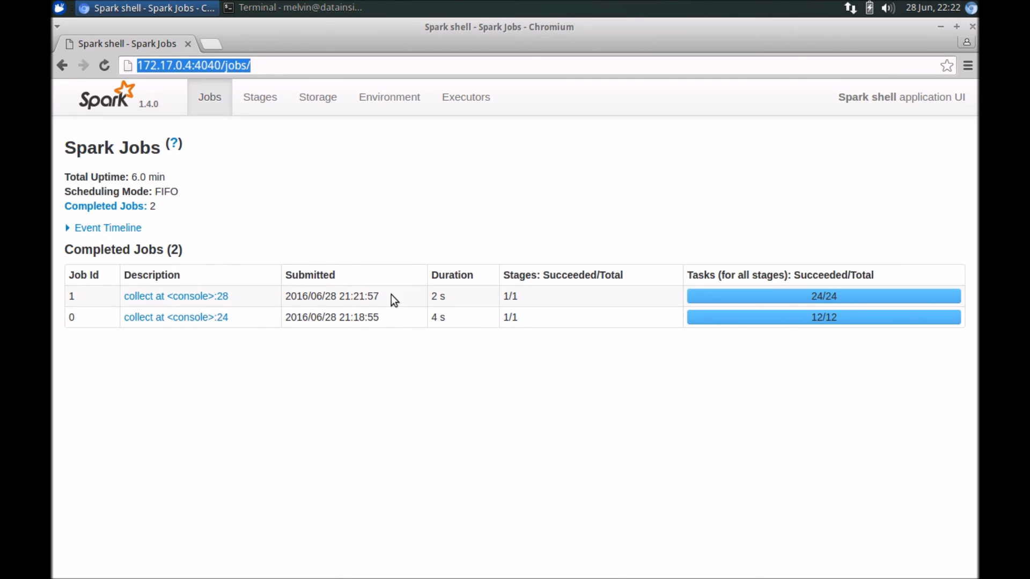
mouse_move(348, 142)
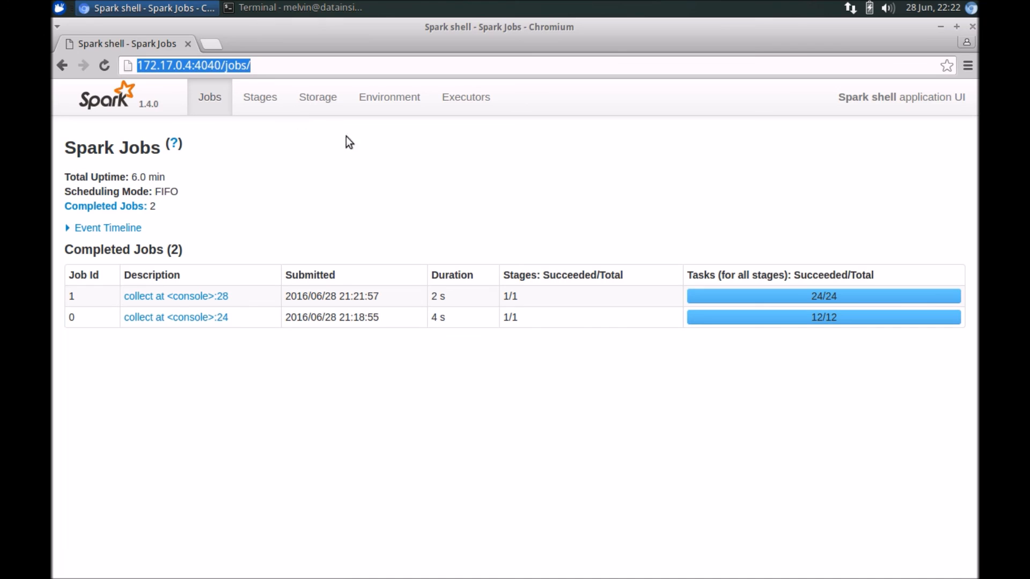
mouse_move(259, 96)
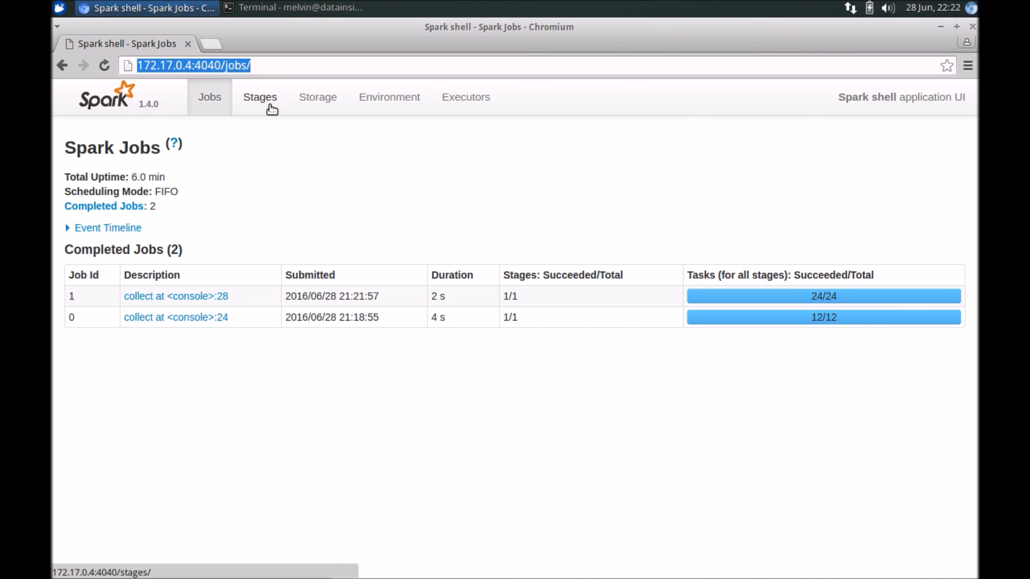
mouse_move(353, 266)
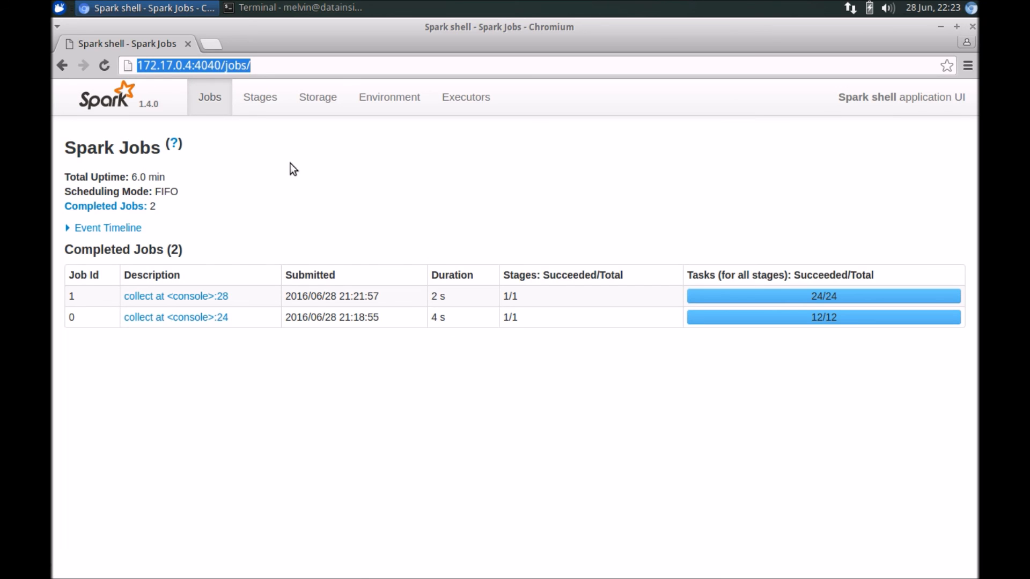
mouse_move(746, 294)
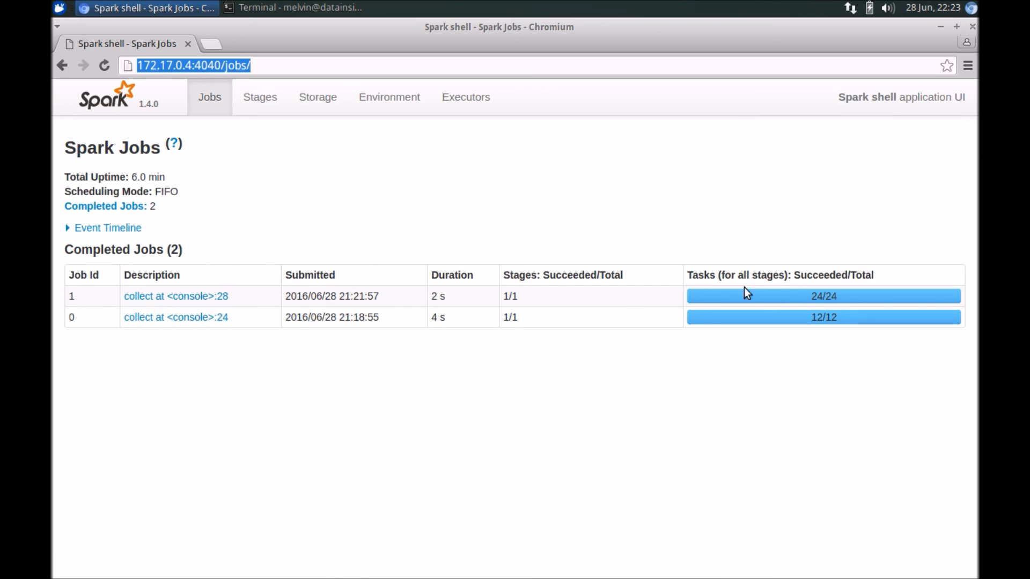
mouse_move(432, 182)
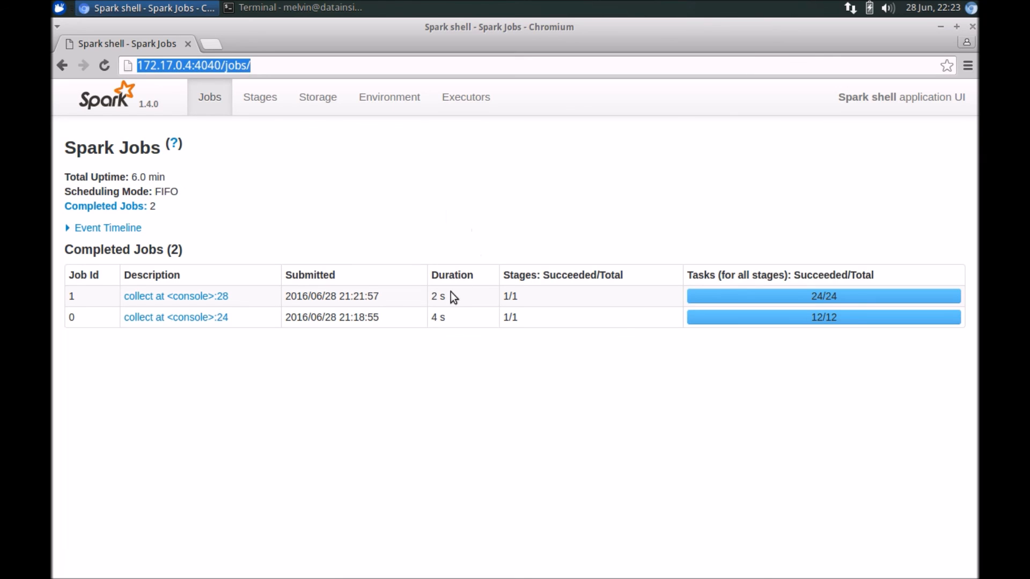
mouse_move(291, 246)
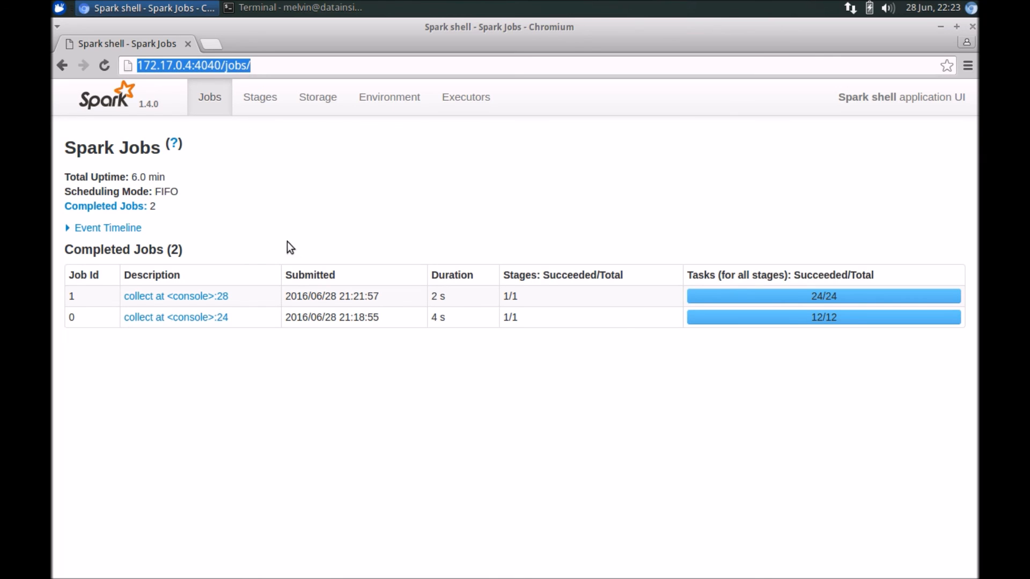
mouse_move(276, 186)
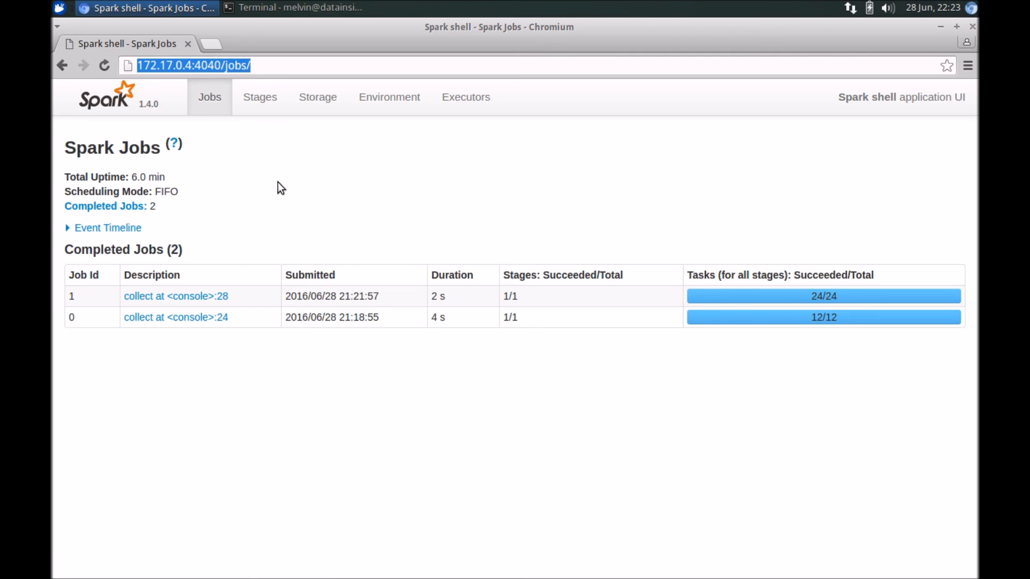